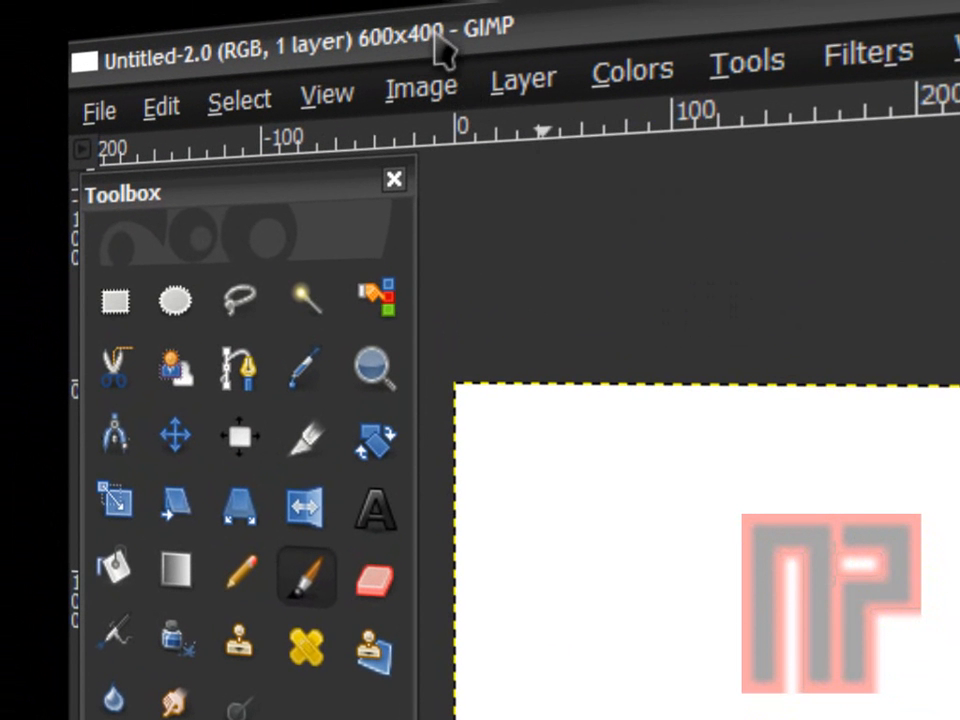
{"action": "mouse_move", "coordinate": [340, 68]}
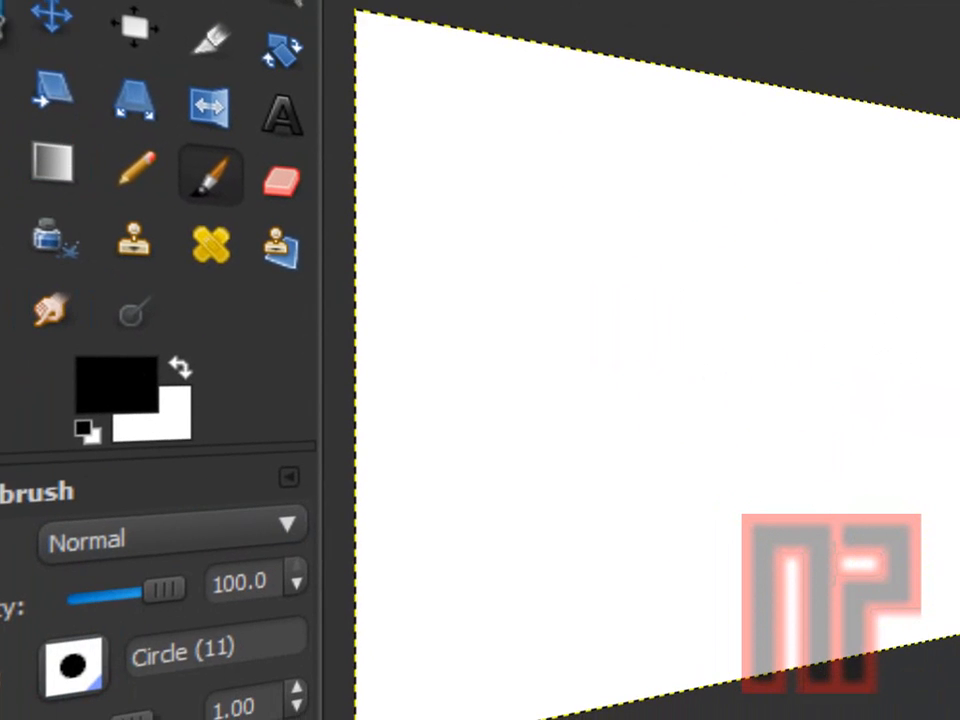
Fill the white 600x400 canvas with solid black using Bucket Fill.
{"action": "left_click", "coordinate": [206, 174]}
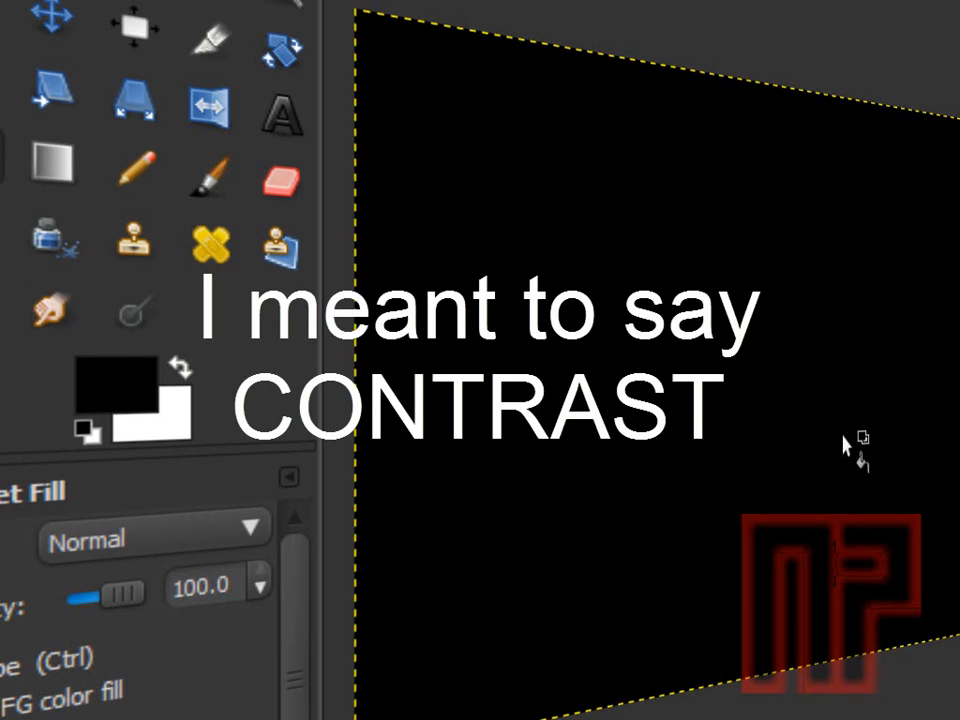
{"action": "mouse_move", "coordinate": [804, 436]}
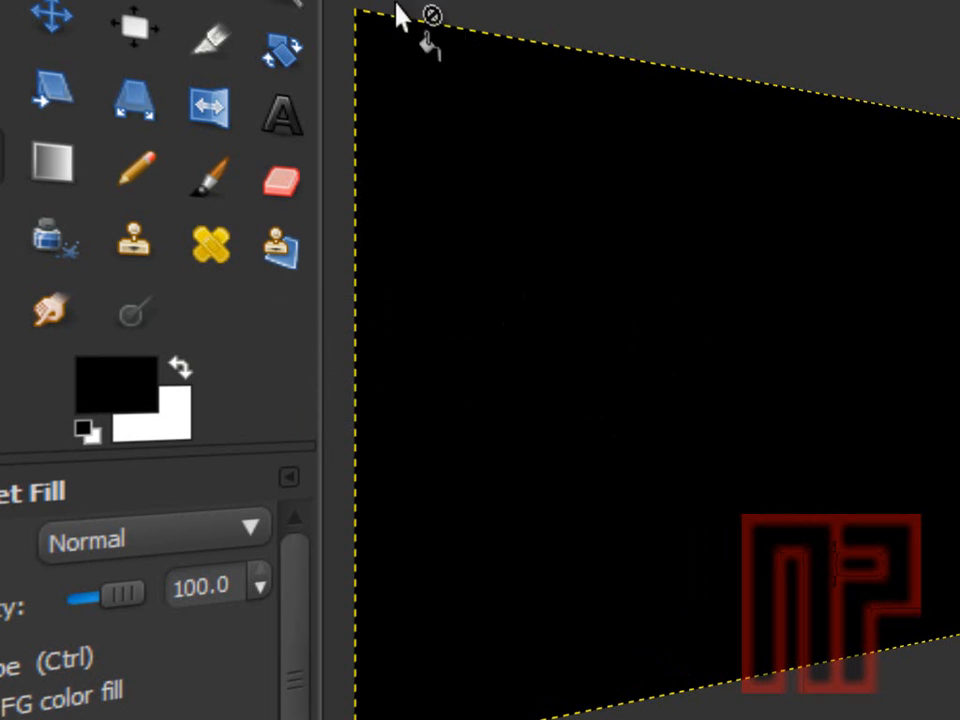
Add a text layer reading 'Akshay Productions' on the black canvas.
{"action": "left_click", "coordinate": [284, 110]}
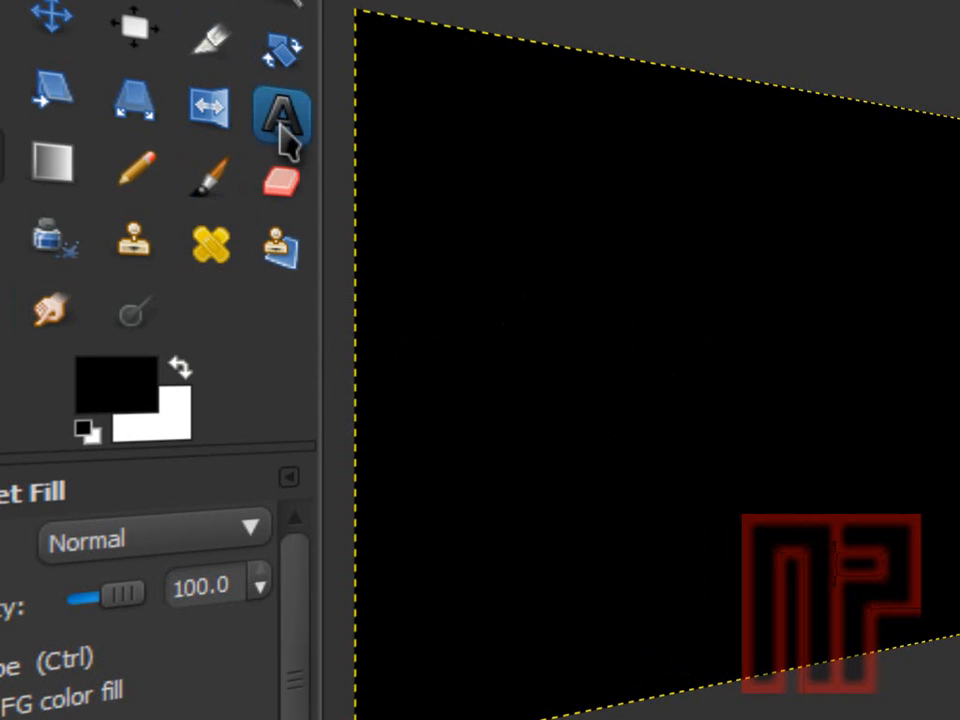
{"action": "left_click", "coordinate": [280, 104]}
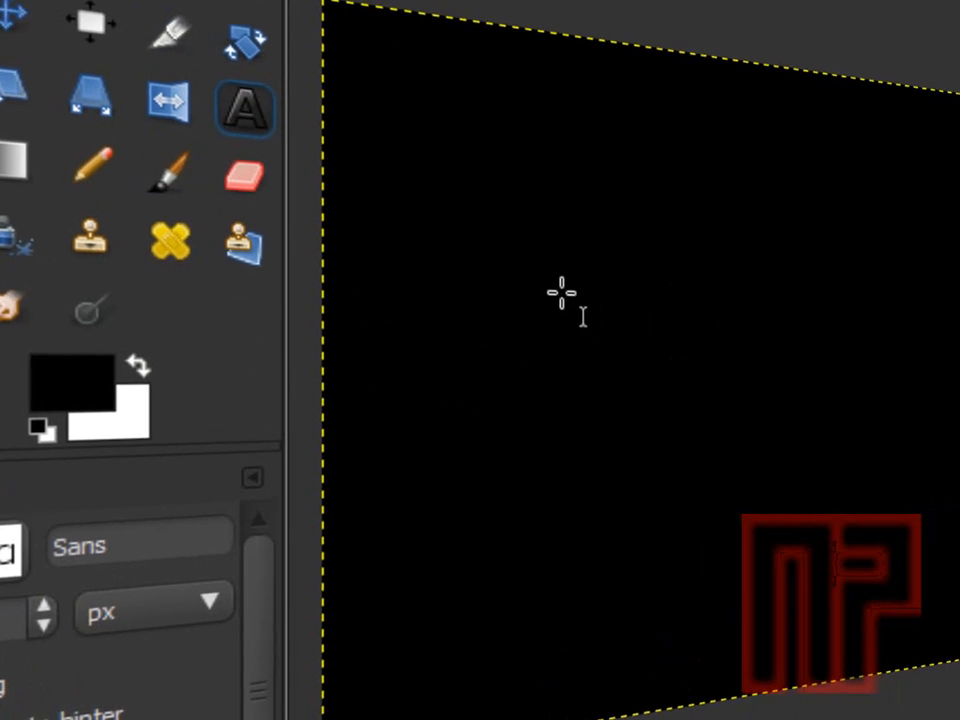
{"action": "left_click", "coordinate": [560, 300]}
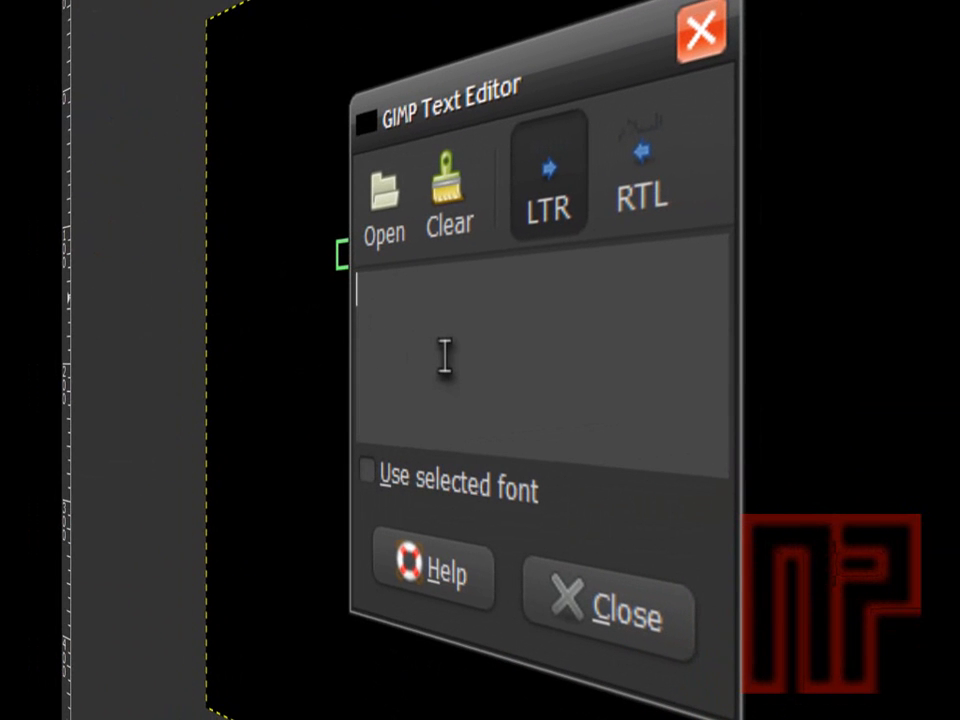
{"action": "type", "text": "Akshay"}
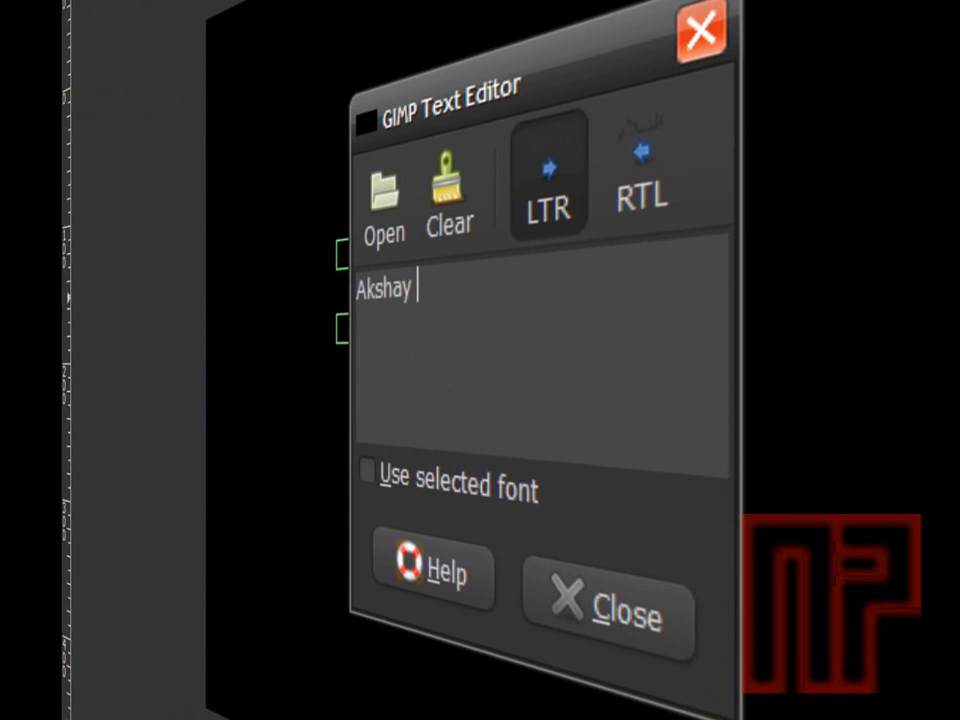
{"action": "type", "text": "Productions"}
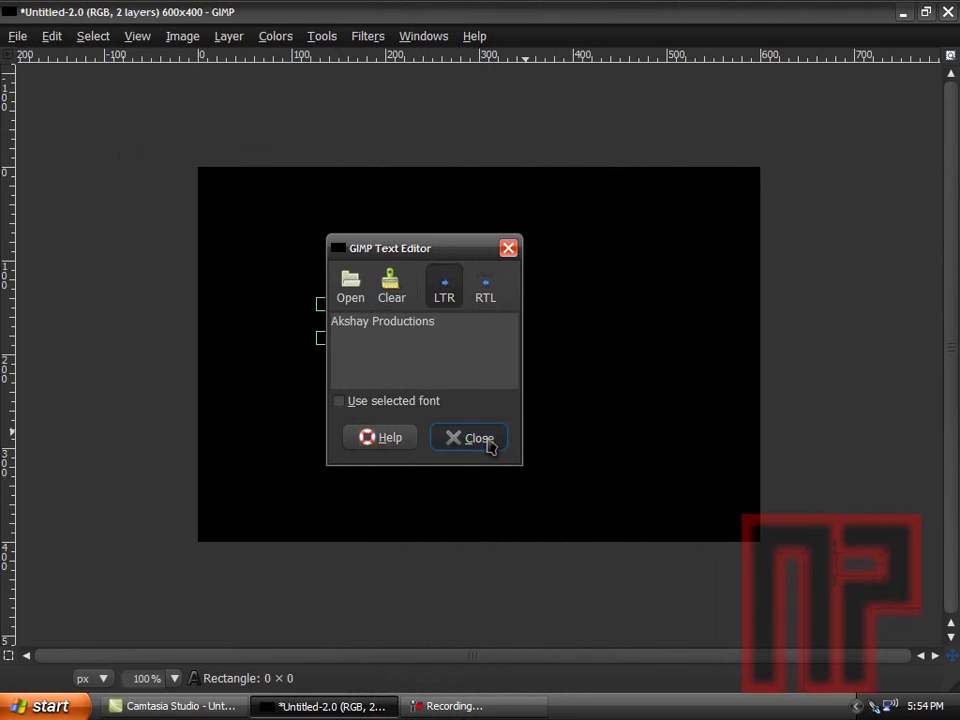
{"action": "left_click", "coordinate": [468, 436]}
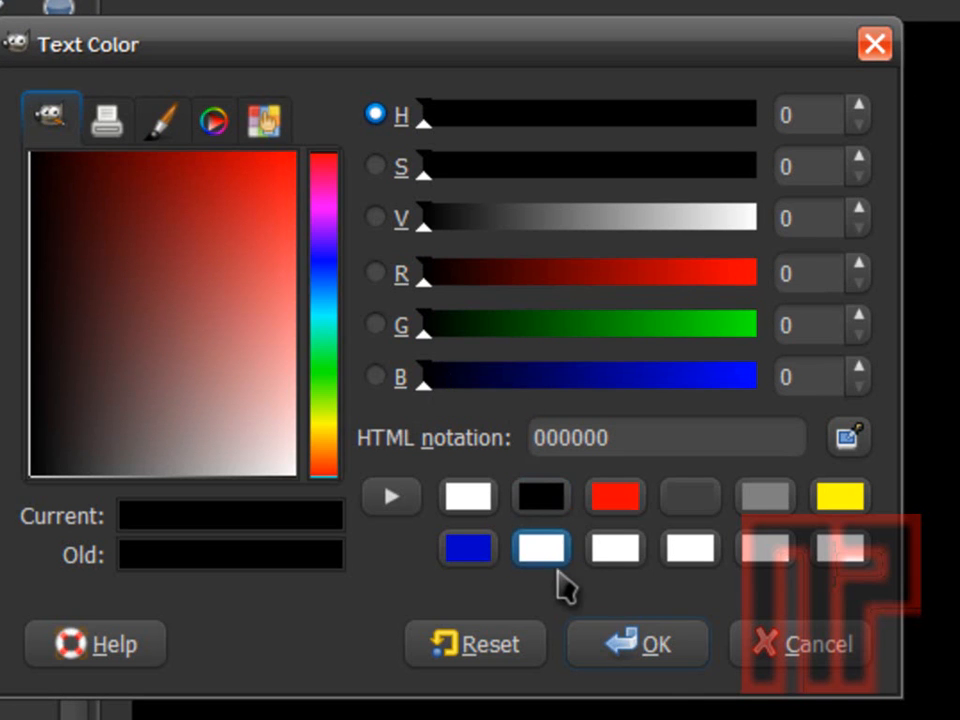
Make the 'Akshay Productions' text white and enlarge it to about 37 px.
{"action": "left_click", "coordinate": [636, 644]}
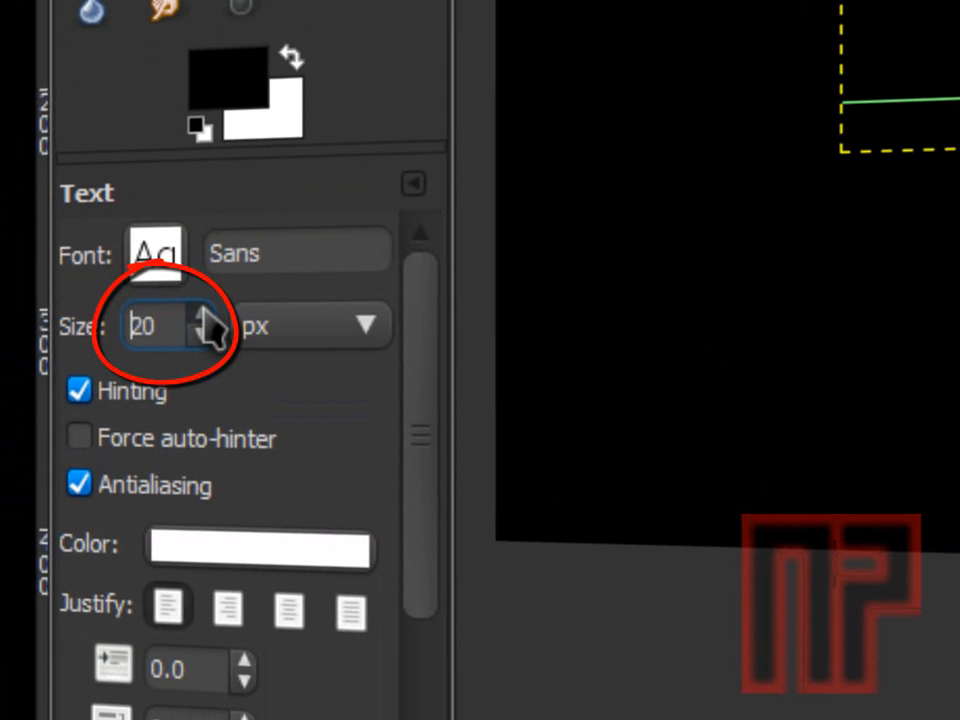
{"action": "left_click", "coordinate": [210, 318]}
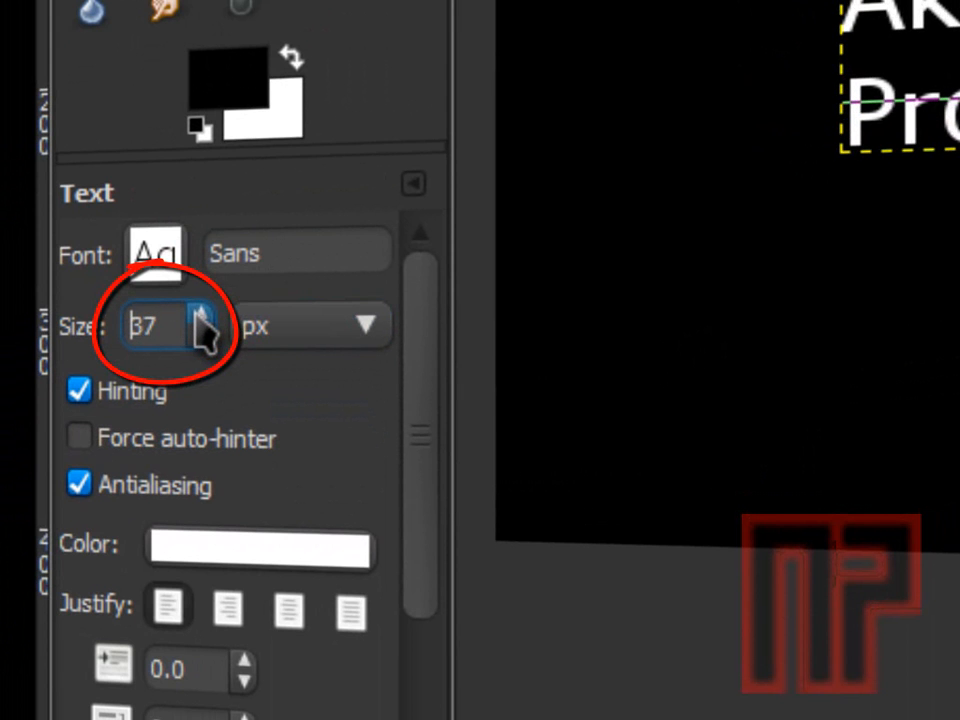
{"action": "left_click", "coordinate": [204, 318]}
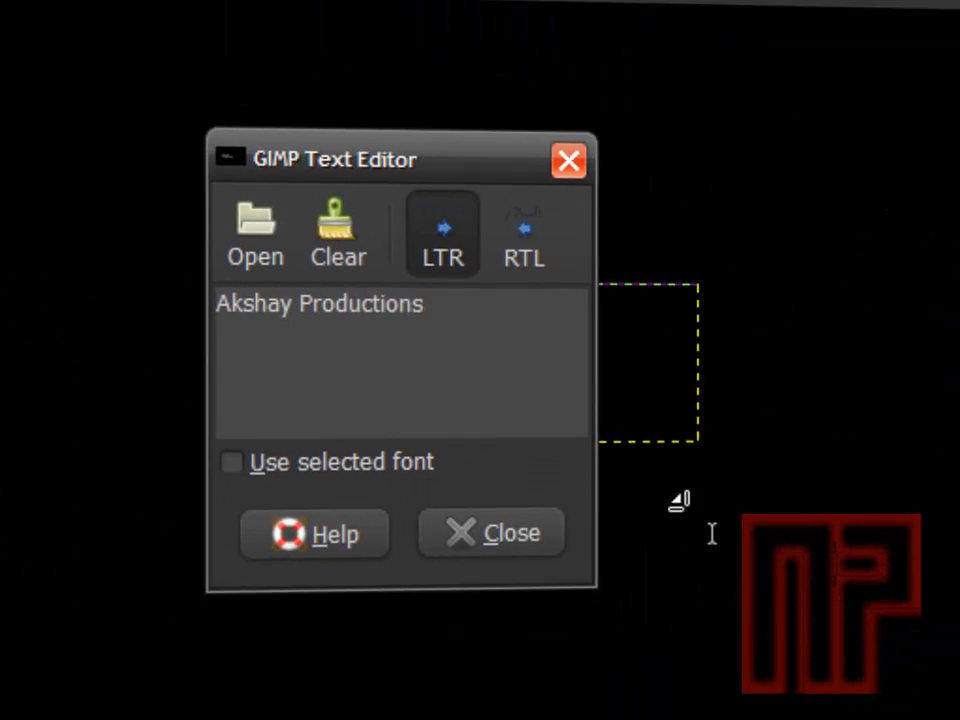
{"action": "left_click", "coordinate": [490, 532]}
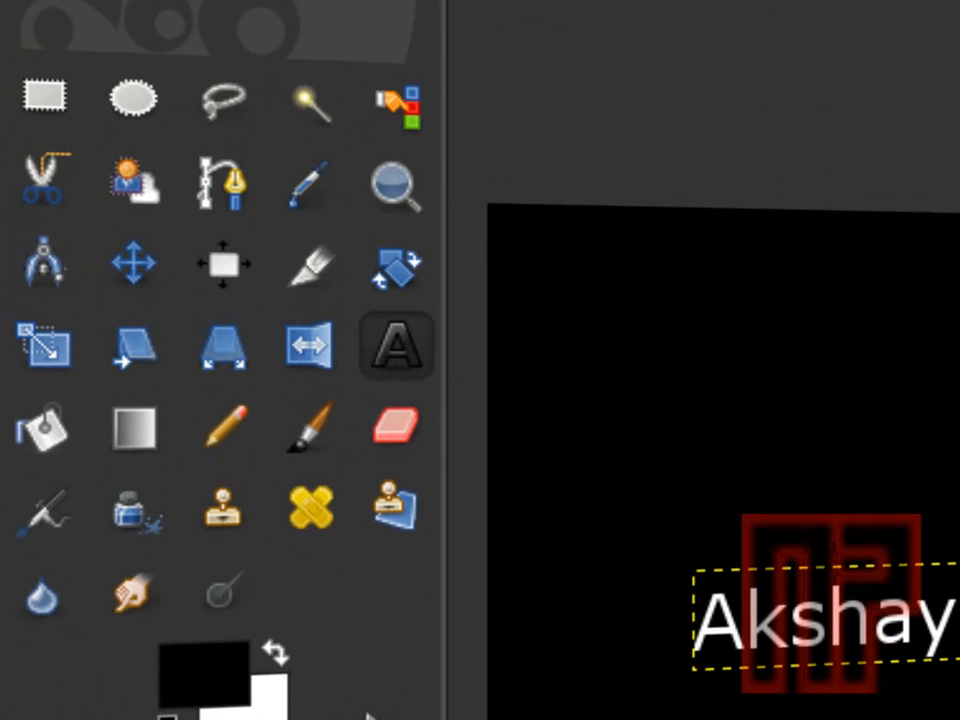
Centre the text layer horizontally on the image with the Align tool.
{"action": "left_click", "coordinate": [136, 264]}
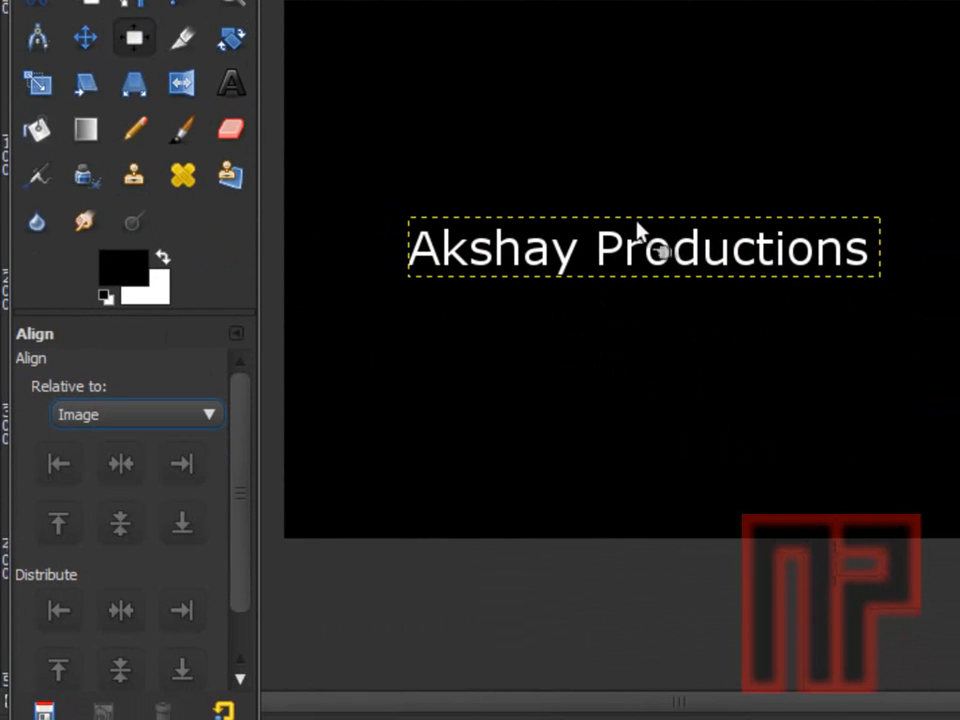
{"action": "left_click", "coordinate": [182, 464]}
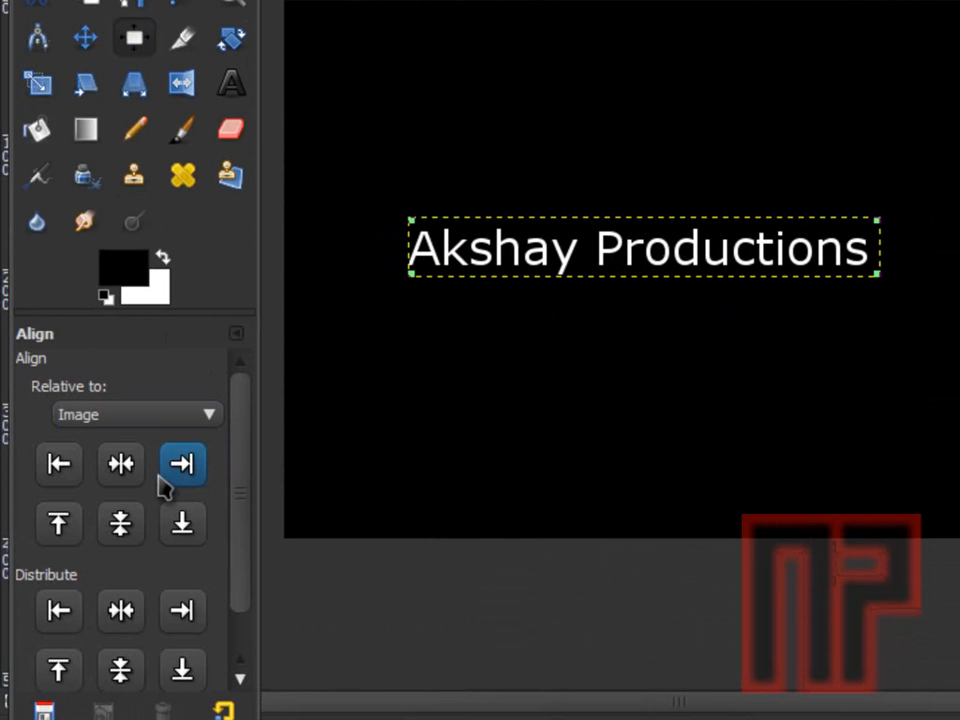
{"action": "left_click", "coordinate": [182, 524]}
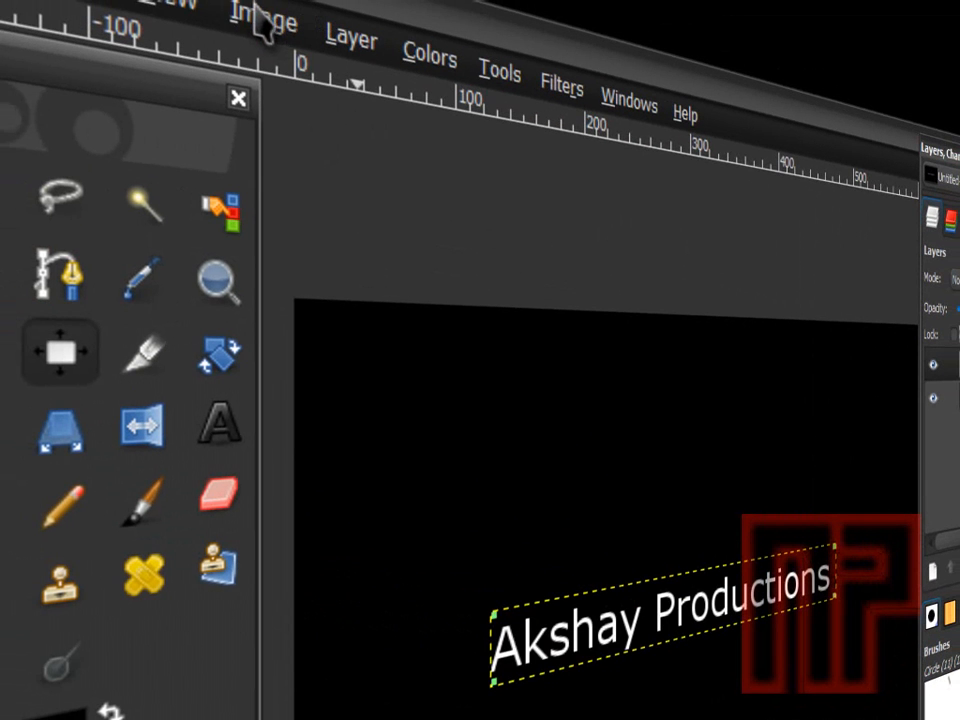
Resize the text layer to the image size and duplicate it twice.
{"action": "left_click", "coordinate": [262, 18]}
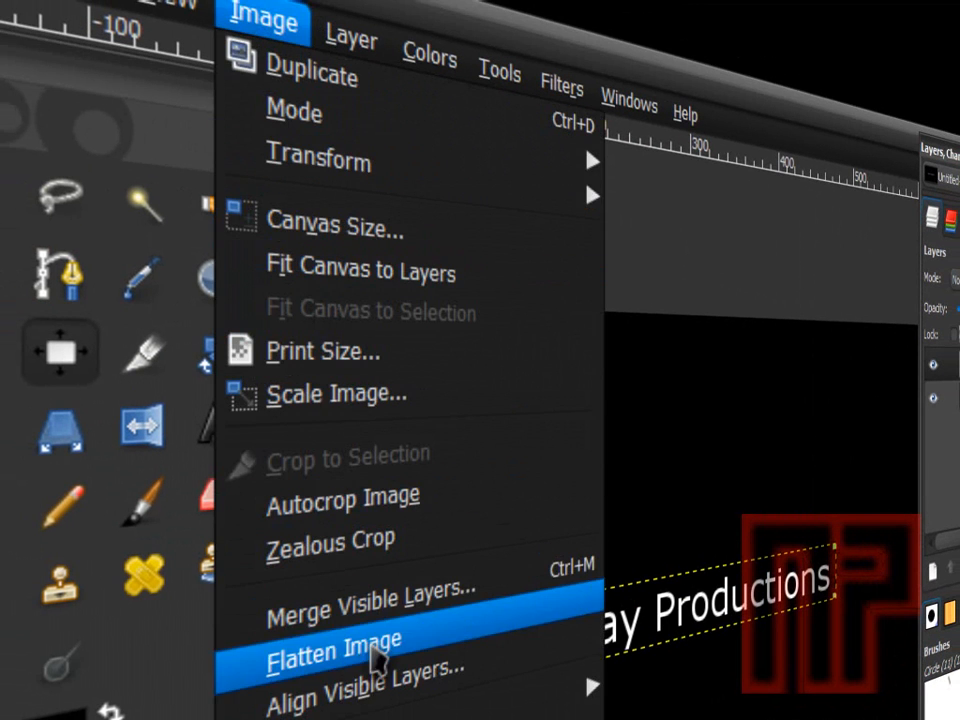
{"action": "left_click", "coordinate": [356, 28]}
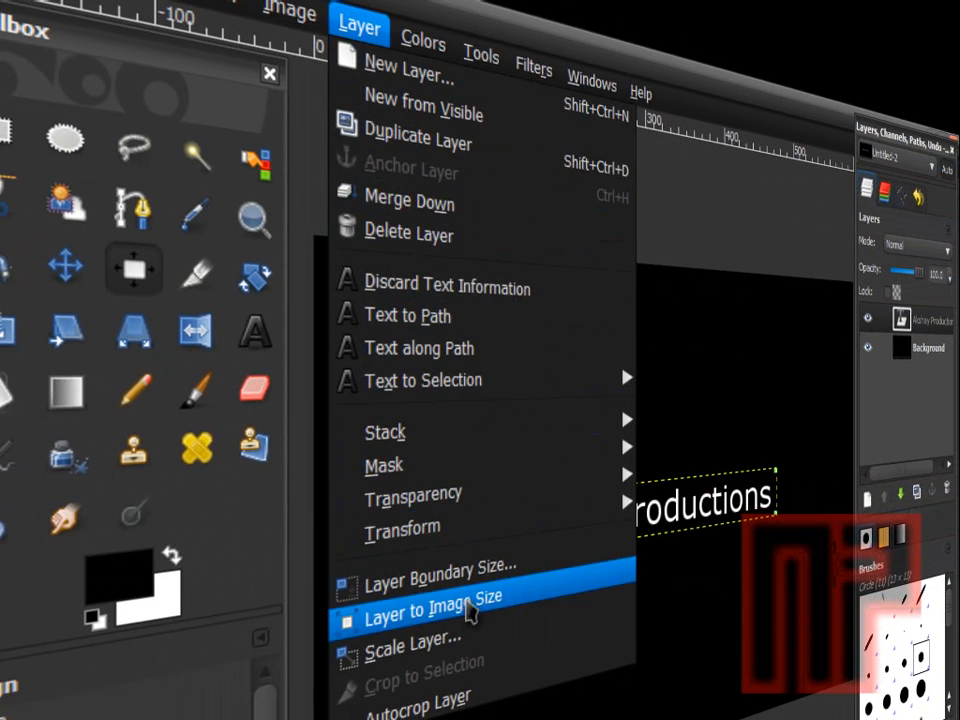
{"action": "left_click", "coordinate": [450, 616]}
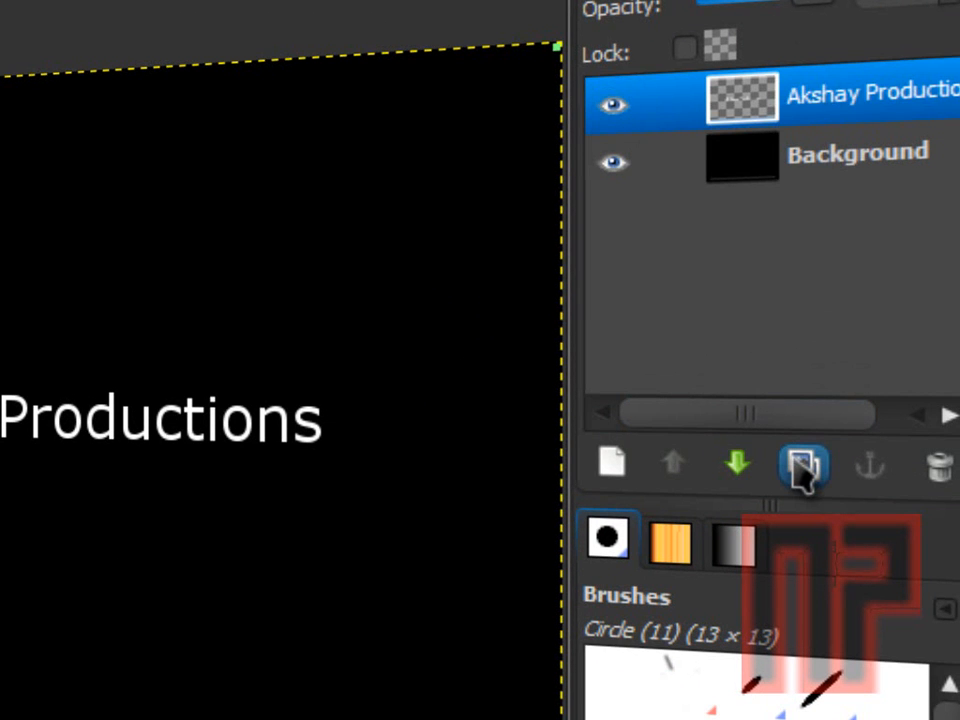
{"action": "left_click", "coordinate": [800, 472]}
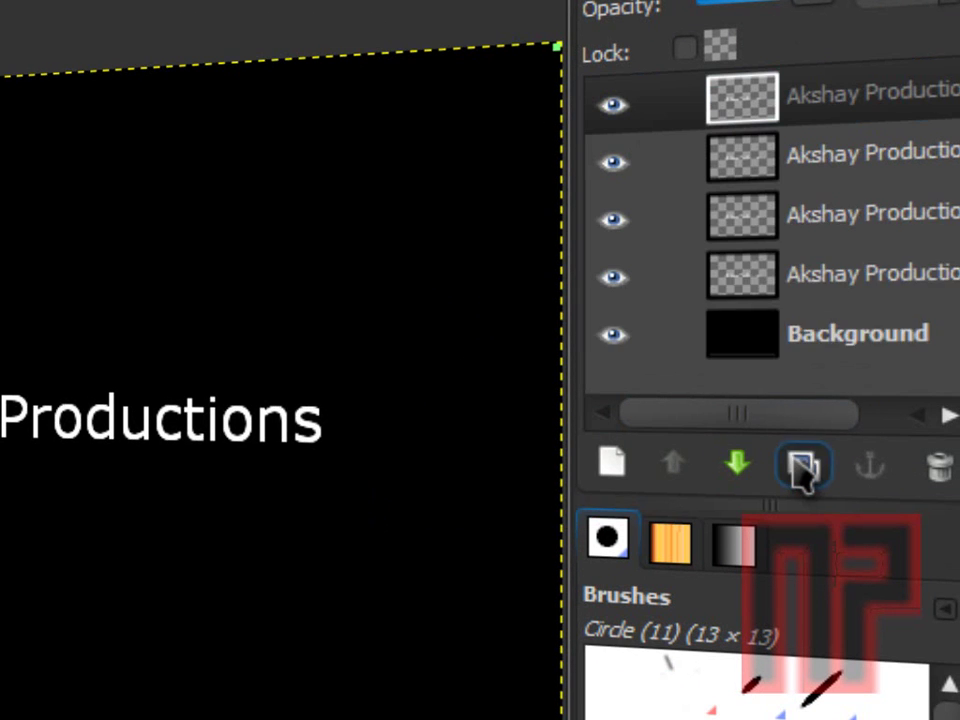
{"action": "left_click", "coordinate": [804, 464]}
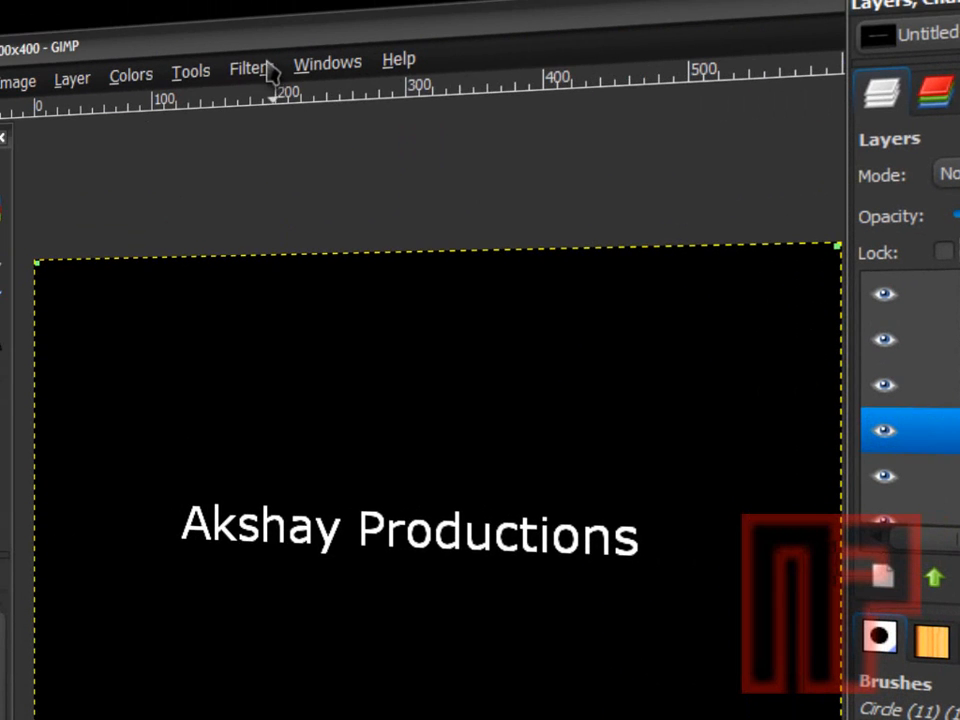
Apply a leftward Wind filter with threshold 5 and strength 20 to one text copy.
{"action": "left_click", "coordinate": [250, 64]}
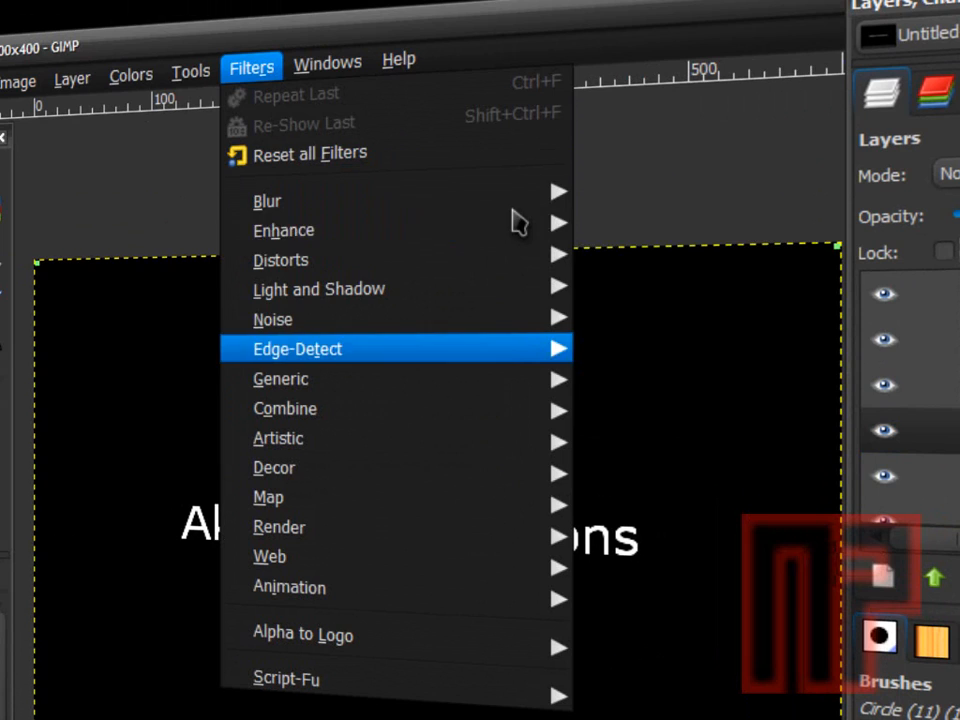
{"action": "mouse_move", "coordinate": [280, 260]}
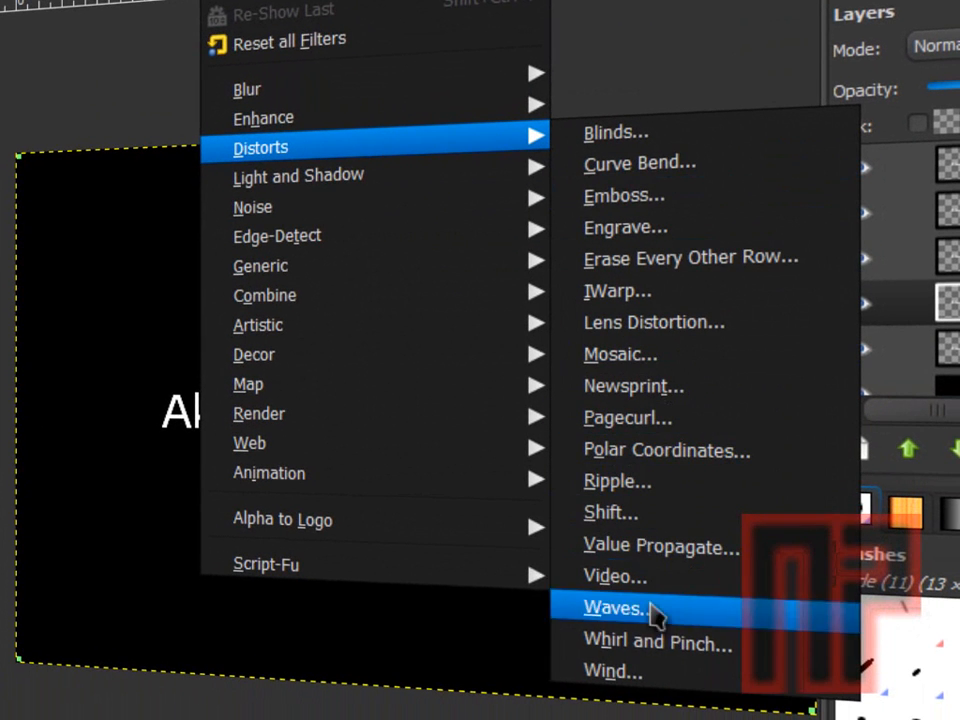
{"action": "left_click", "coordinate": [612, 608]}
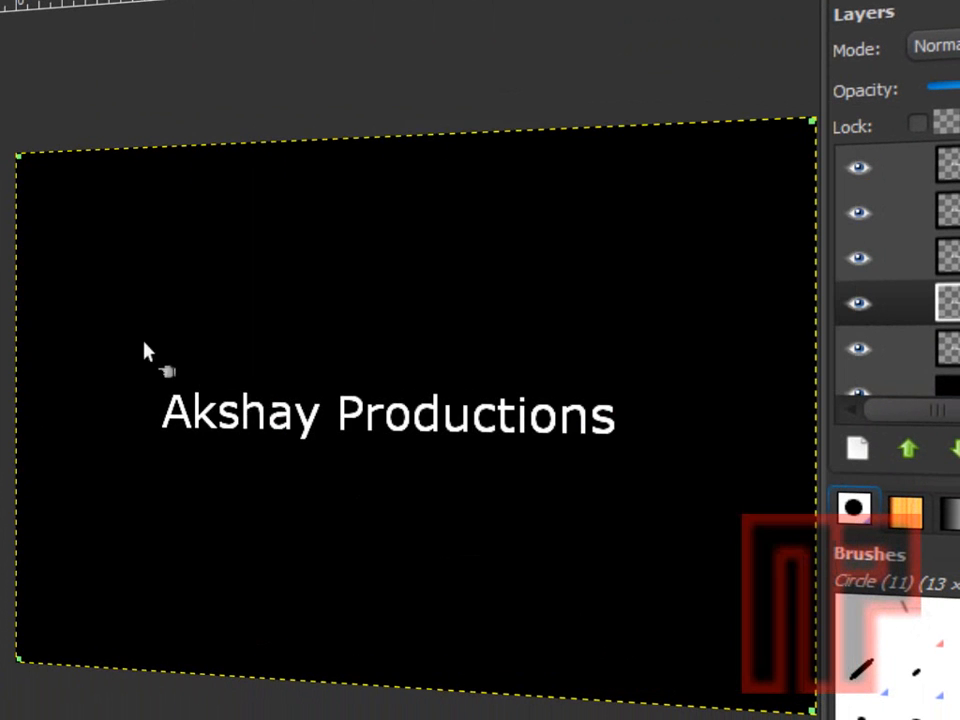
{"action": "mouse_move", "coordinate": [192, 424]}
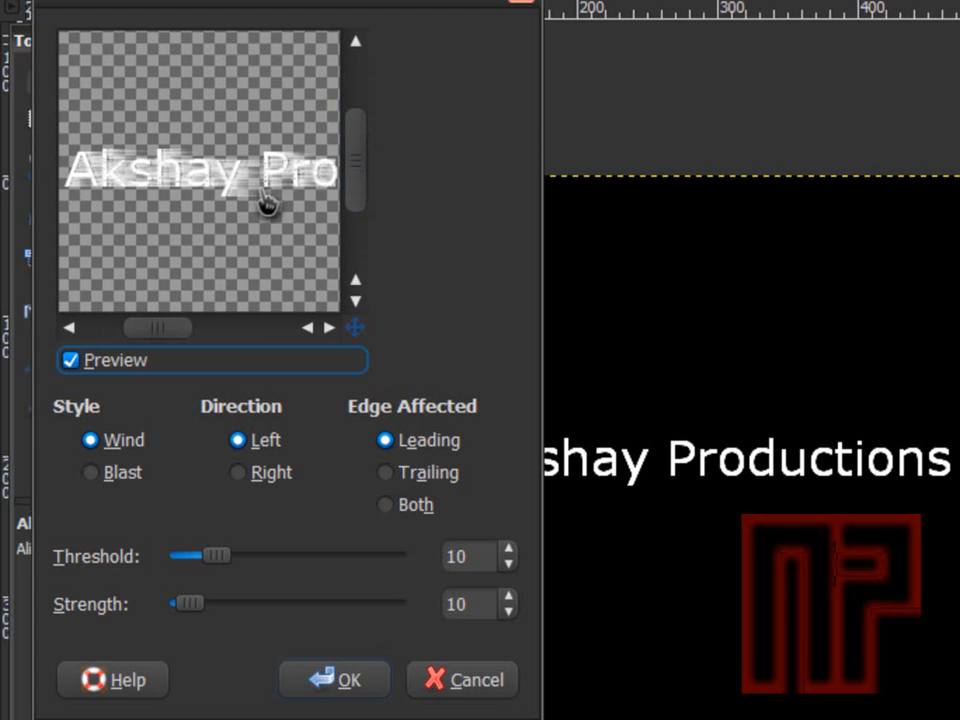
{"action": "mouse_move", "coordinate": [136, 510]}
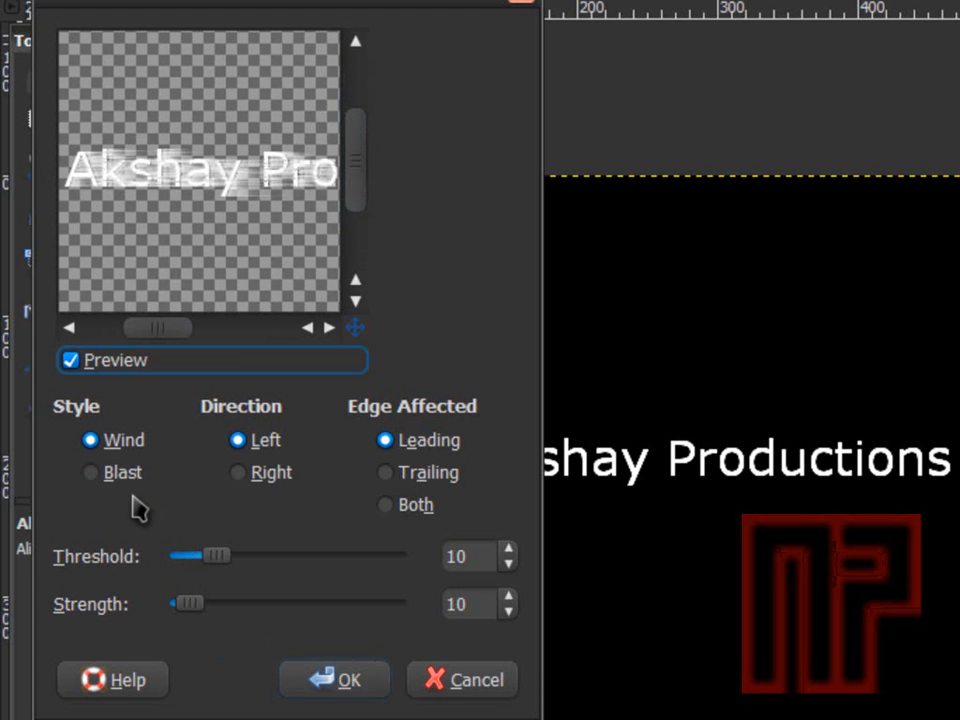
{"action": "left_click", "coordinate": [92, 472]}
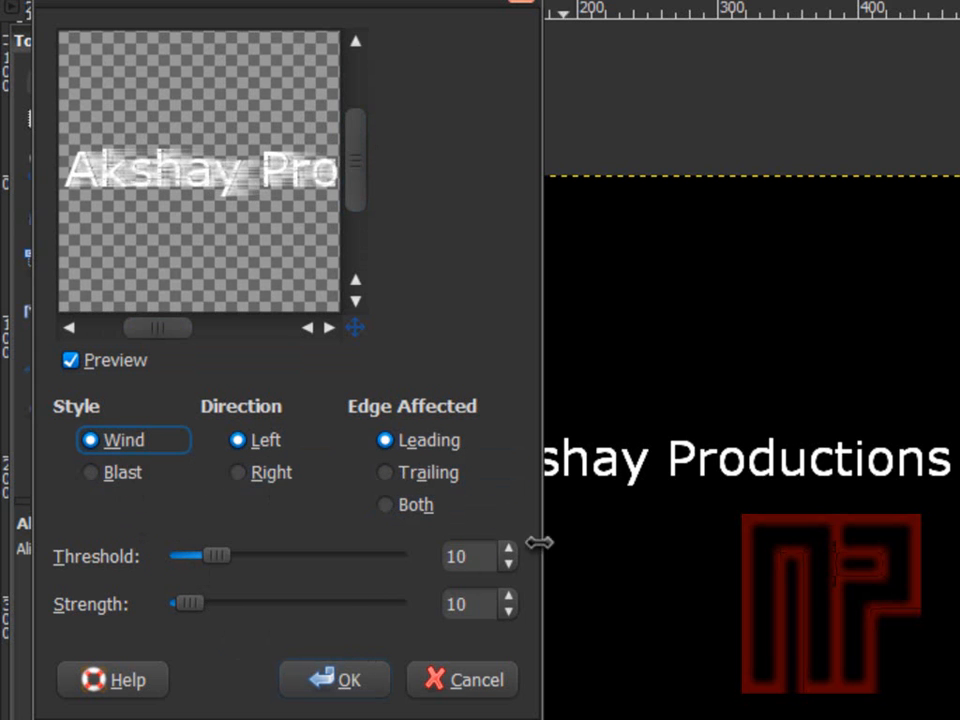
{"action": "left_click", "coordinate": [508, 566]}
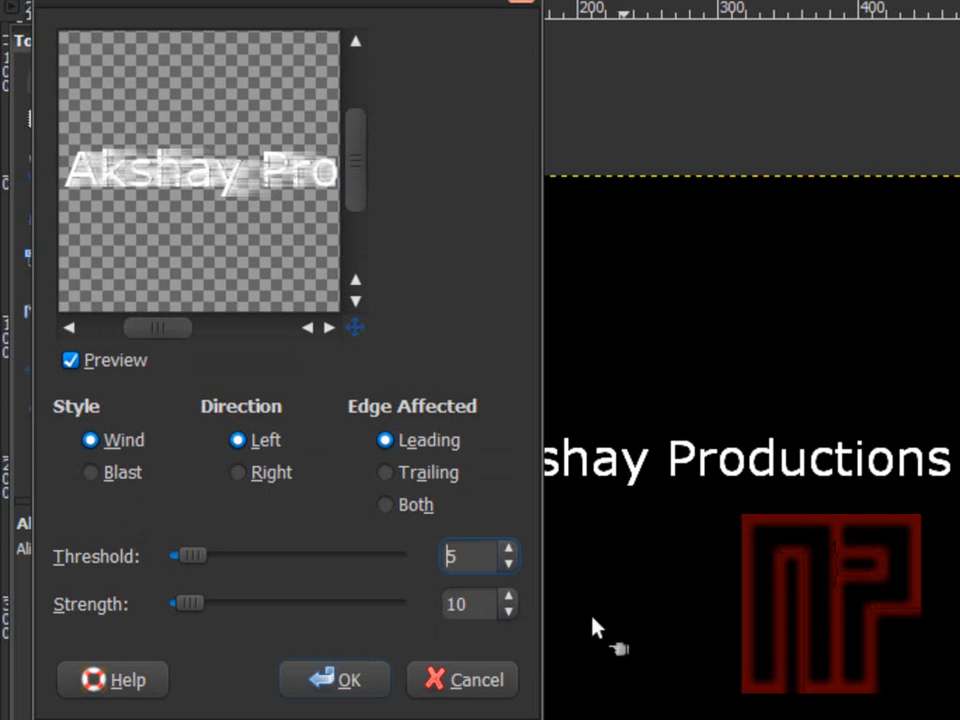
{"action": "left_click", "coordinate": [508, 596]}
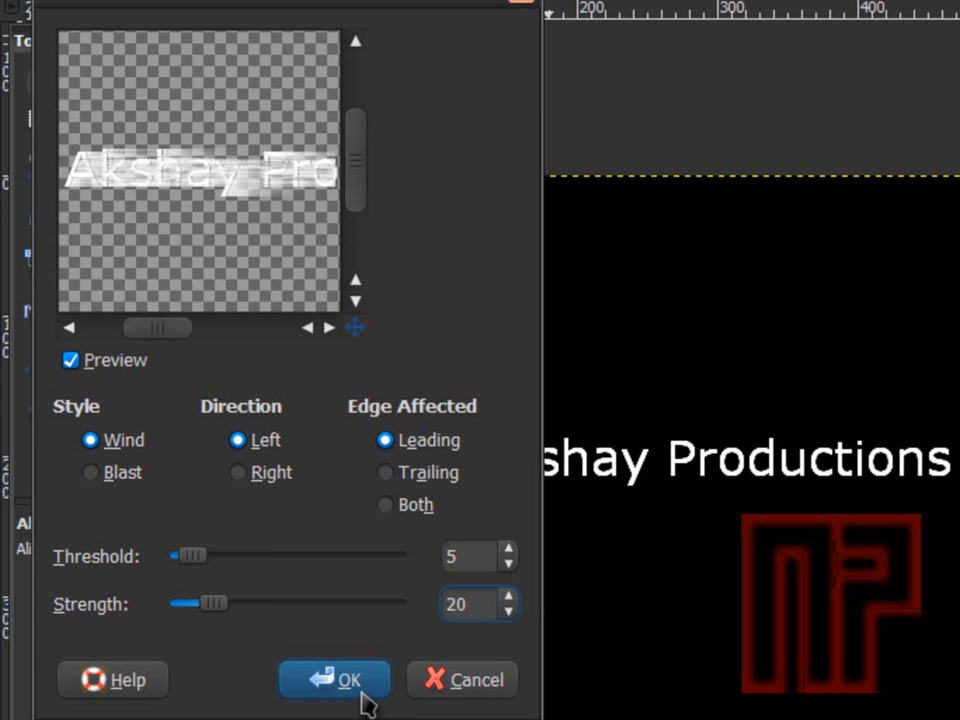
{"action": "left_click", "coordinate": [334, 680]}
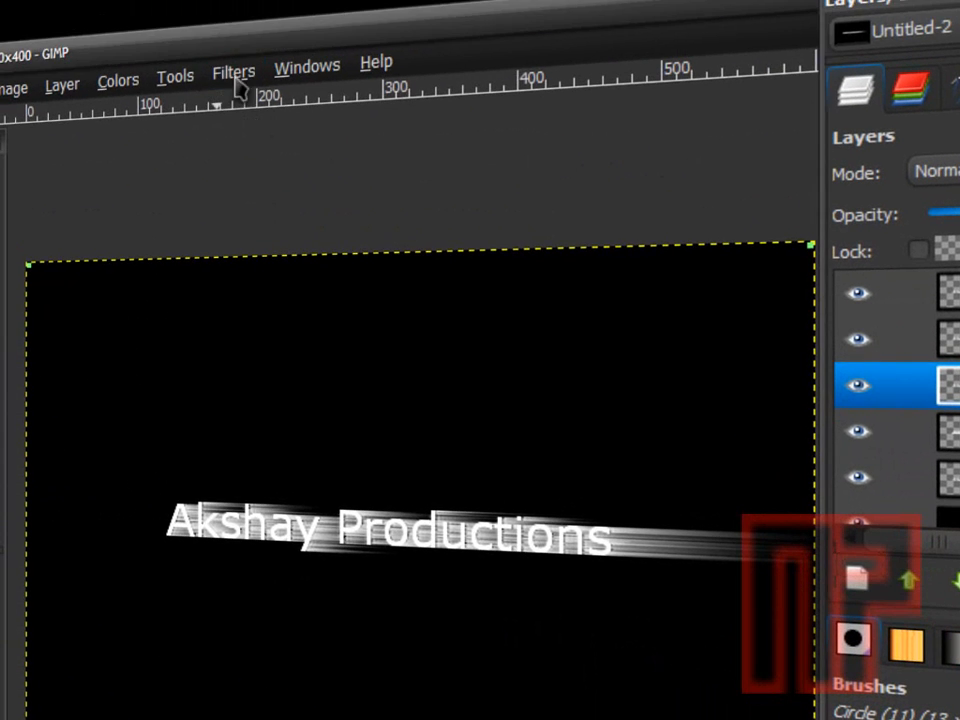
Apply the Wind filter again blowing right so streaks extend on both sides.
{"action": "left_click", "coordinate": [232, 72]}
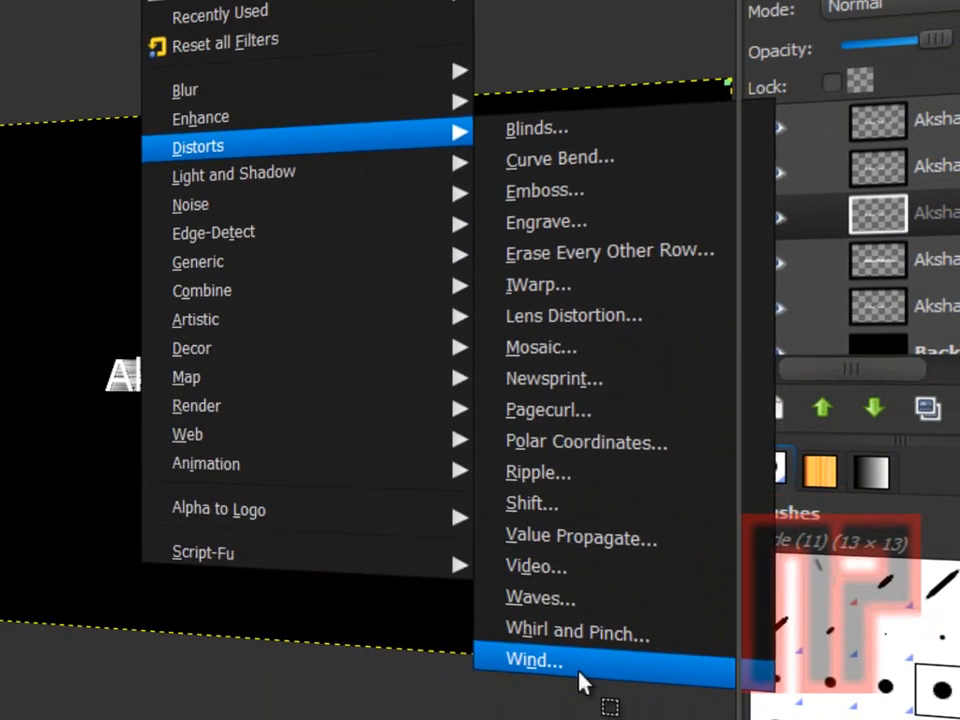
{"action": "left_click", "coordinate": [532, 660]}
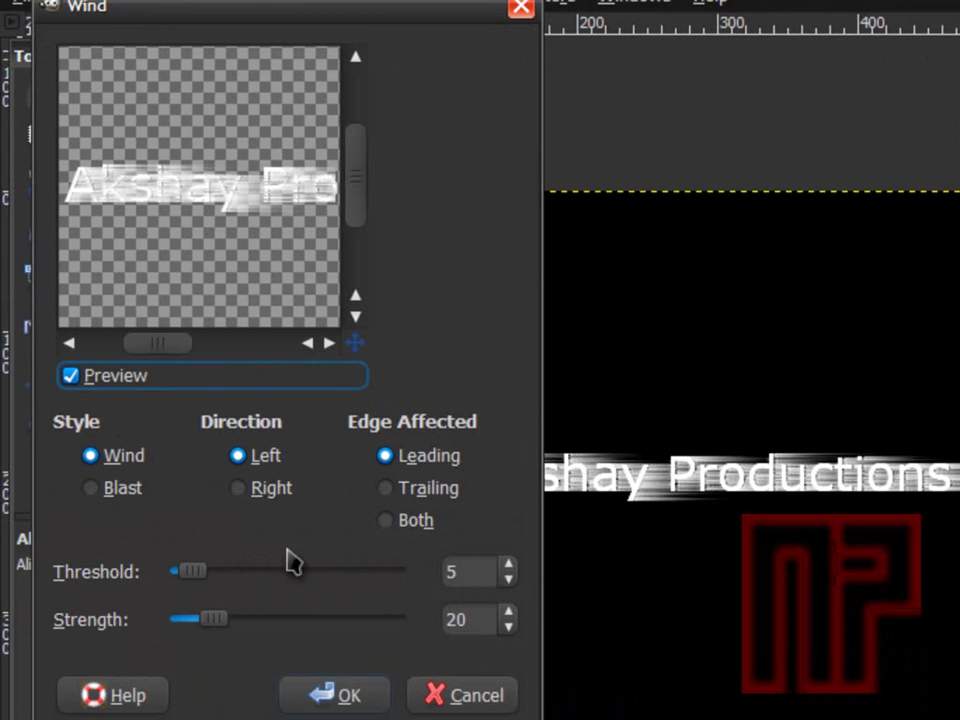
{"action": "left_click", "coordinate": [236, 488]}
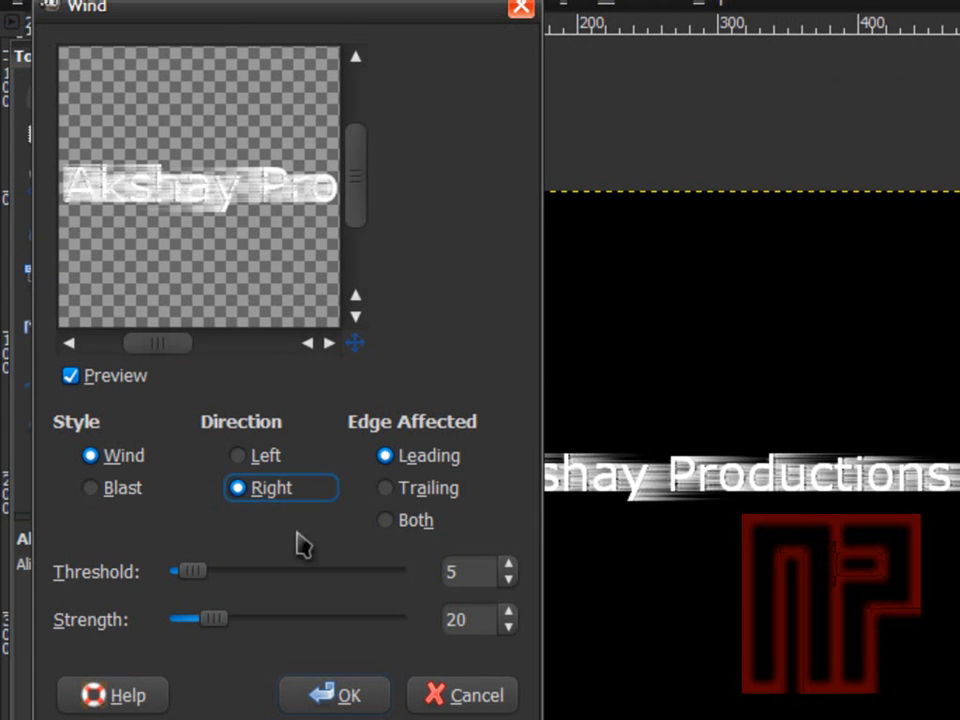
{"action": "left_click", "coordinate": [334, 694]}
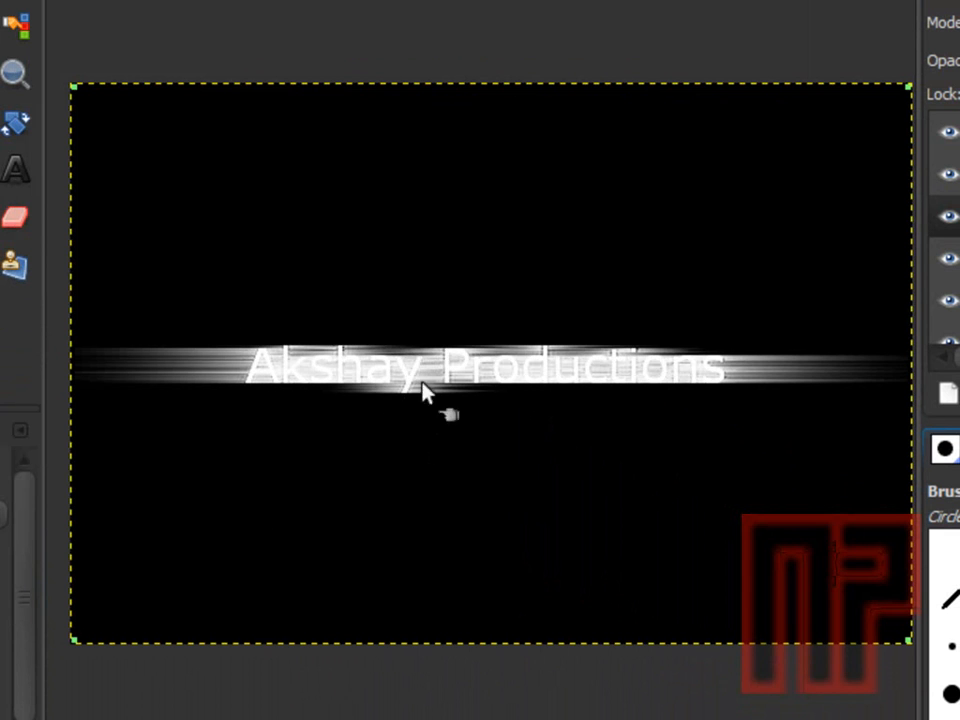
{"action": "mouse_move", "coordinate": [318, 420]}
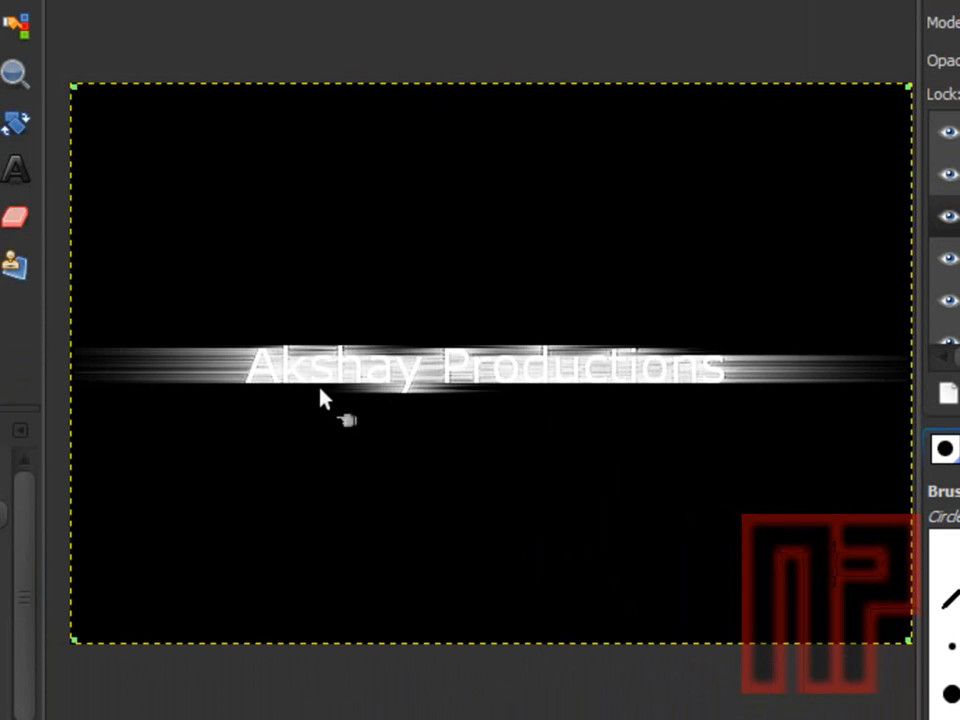
{"action": "mouse_move", "coordinate": [408, 390]}
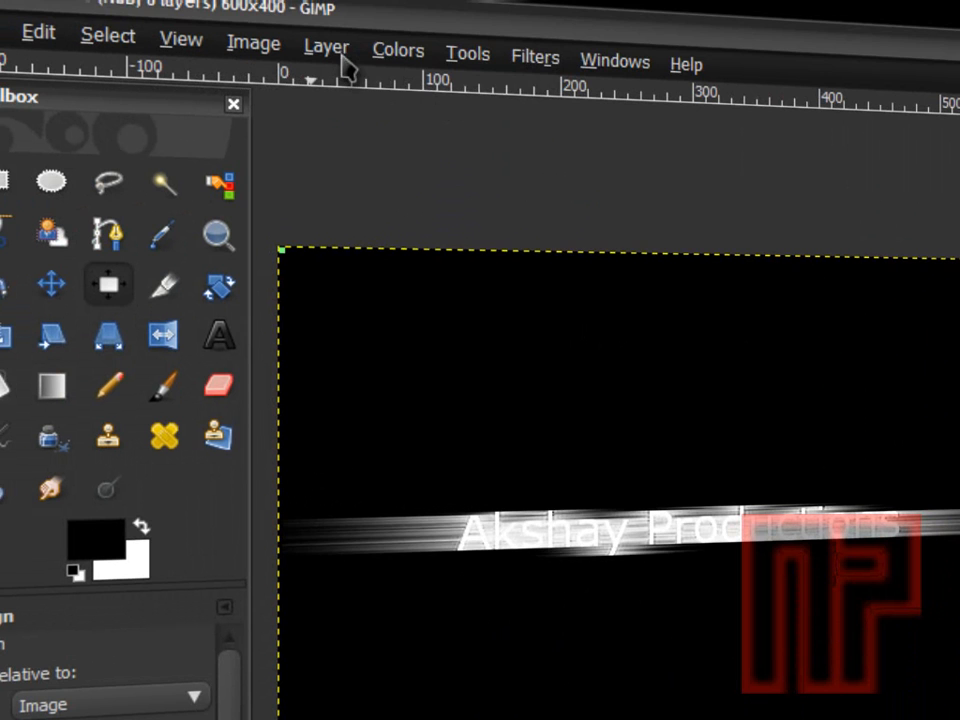
Rotate a text copy 90° clockwise so it runs vertically across the horizontal text.
{"action": "left_click", "coordinate": [326, 48]}
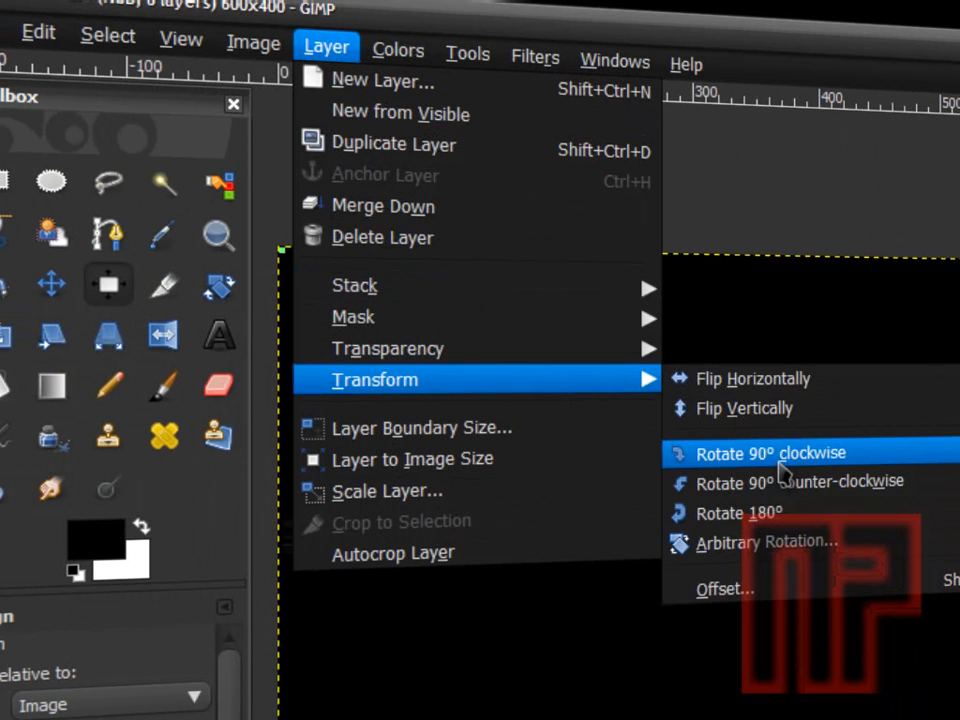
{"action": "left_click", "coordinate": [776, 452]}
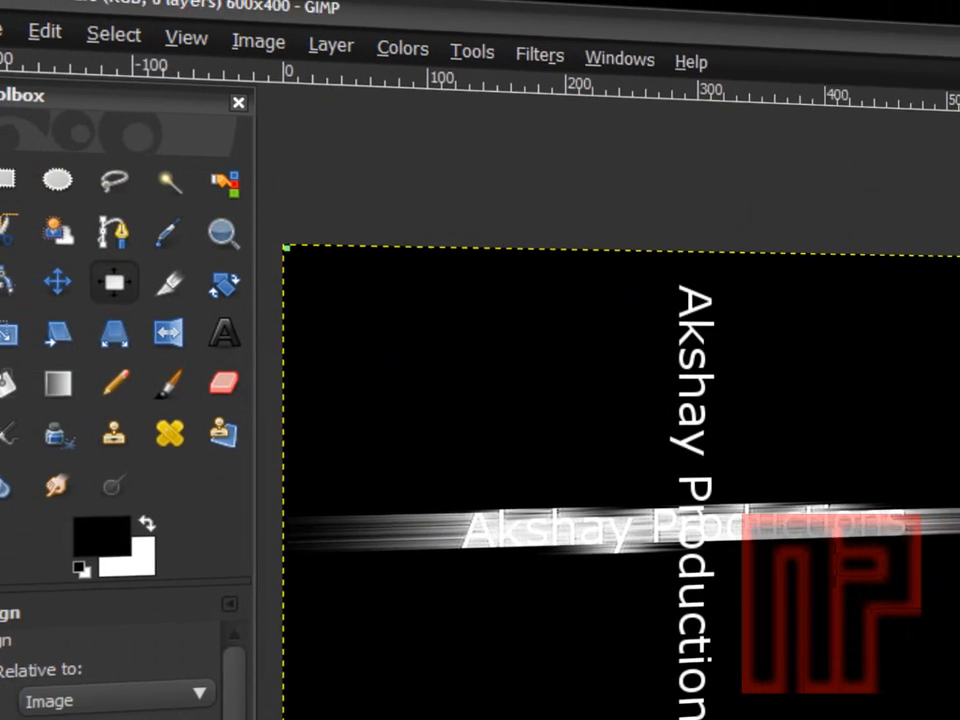
{"action": "left_click", "coordinate": [340, 48]}
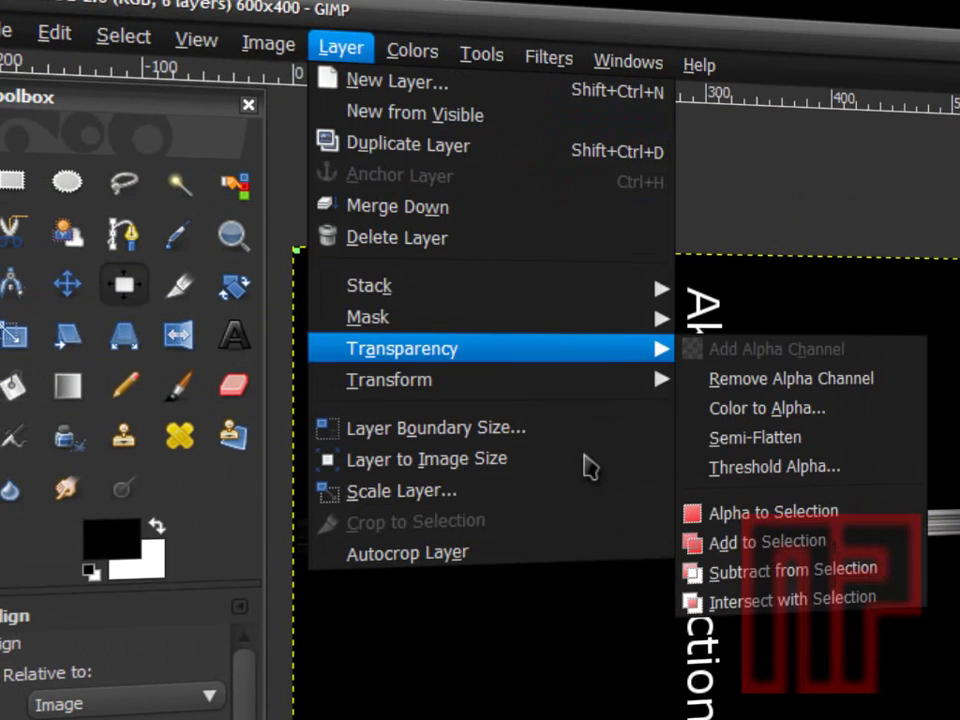
{"action": "mouse_move", "coordinate": [456, 262]}
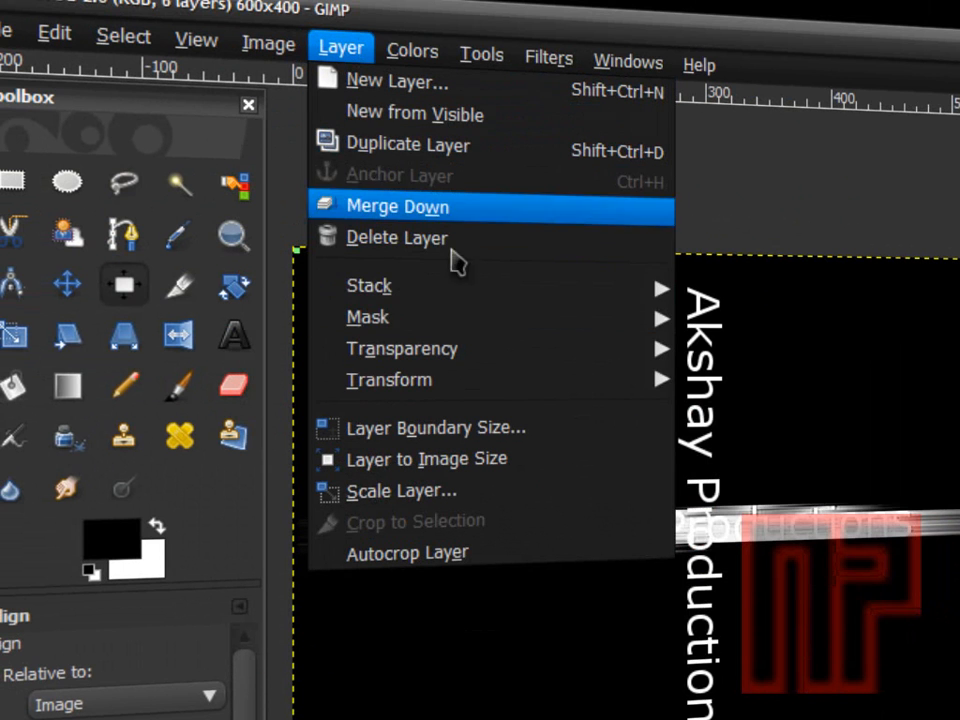
{"action": "mouse_move", "coordinate": [390, 380]}
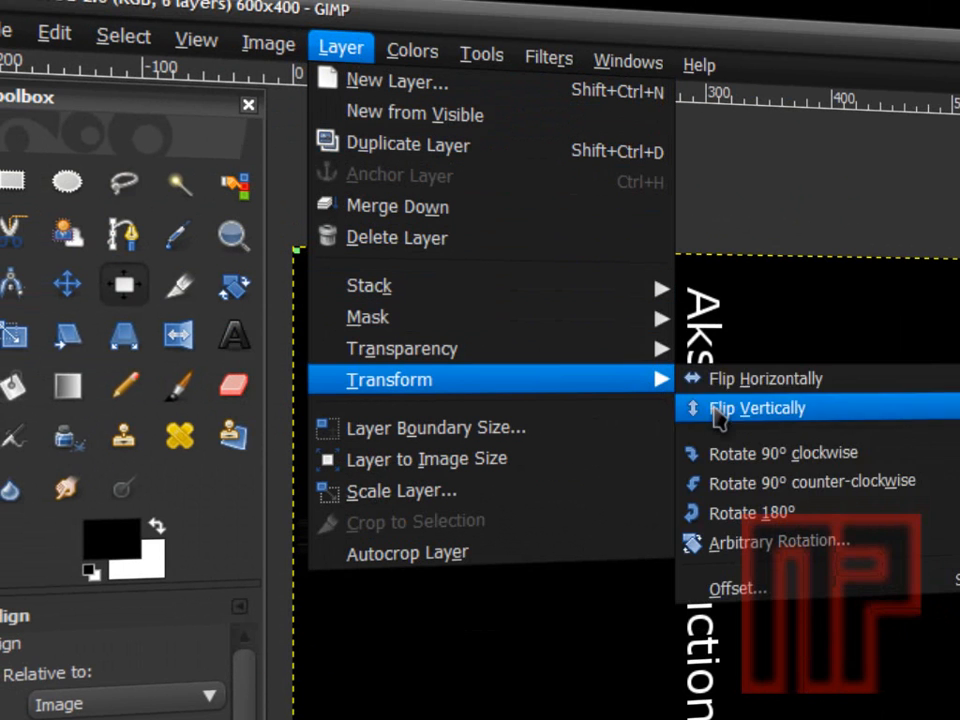
{"action": "left_click", "coordinate": [760, 408]}
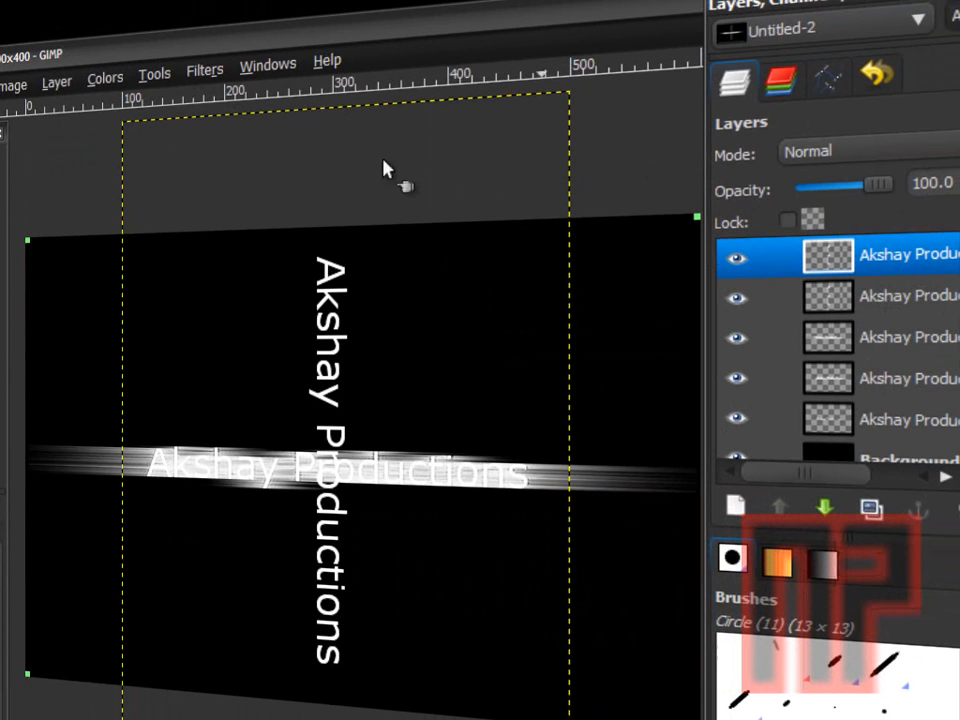
Wind-streak one vertical text layer rightward and the other leftward.
{"action": "left_click", "coordinate": [204, 68]}
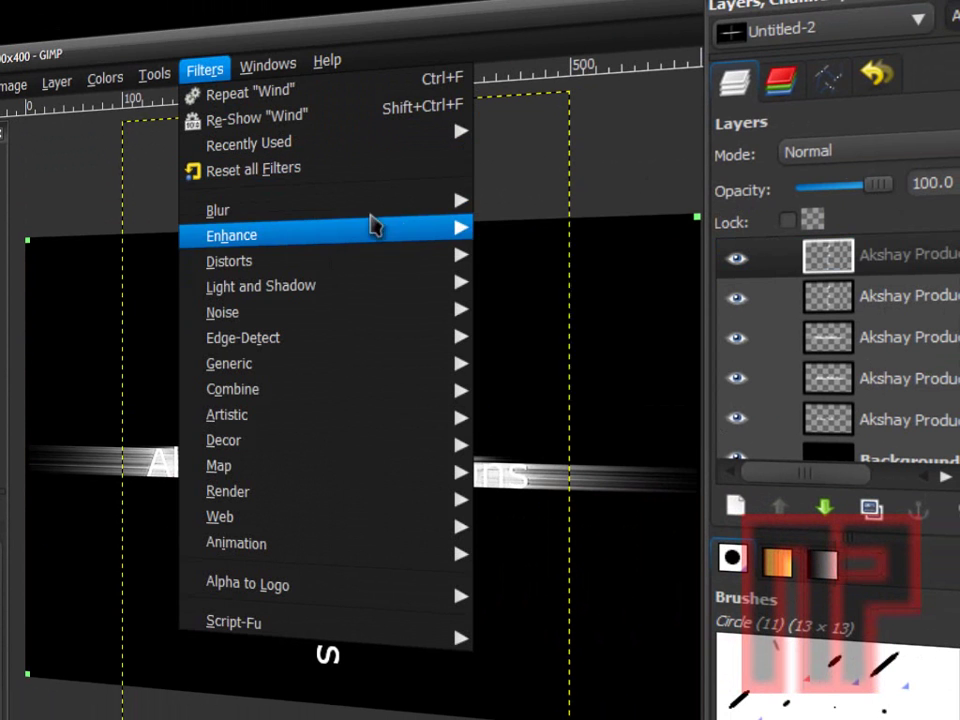
{"action": "mouse_move", "coordinate": [230, 256]}
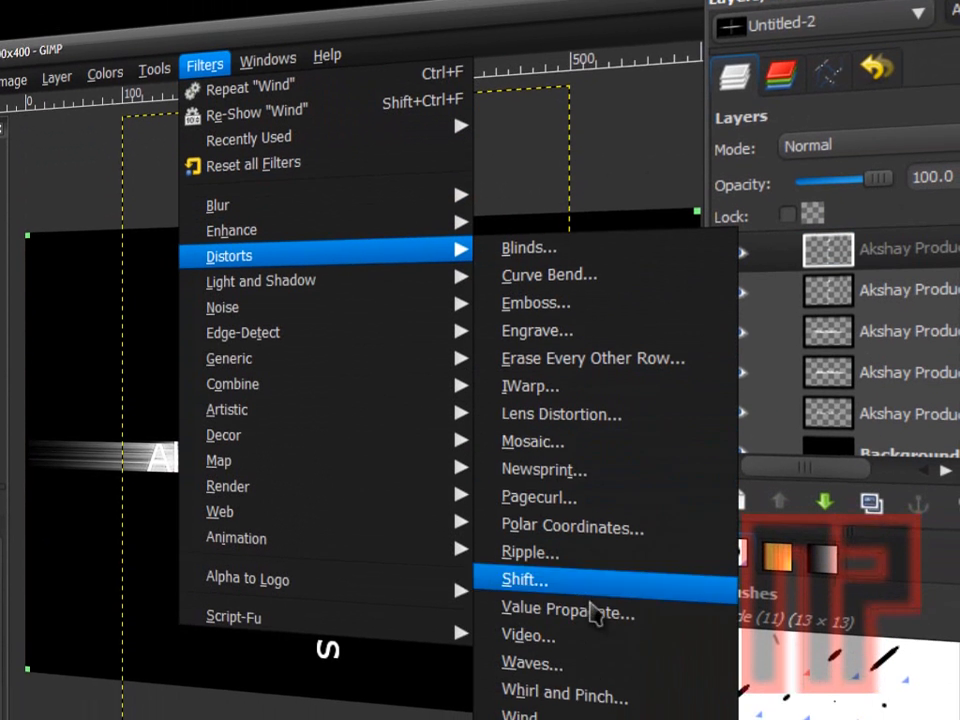
{"action": "left_click", "coordinate": [524, 580]}
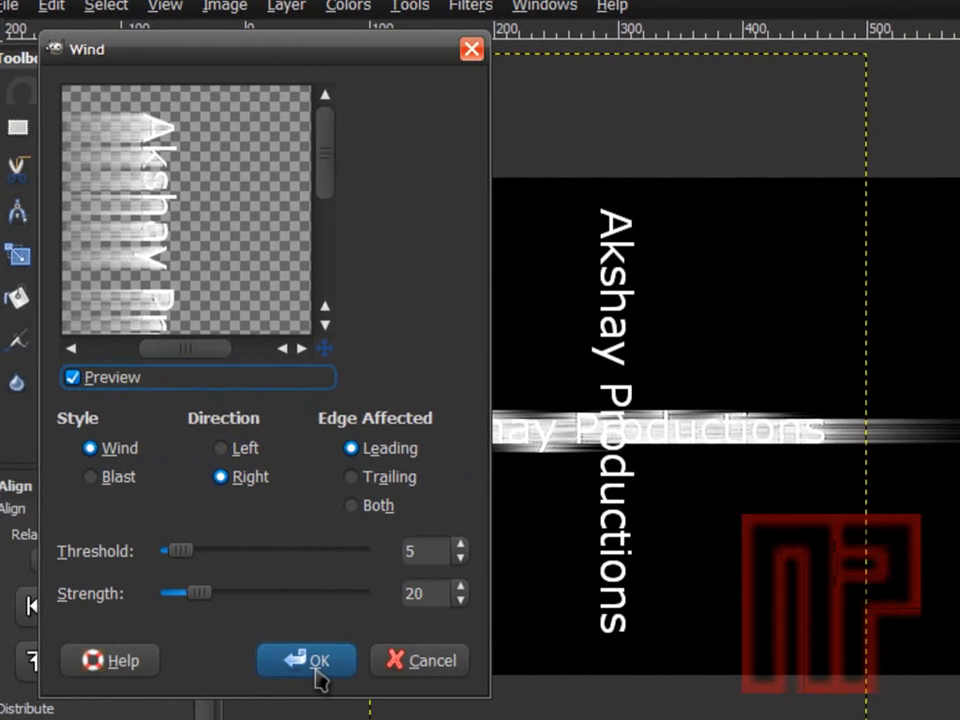
{"action": "left_click", "coordinate": [306, 660]}
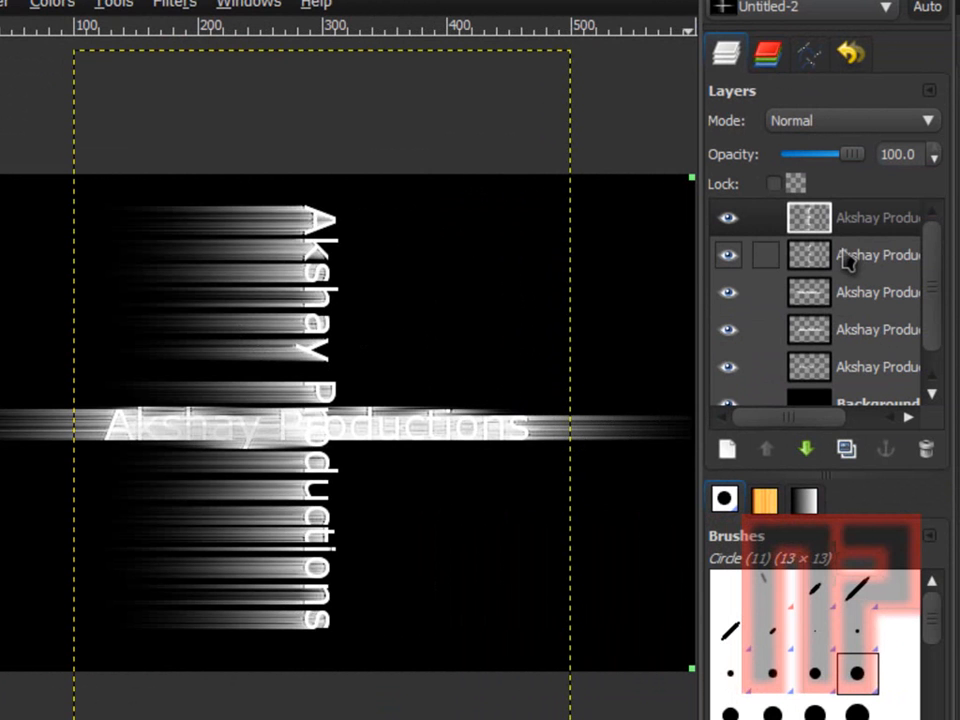
{"action": "left_click", "coordinate": [878, 256]}
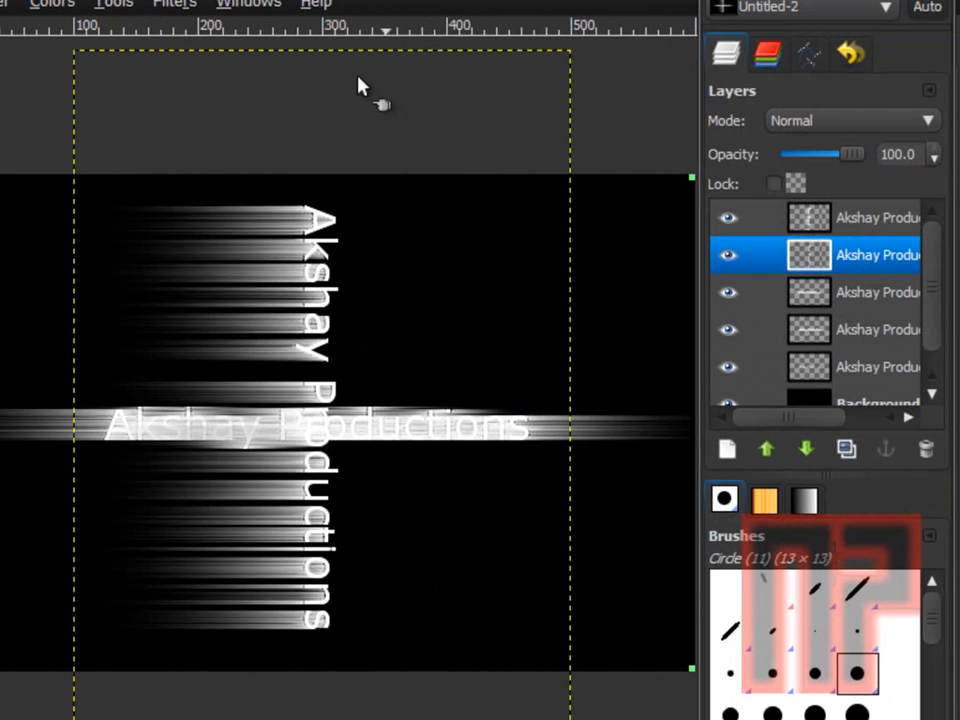
{"action": "left_click", "coordinate": [168, 4]}
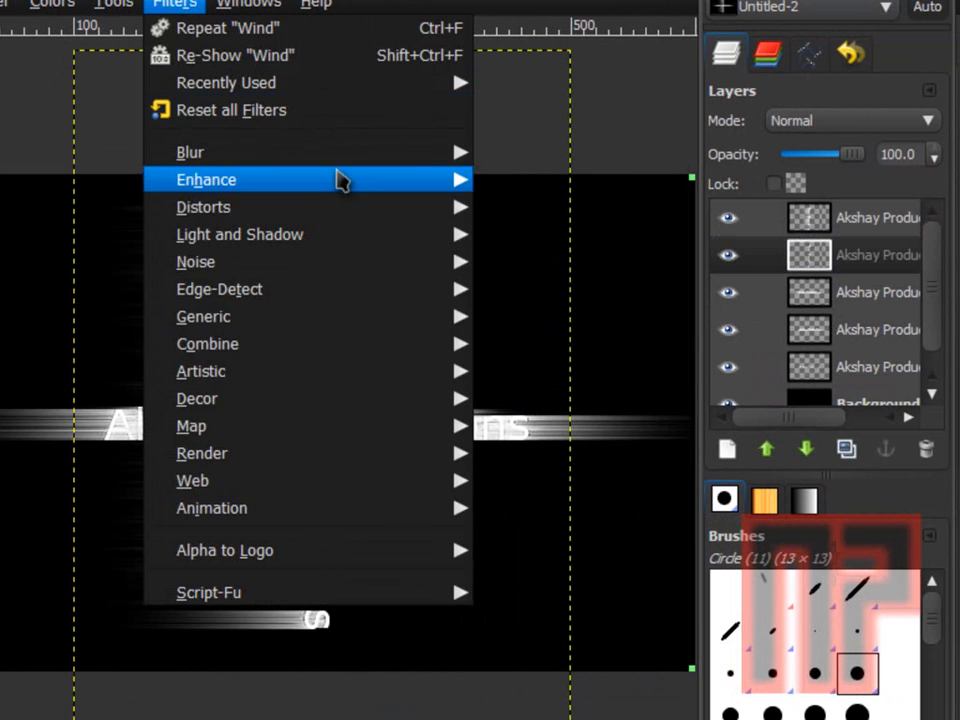
{"action": "mouse_move", "coordinate": [448, 224]}
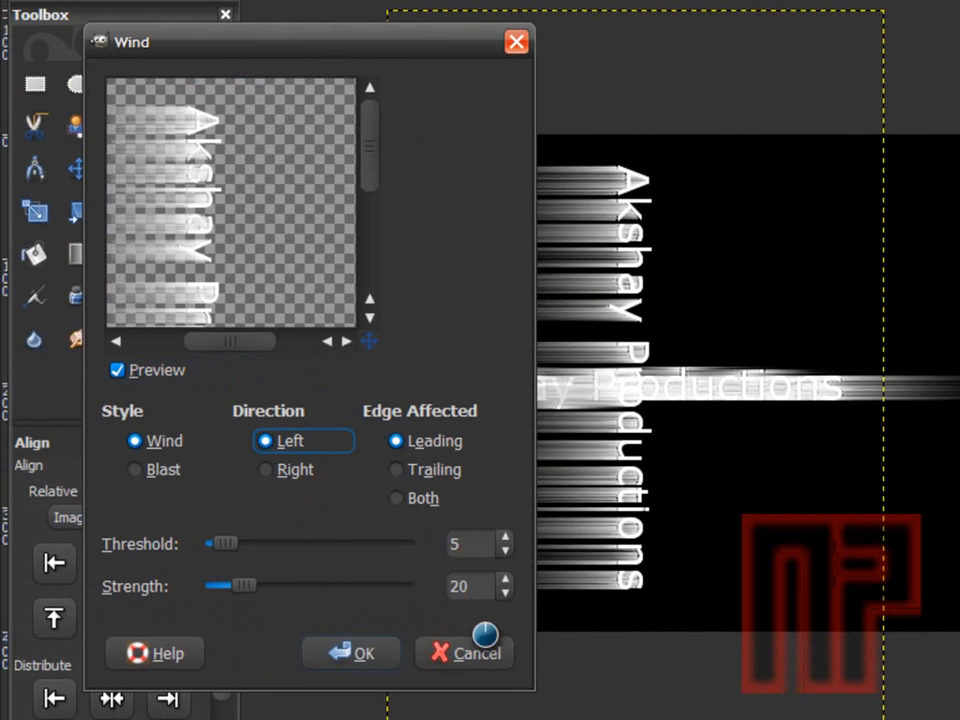
{"action": "left_click", "coordinate": [352, 652]}
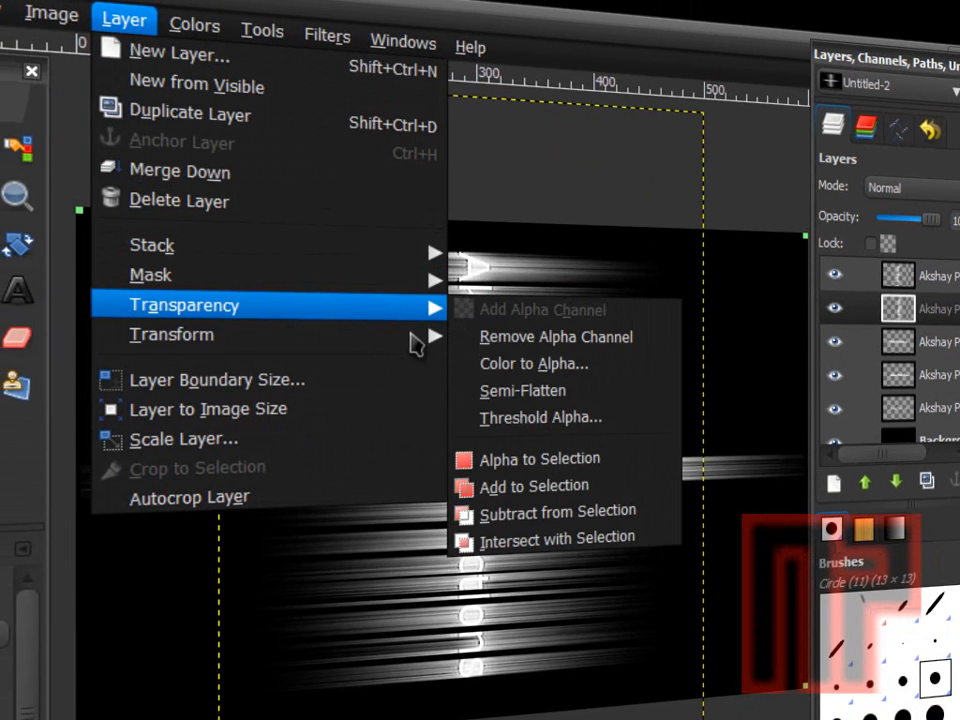
{"action": "mouse_move", "coordinate": [172, 334]}
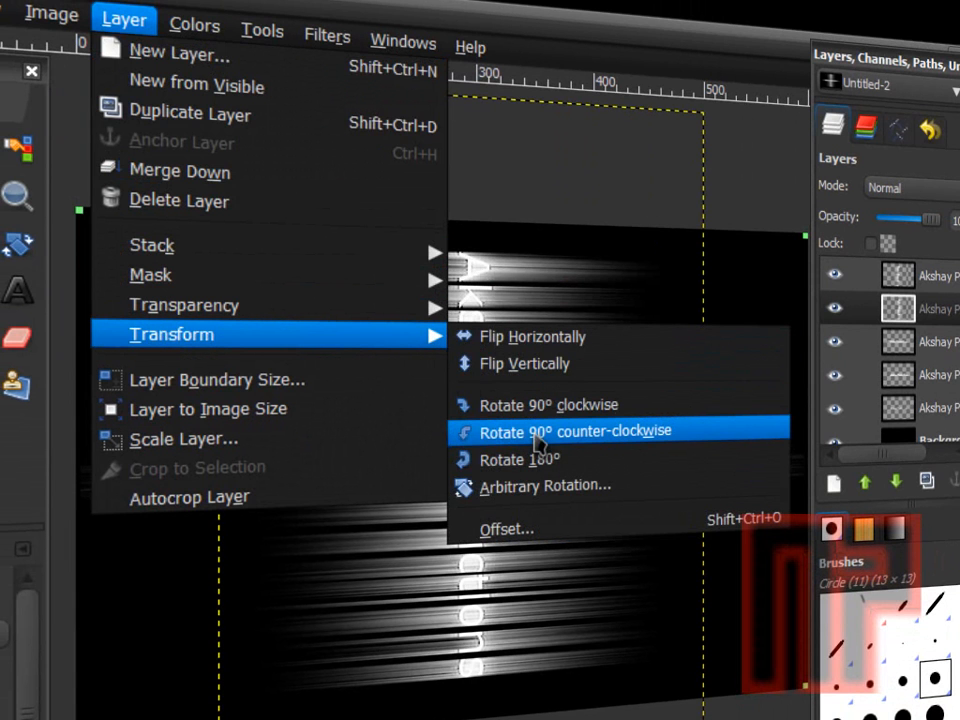
Rotate the streaked layer back counter-clockwise and flip it vertically.
{"action": "left_click", "coordinate": [576, 430]}
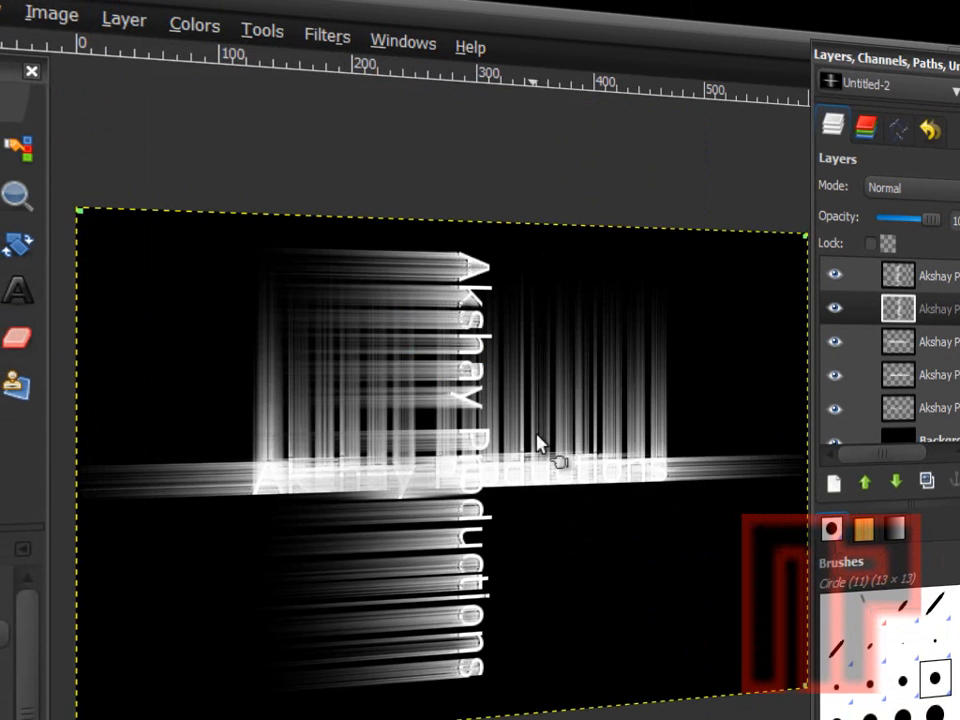
{"action": "left_click", "coordinate": [896, 276]}
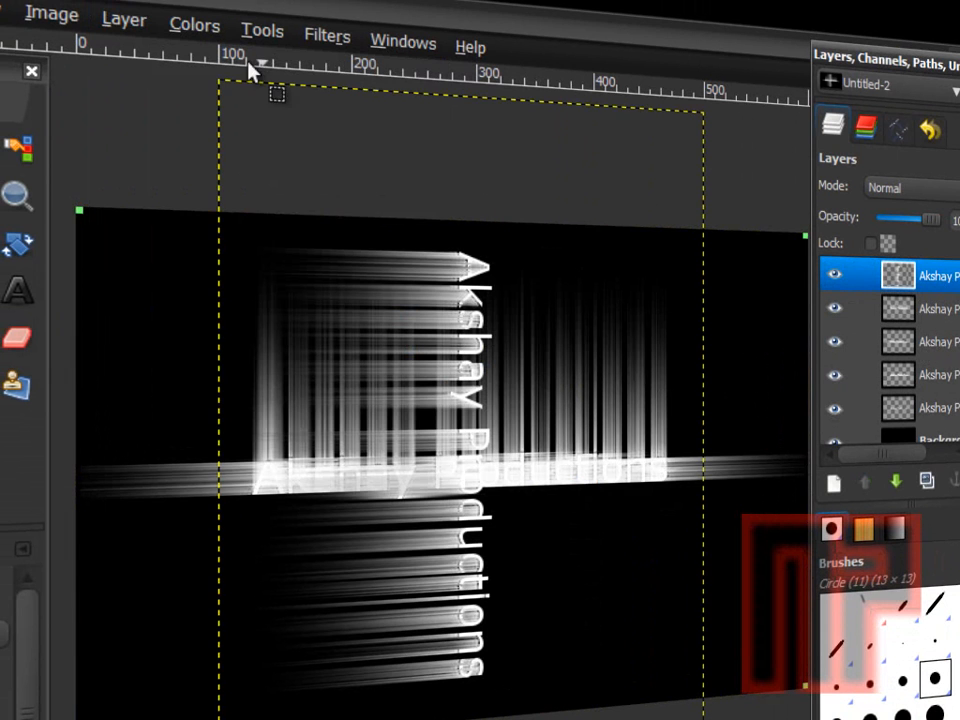
{"action": "left_click", "coordinate": [124, 18]}
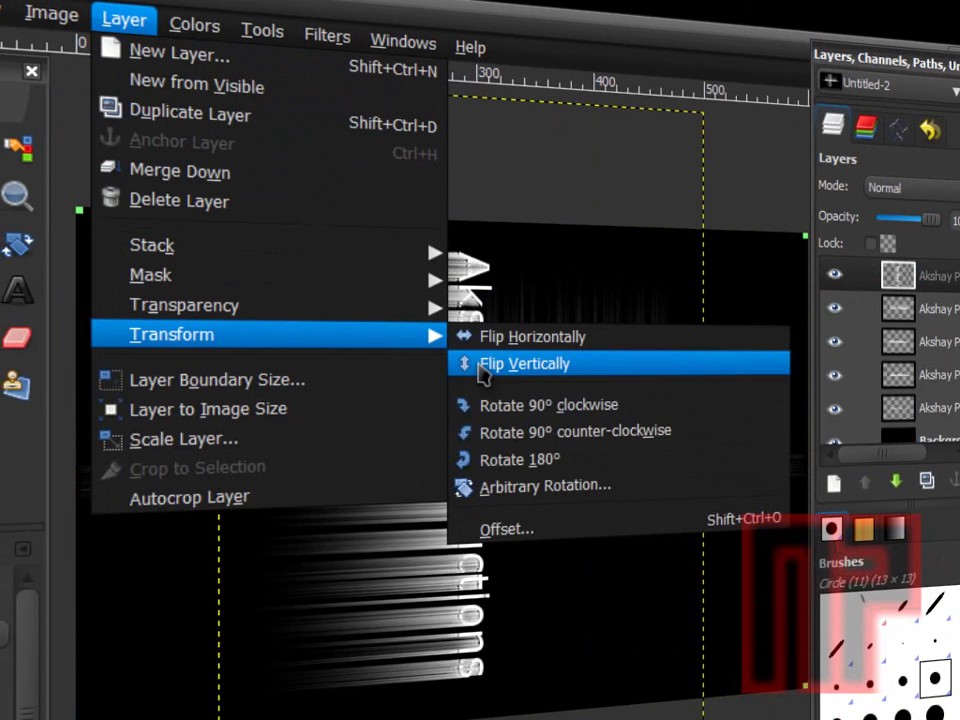
{"action": "left_click", "coordinate": [524, 364]}
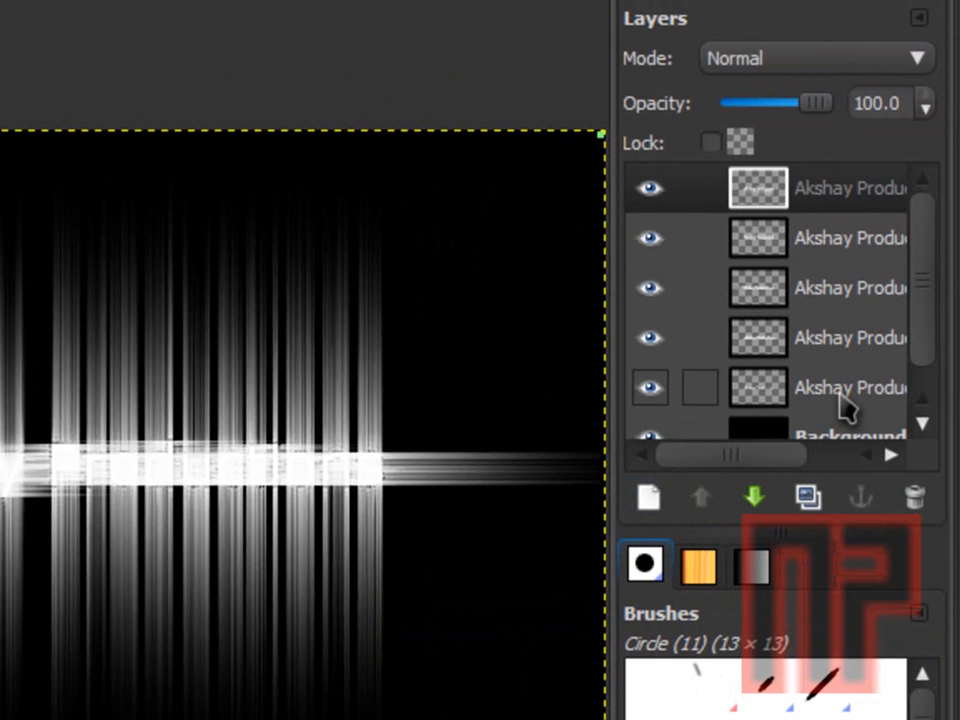
Move the plain text layer to the top of the layer stack.
{"action": "left_click", "coordinate": [844, 388]}
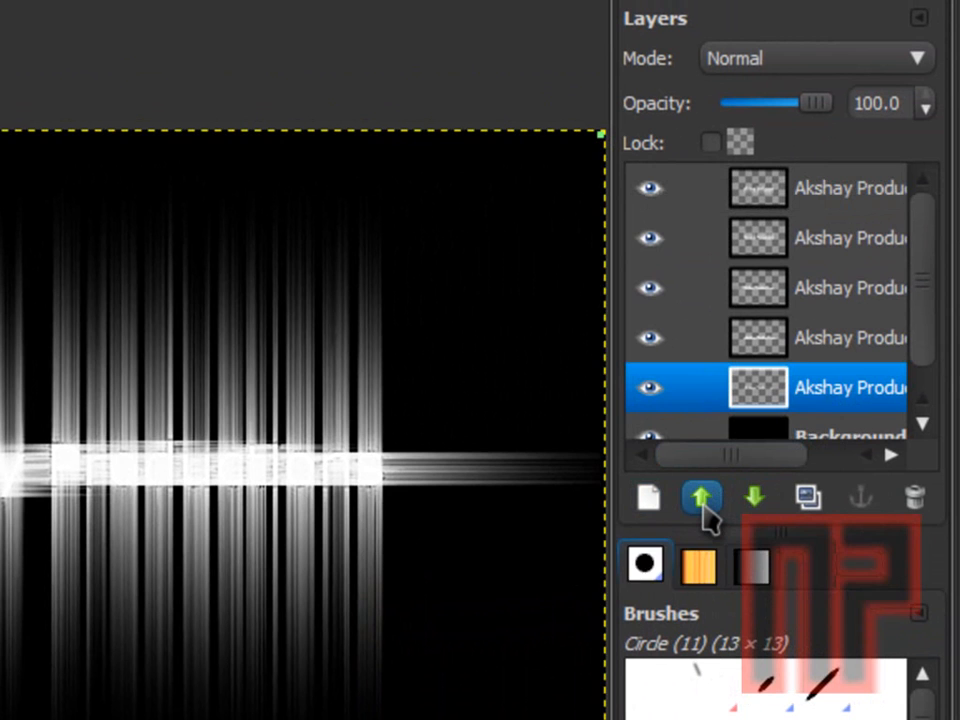
{"action": "mouse_move", "coordinate": [696, 500]}
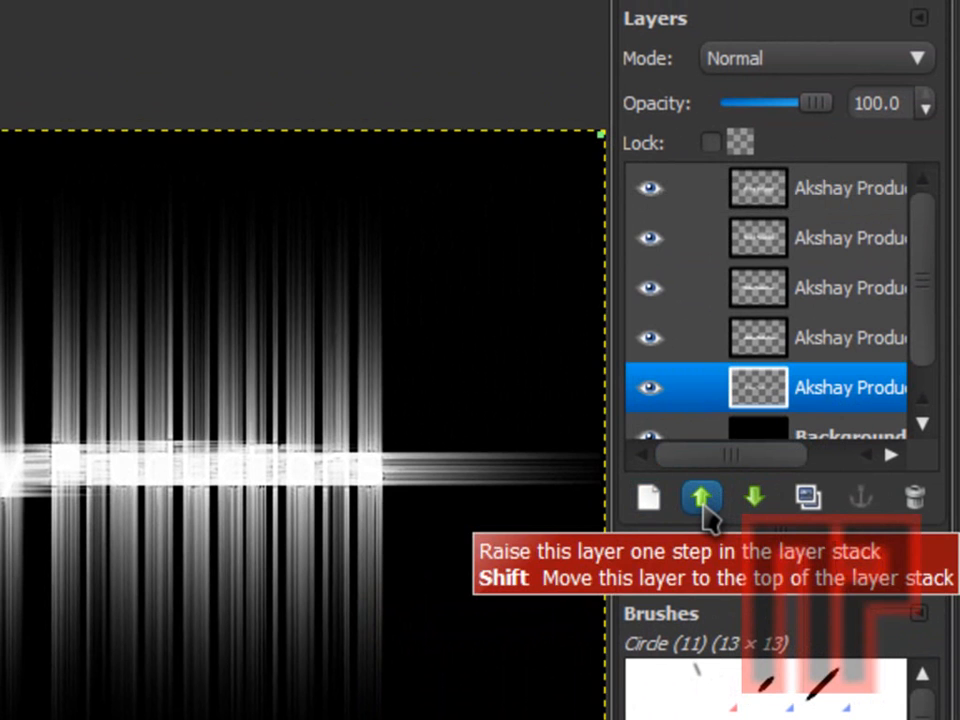
{"action": "left_click", "coordinate": [702, 498]}
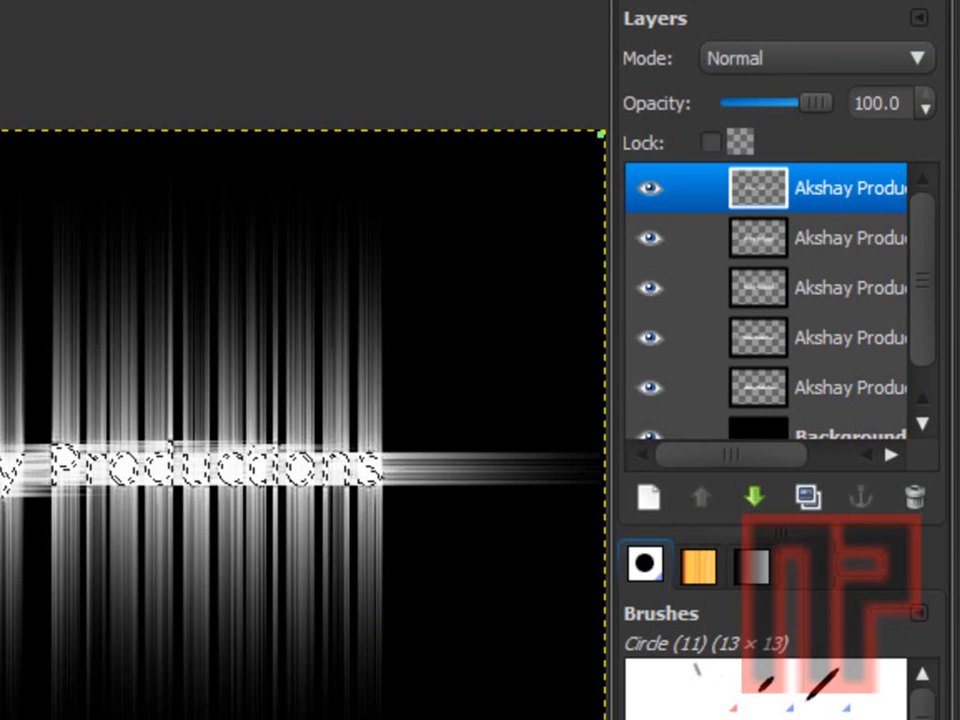
Add a new empty layer above the text layer and make it active.
{"action": "left_click", "coordinate": [648, 496]}
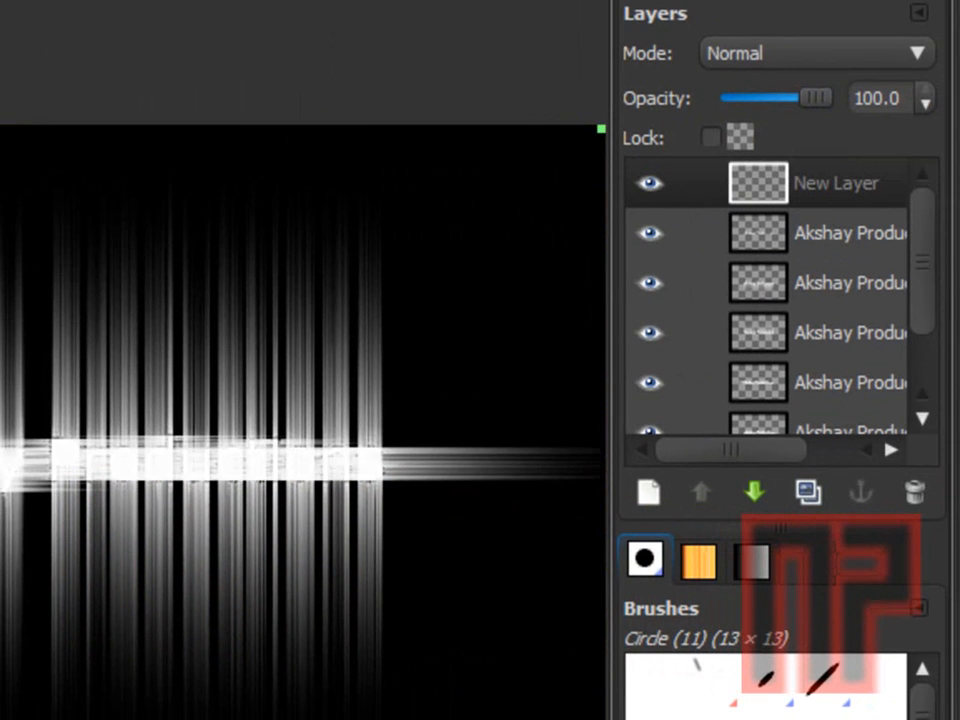
{"action": "left_click", "coordinate": [840, 184]}
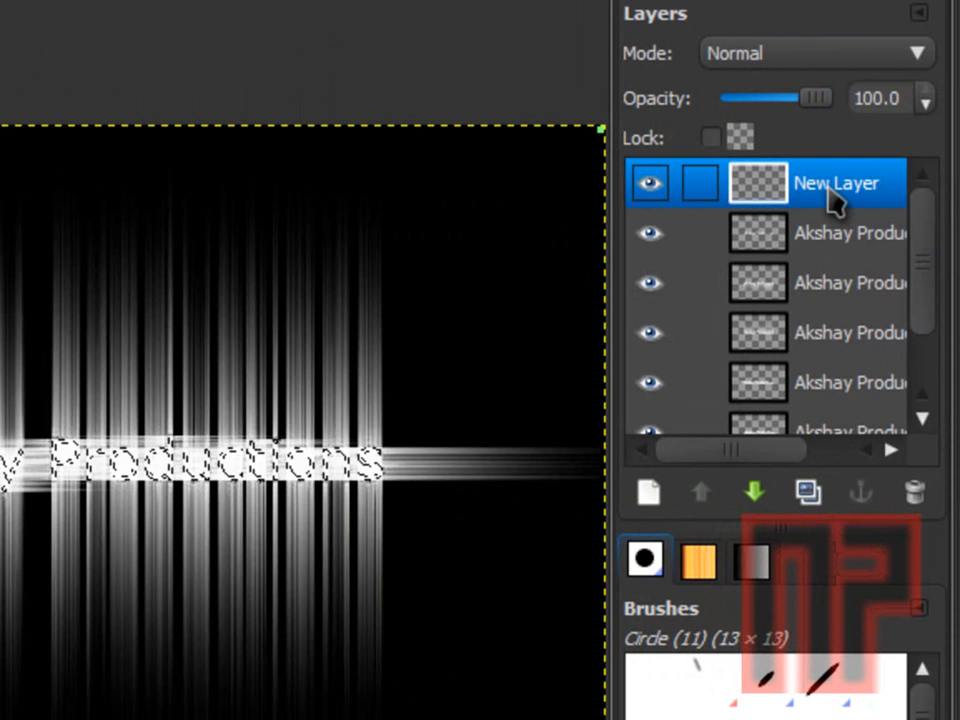
{"action": "left_click", "coordinate": [752, 492]}
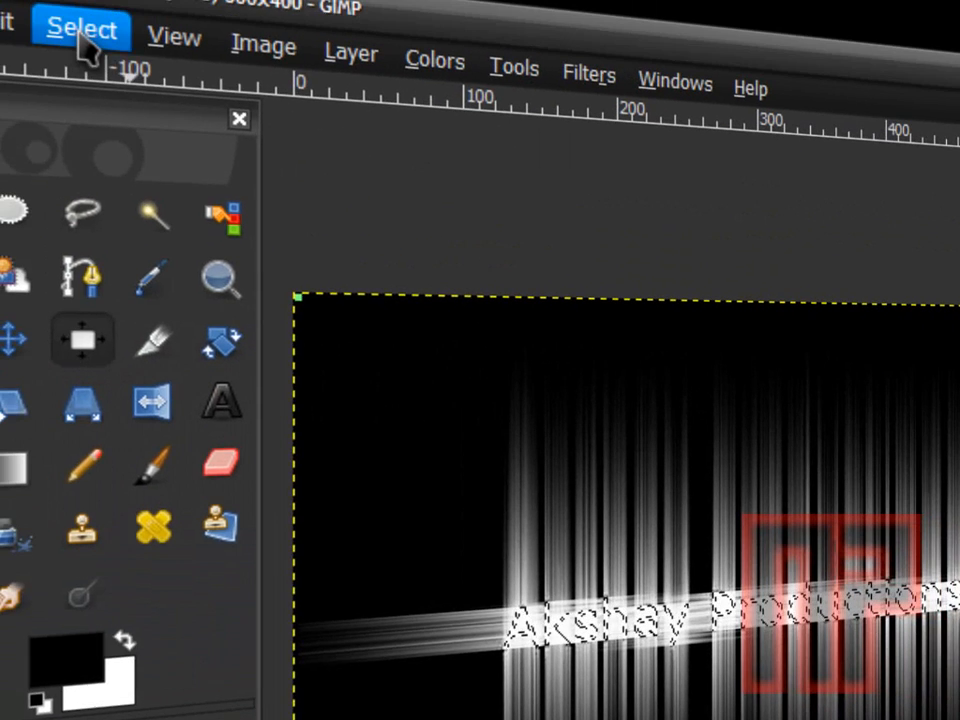
Grow the text selection by 2 pixels.
{"action": "left_click", "coordinate": [70, 28]}
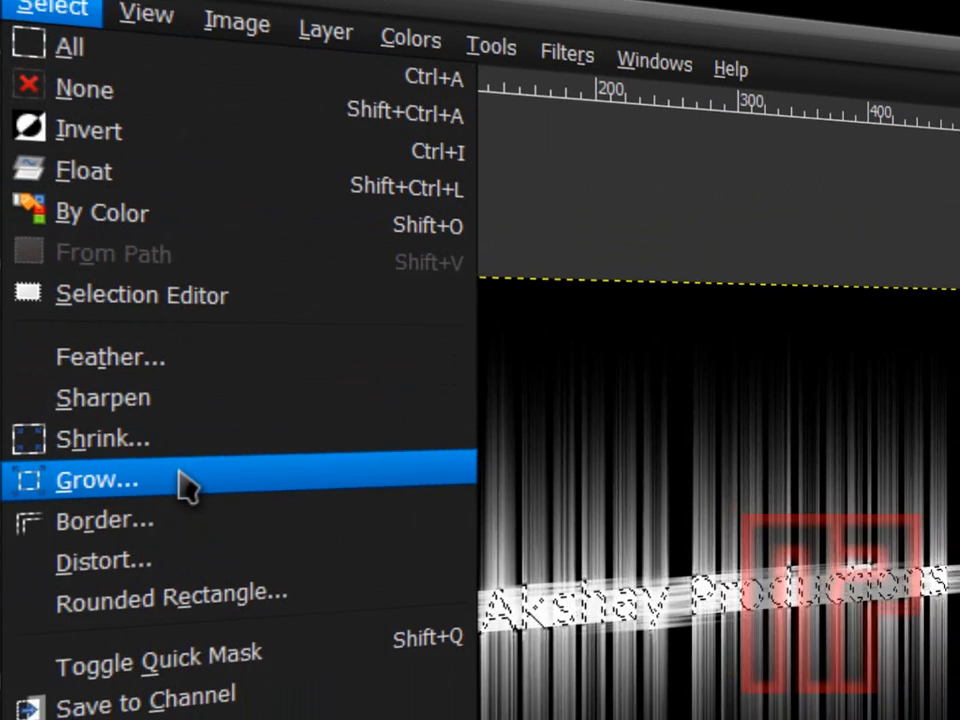
{"action": "left_click", "coordinate": [96, 480]}
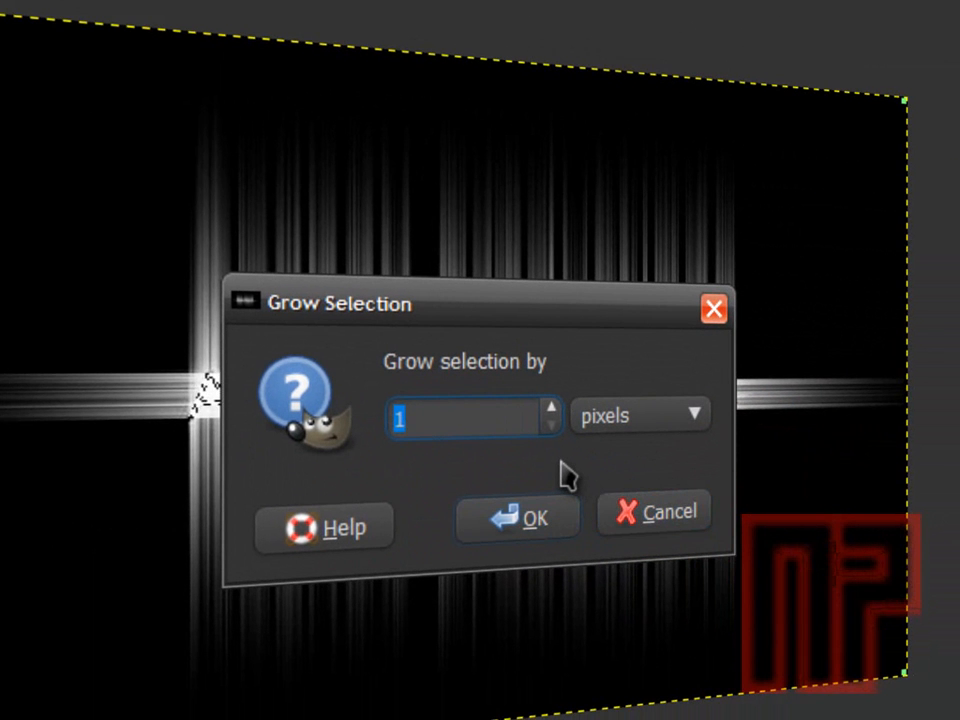
{"action": "type", "text": "2"}
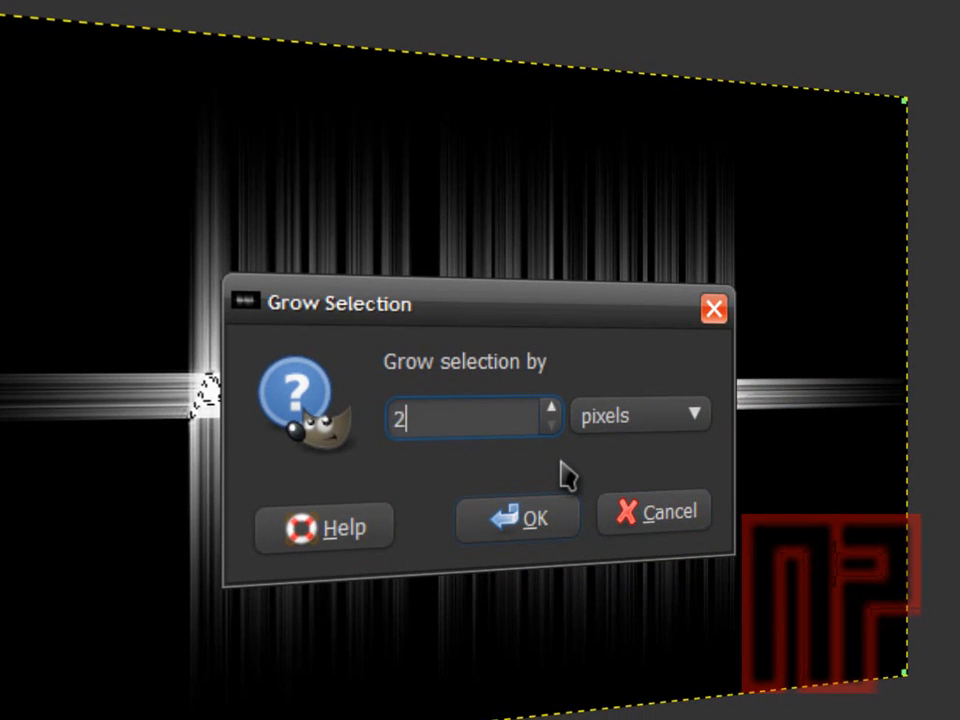
{"action": "left_click", "coordinate": [516, 516]}
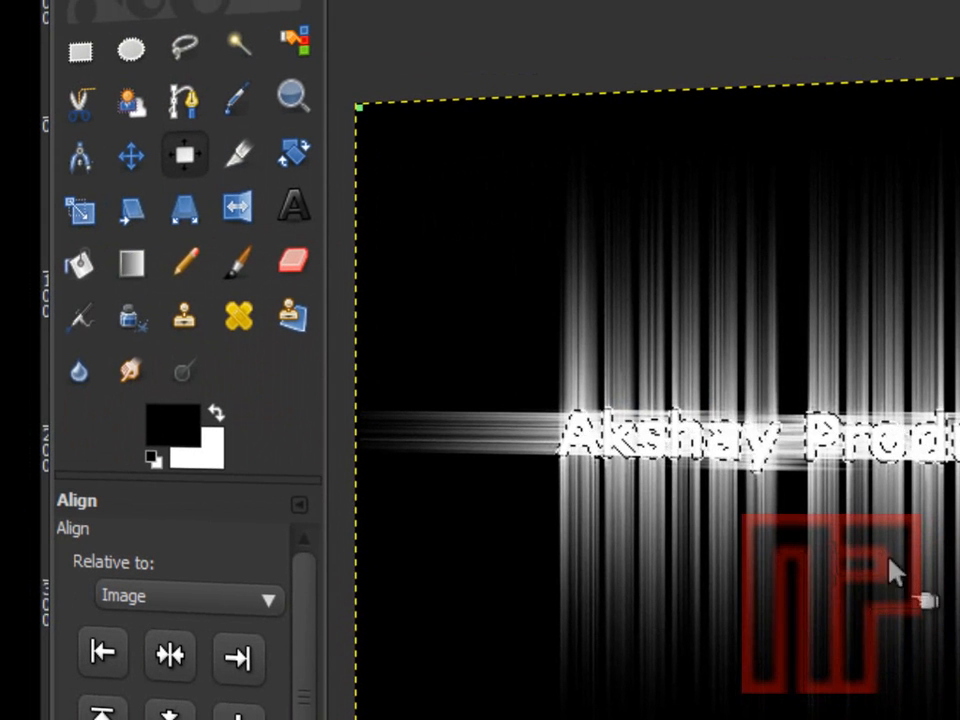
Bucket-fill the grown selection with black on the new layer to form an outline.
{"action": "left_click", "coordinate": [238, 208]}
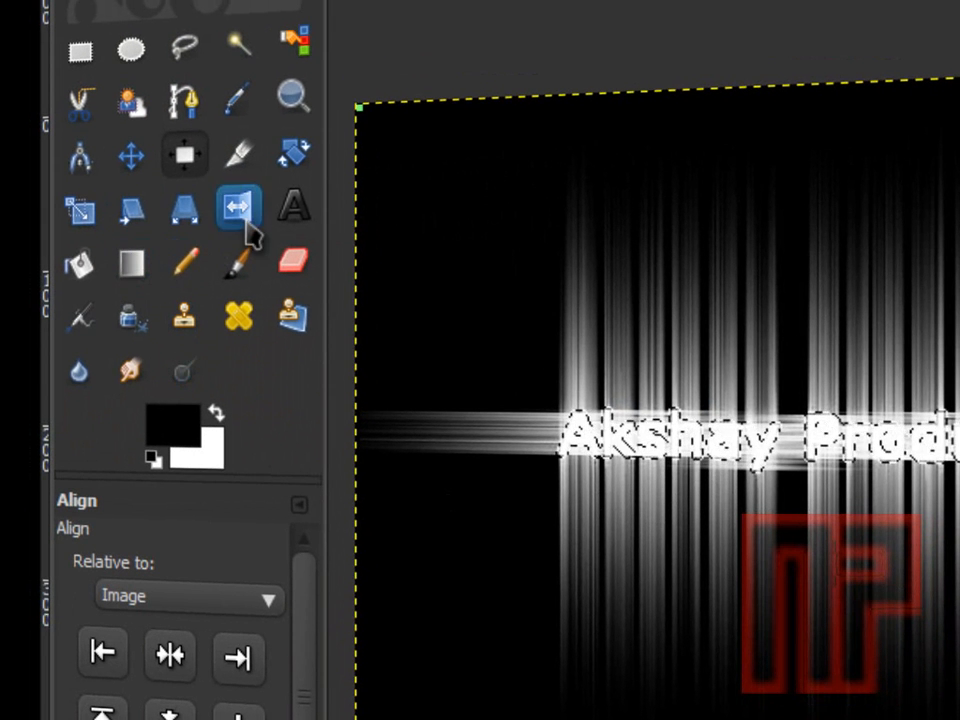
{"action": "left_click", "coordinate": [80, 262]}
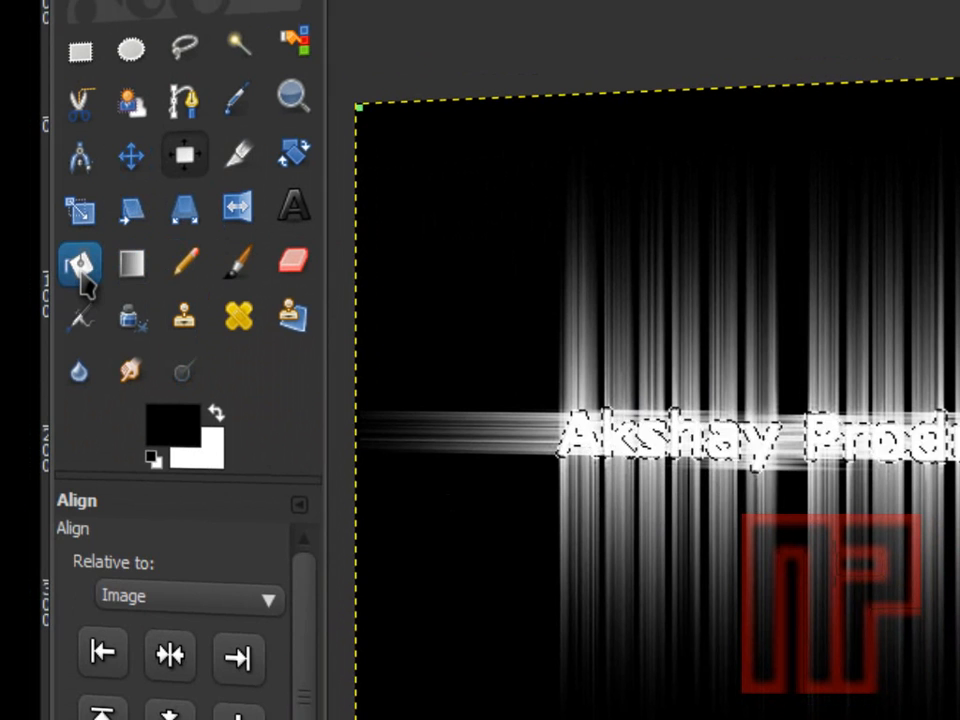
{"action": "left_click", "coordinate": [80, 264]}
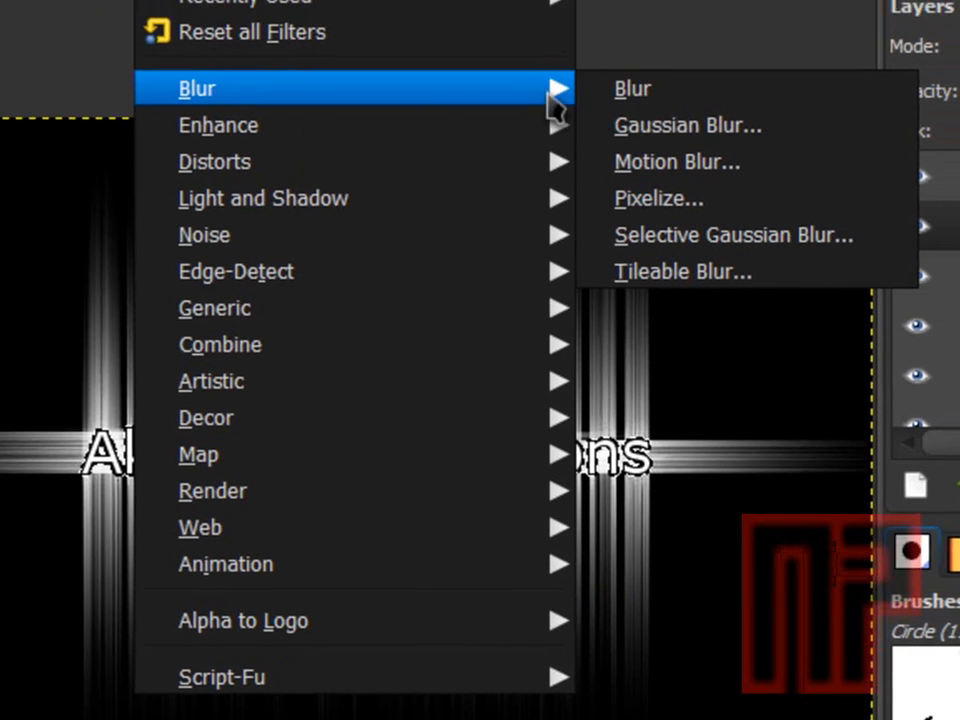
Apply a 5.0 px Gaussian blur to the black text outline layer.
{"action": "left_click", "coordinate": [684, 124]}
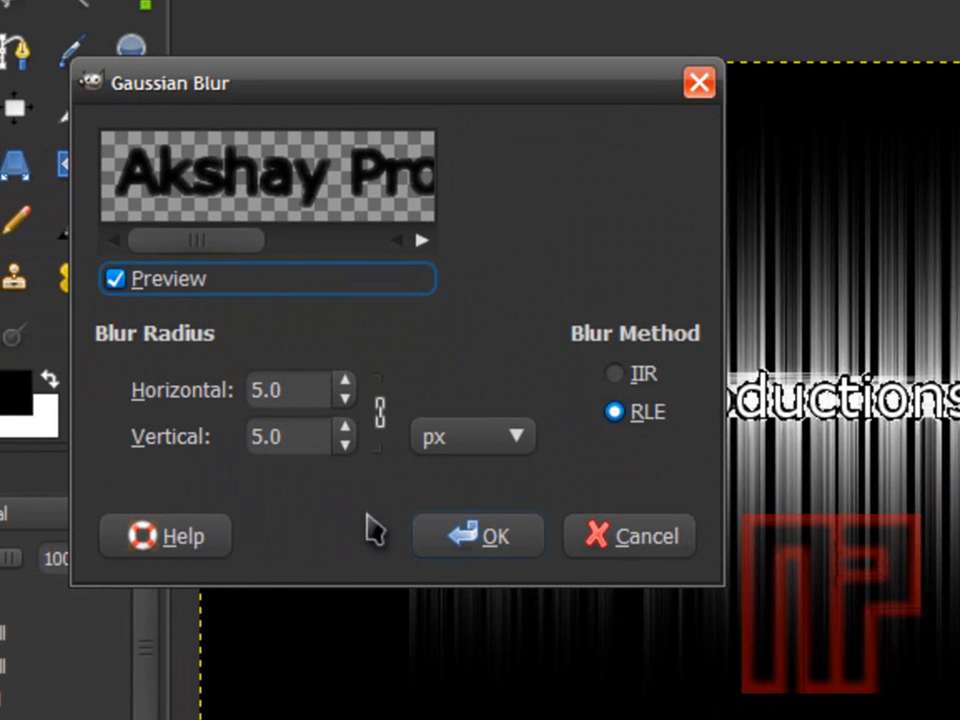
{"action": "left_click", "coordinate": [480, 536]}
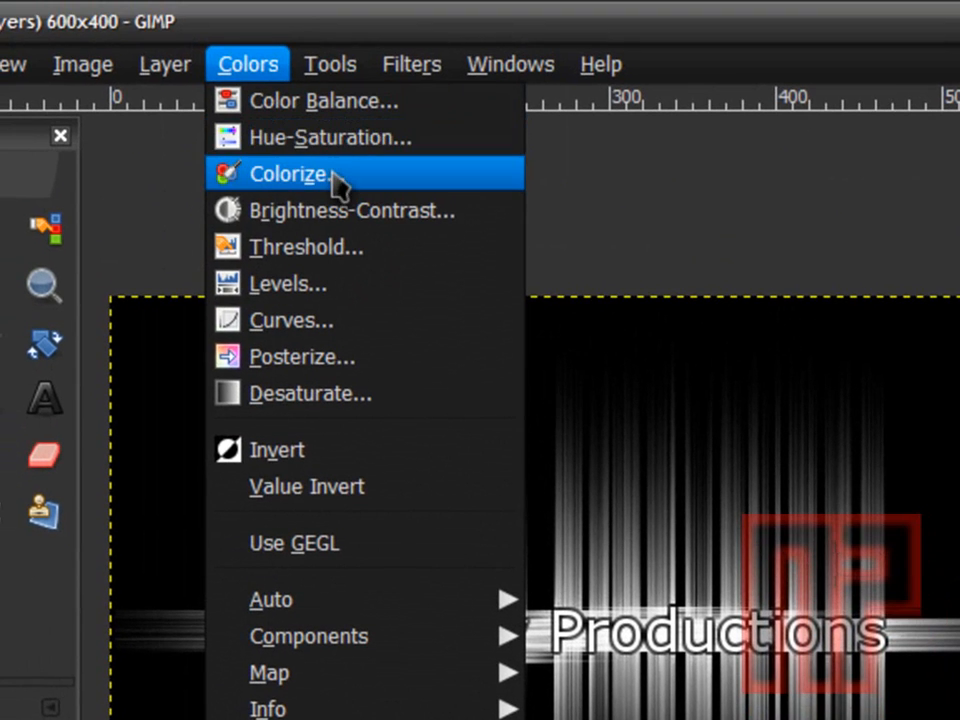
{"action": "left_click", "coordinate": [290, 172]}
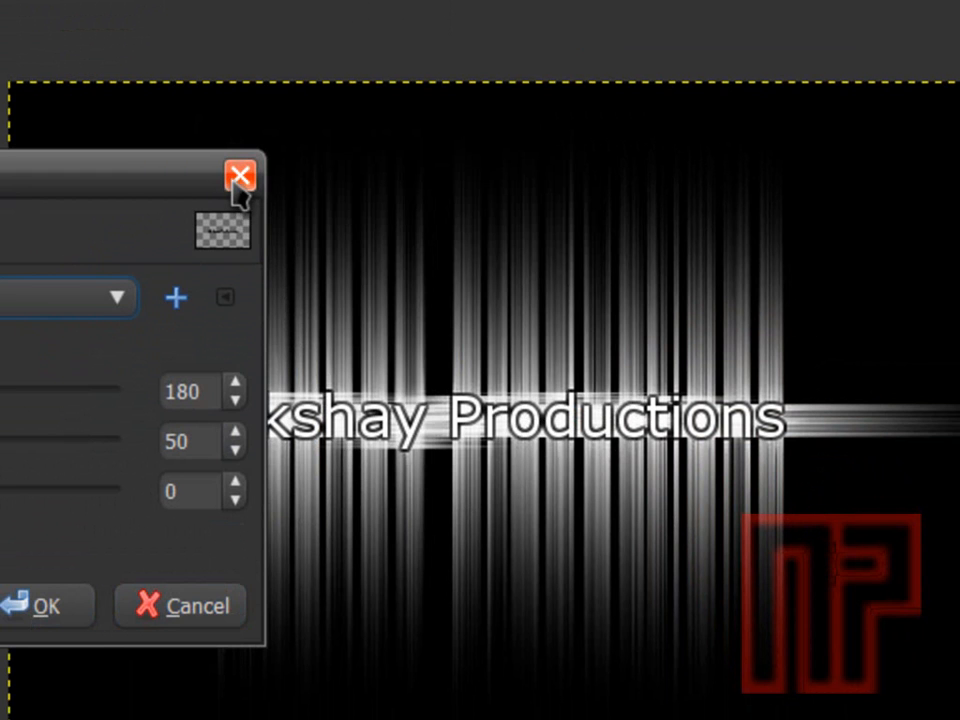
{"action": "left_click", "coordinate": [240, 176]}
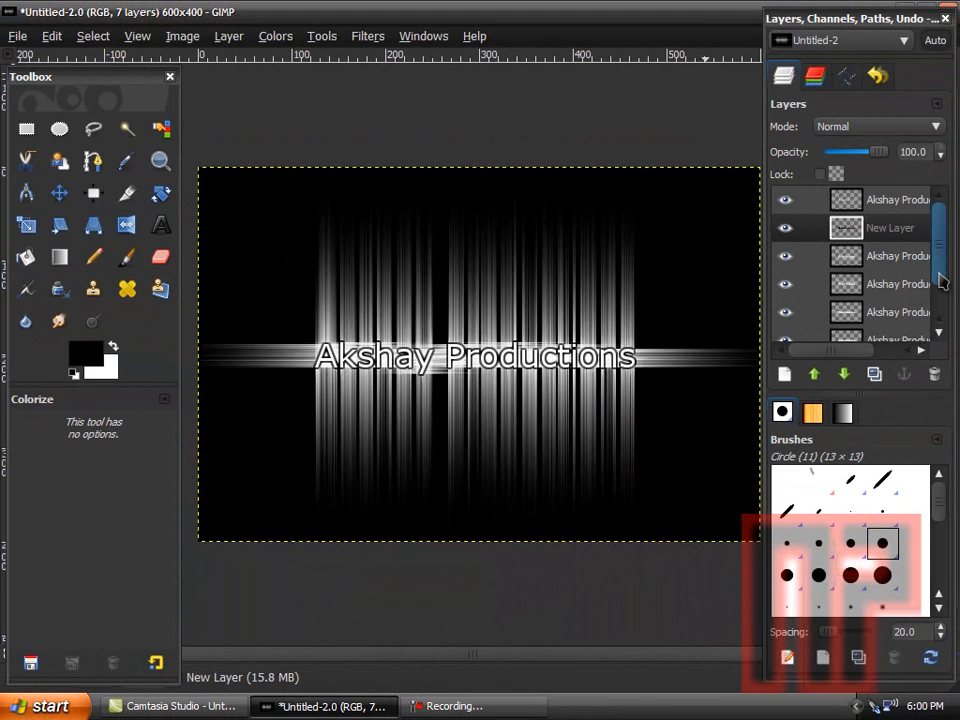
{"action": "left_click", "coordinate": [896, 200]}
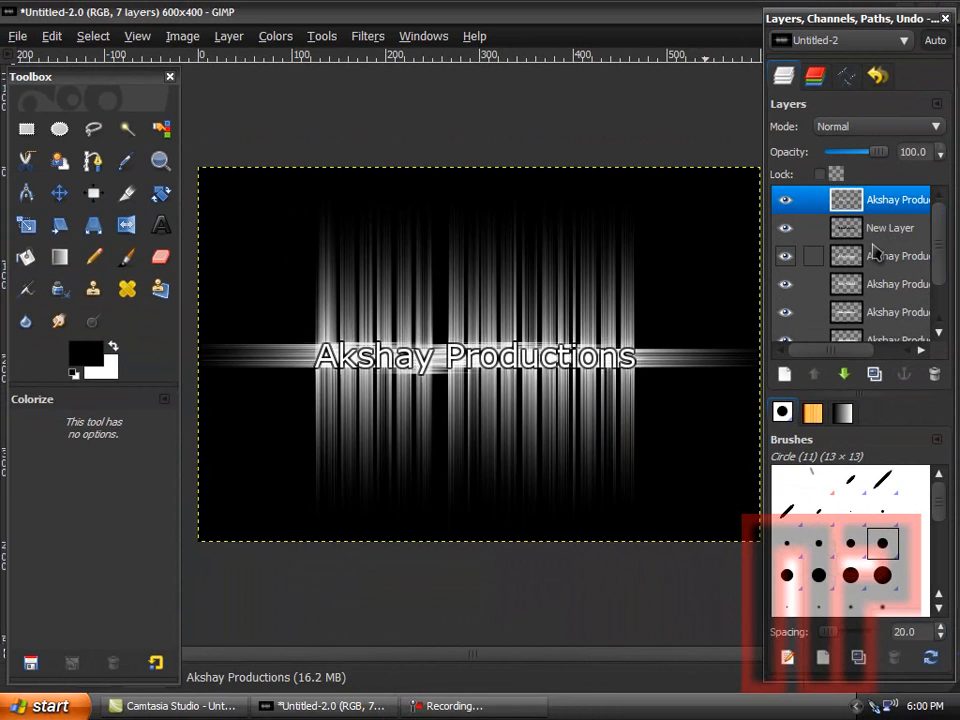
{"action": "key", "text": "ctrl+m"}
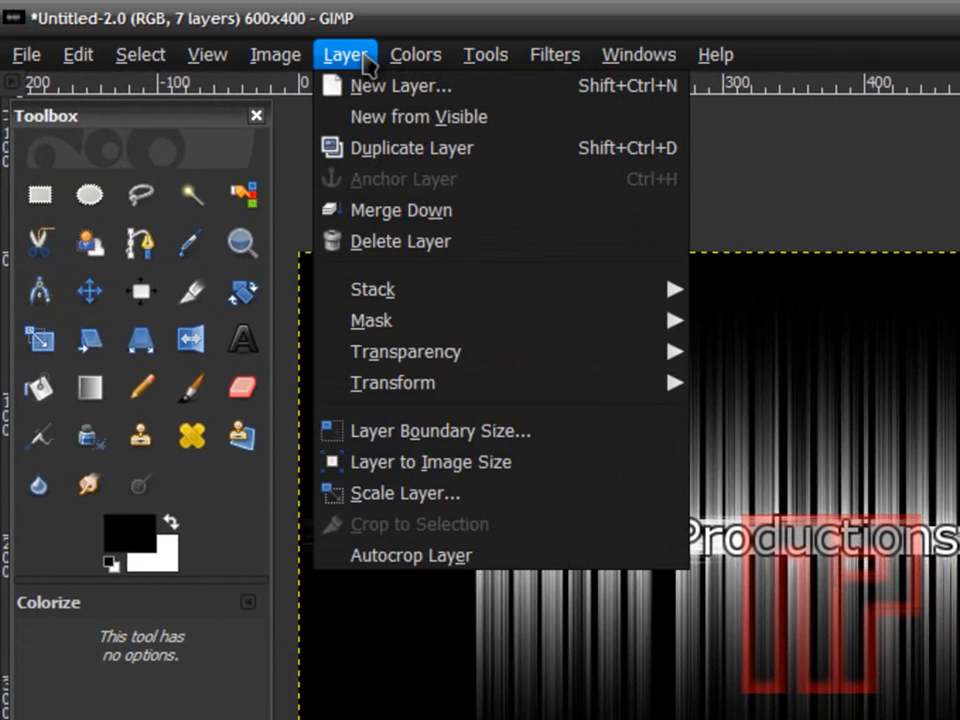
Merge the visible layers into one layer via Image > Merge Visible Layers.
{"action": "left_click", "coordinate": [274, 54]}
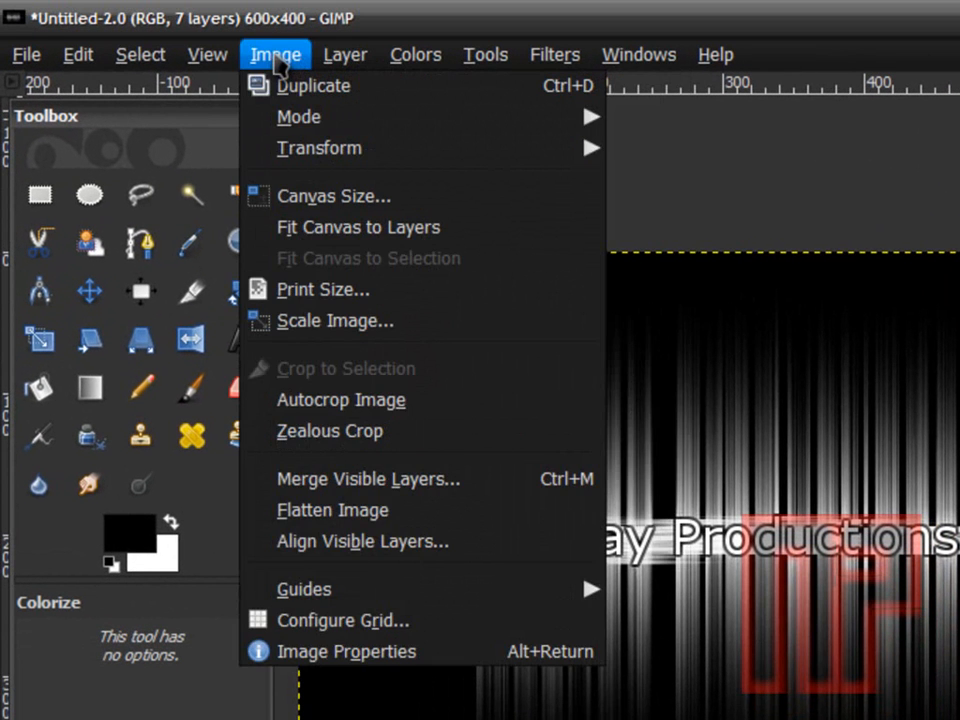
{"action": "mouse_move", "coordinate": [384, 468]}
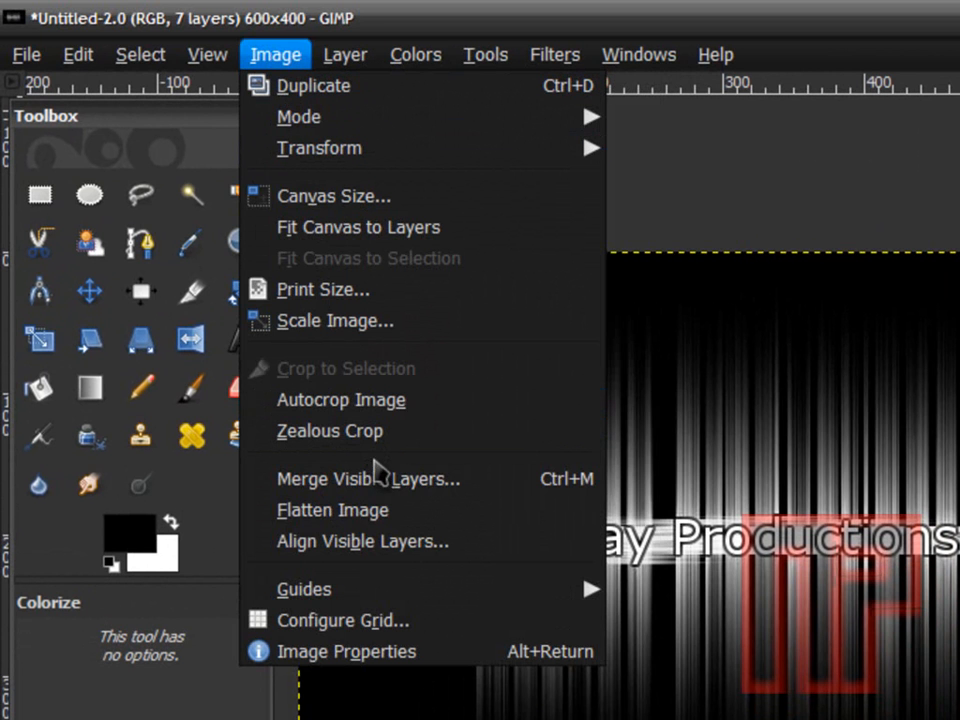
{"action": "left_click", "coordinate": [368, 478]}
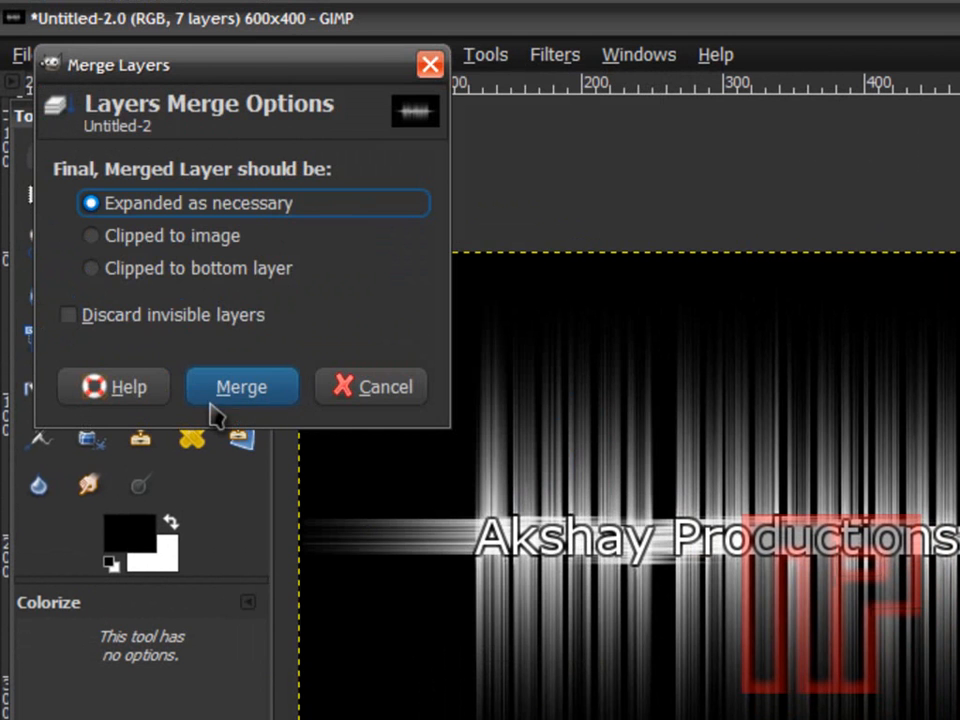
{"action": "left_click", "coordinate": [240, 386]}
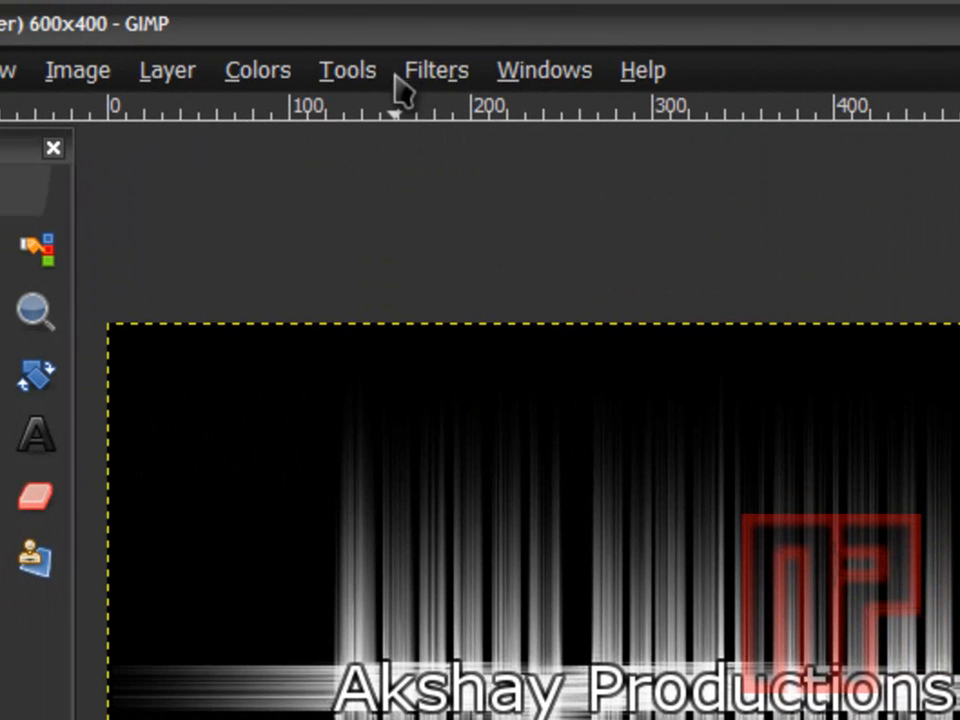
Start Colorize on the merged layer and preview the cyan tint at high, pale lightness.
{"action": "left_click", "coordinate": [256, 68]}
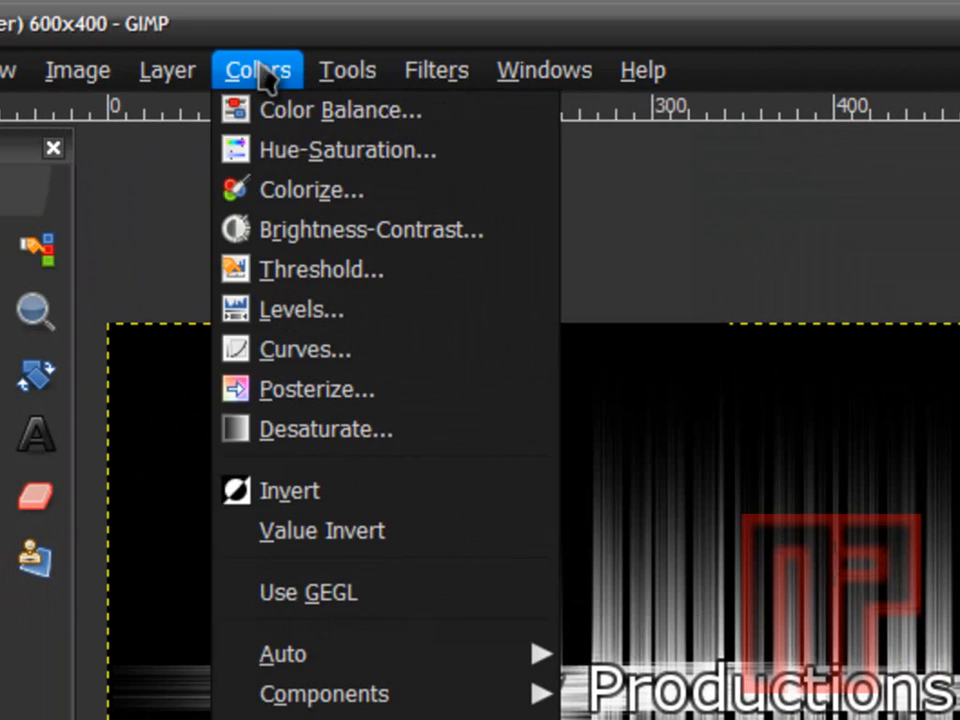
{"action": "left_click", "coordinate": [312, 188]}
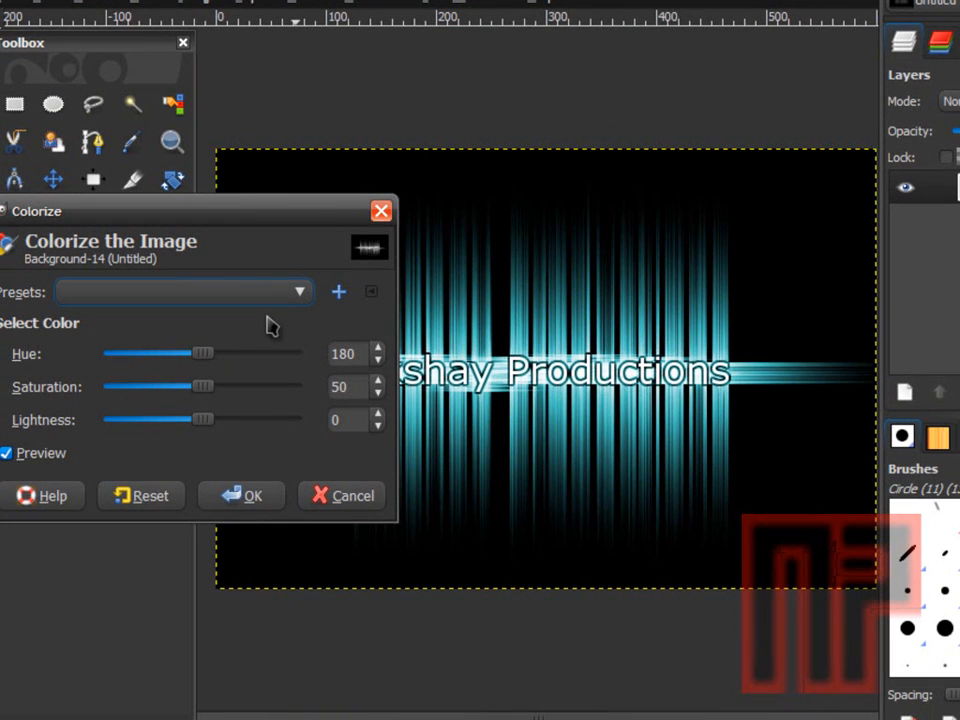
{"action": "mouse_move", "coordinate": [276, 248]}
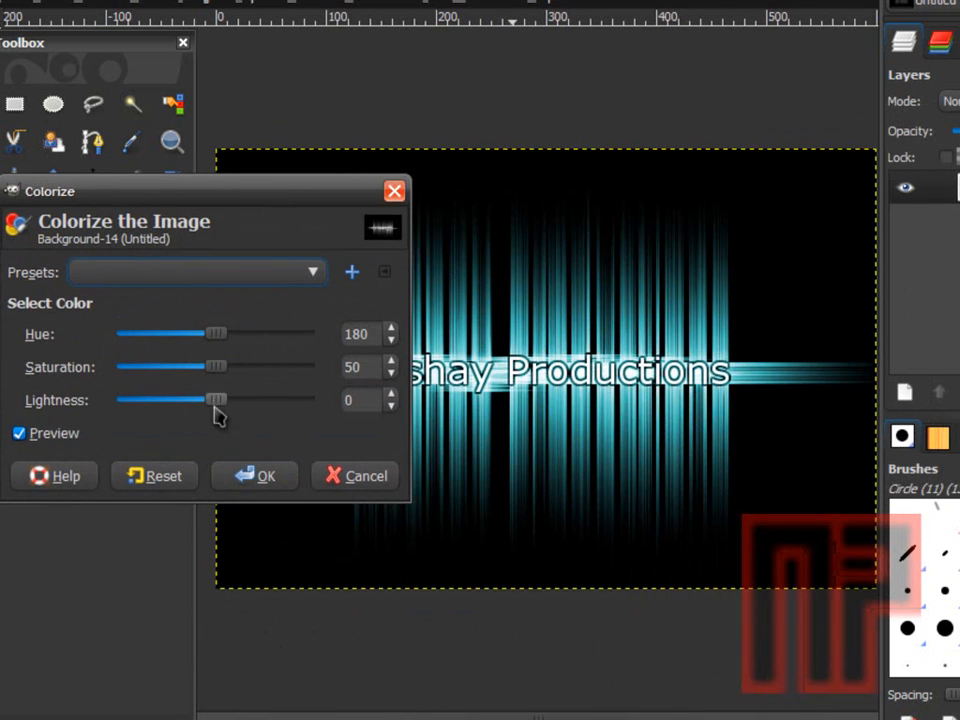
{"action": "left_click_drag", "start_coordinate": [218, 400], "coordinate": [320, 400]}
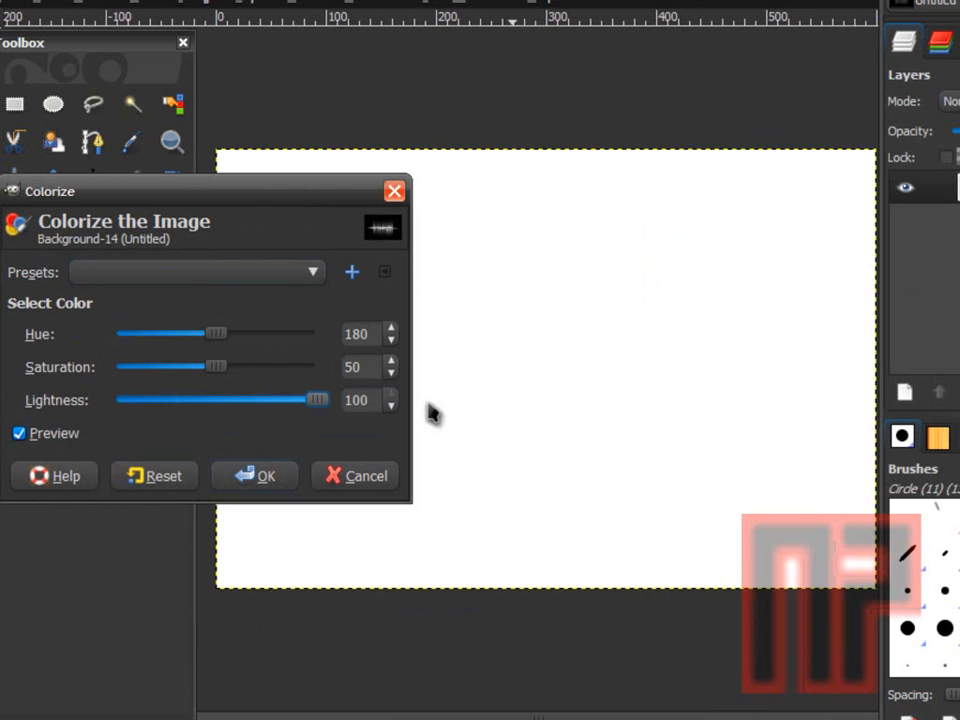
{"action": "left_click_drag", "start_coordinate": [318, 400], "coordinate": [284, 400]}
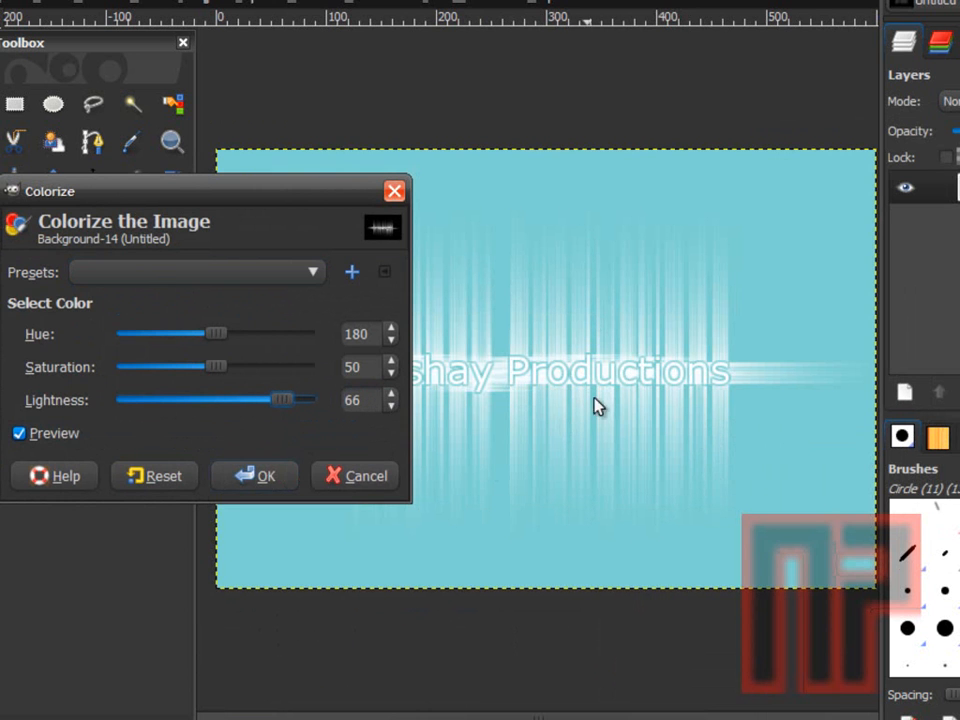
{"action": "mouse_move", "coordinate": [632, 348]}
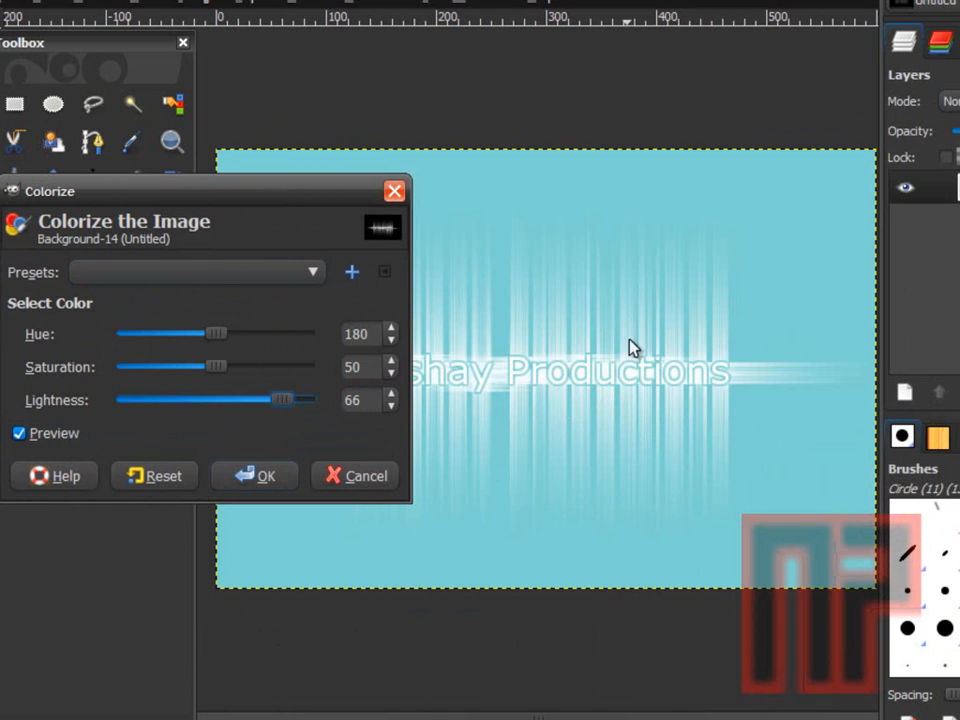
{"action": "left_click_drag", "start_coordinate": [296, 400], "coordinate": [280, 400]}
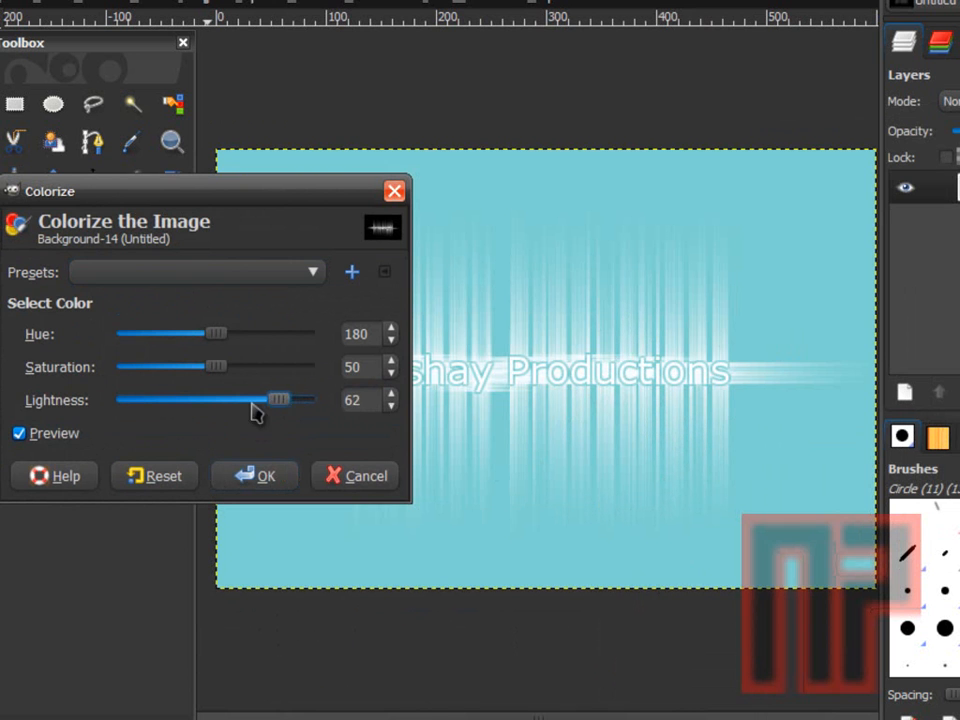
Darken the Colorize lightness below neutral and settle it around -30 so the streaks glow on black.
{"action": "left_click_drag", "start_coordinate": [280, 400], "coordinate": [192, 400]}
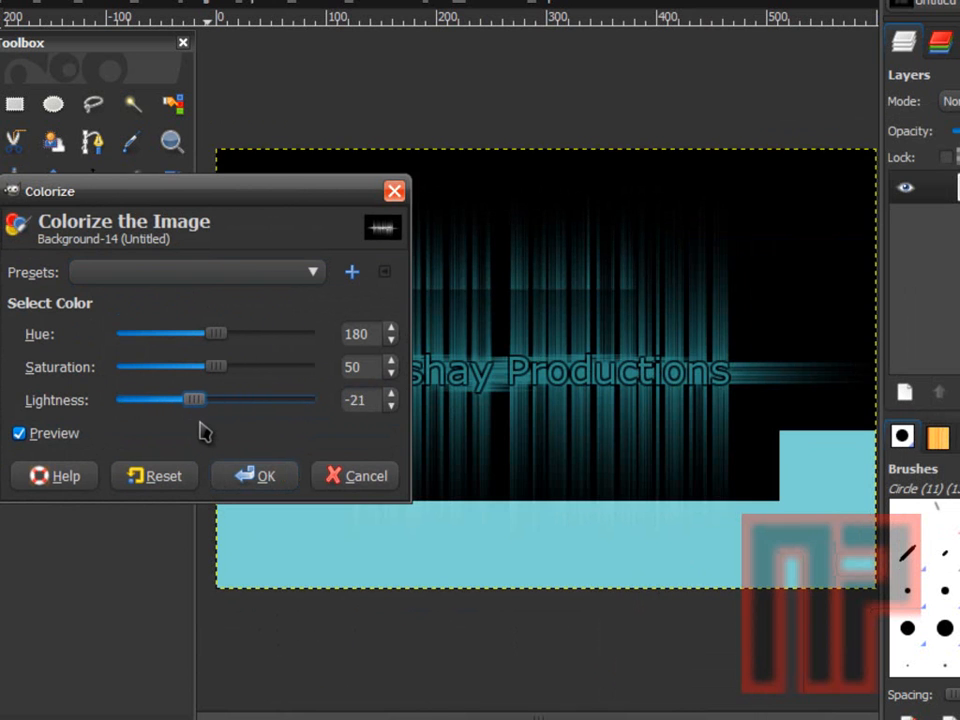
{"action": "left_click_drag", "start_coordinate": [196, 400], "coordinate": [142, 400]}
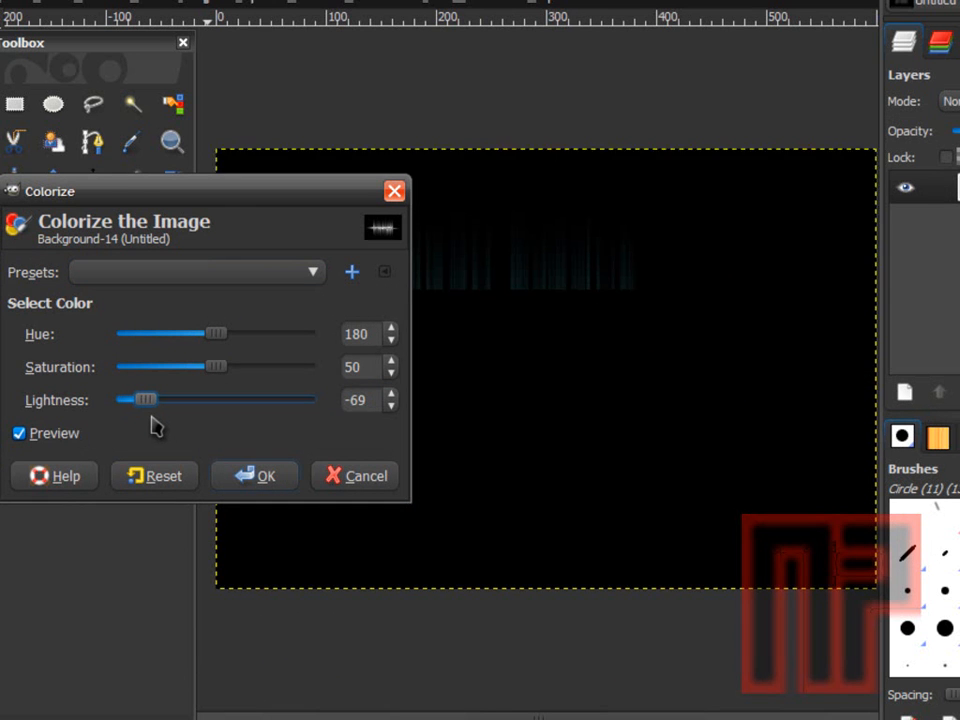
{"action": "left_click_drag", "start_coordinate": [142, 400], "coordinate": [182, 400]}
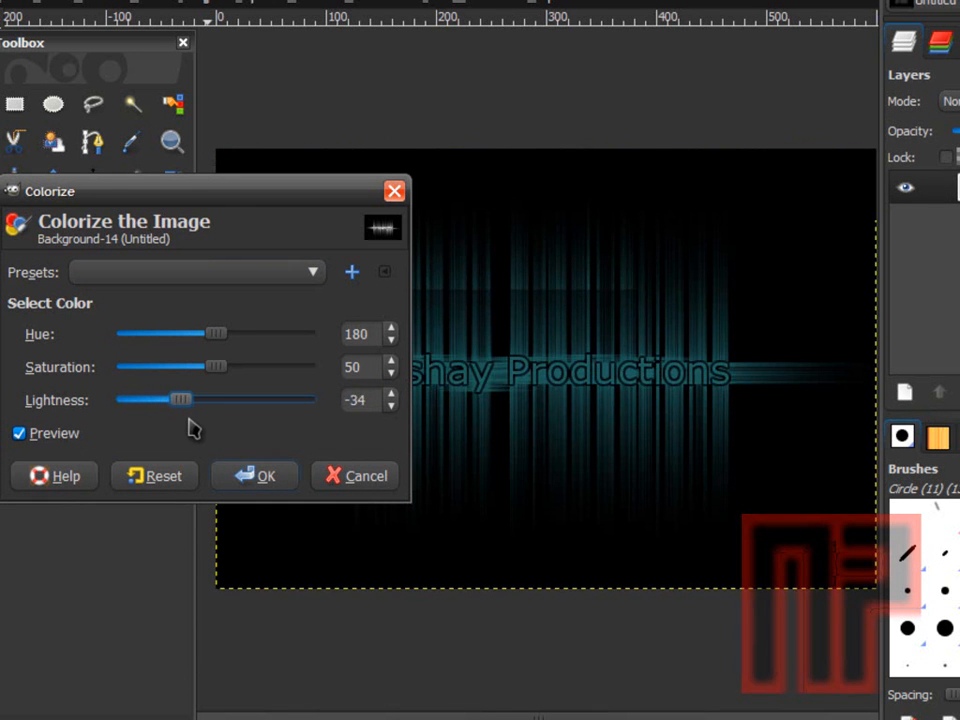
{"action": "left_click_drag", "start_coordinate": [184, 400], "coordinate": [176, 400]}
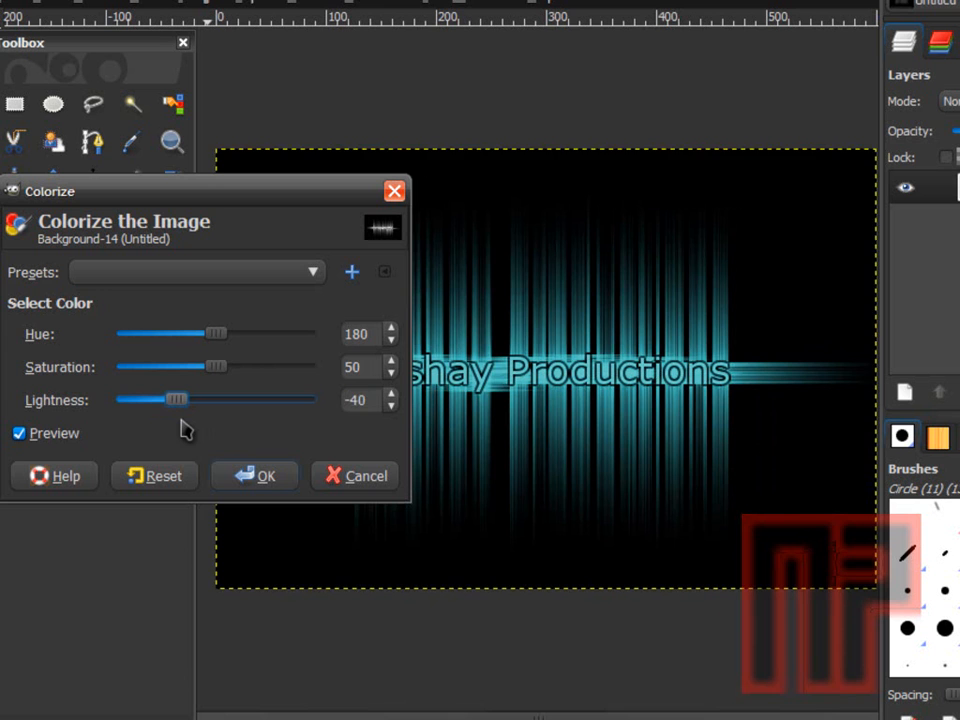
{"action": "left_click_drag", "start_coordinate": [178, 400], "coordinate": [188, 400]}
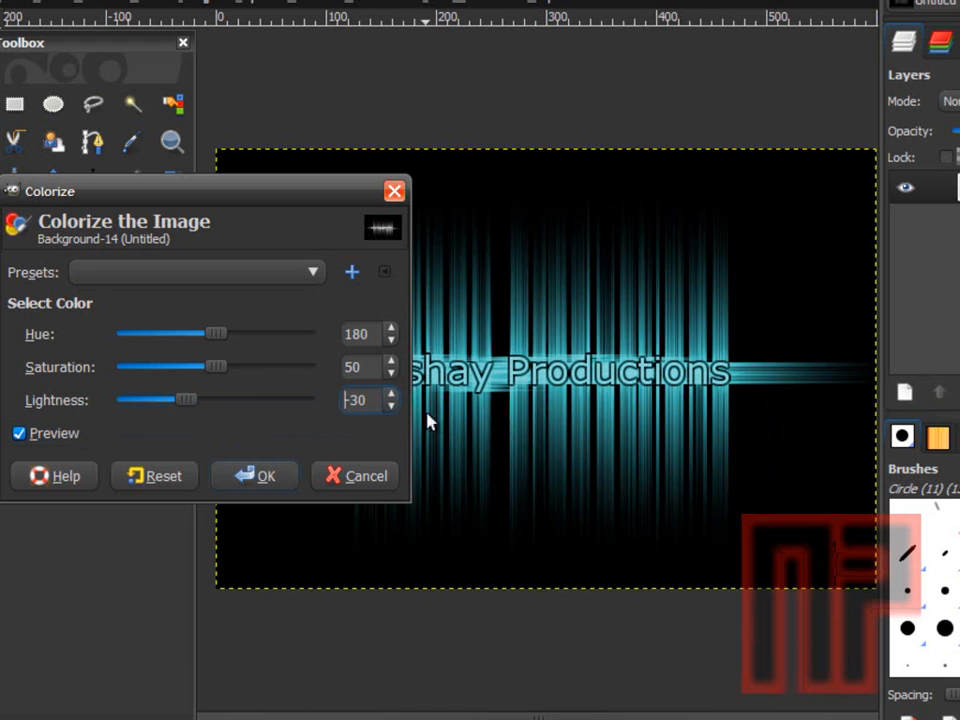
Nudge lightness to about -25 and push Colorize saturation to 100.
{"action": "left_click", "coordinate": [394, 394]}
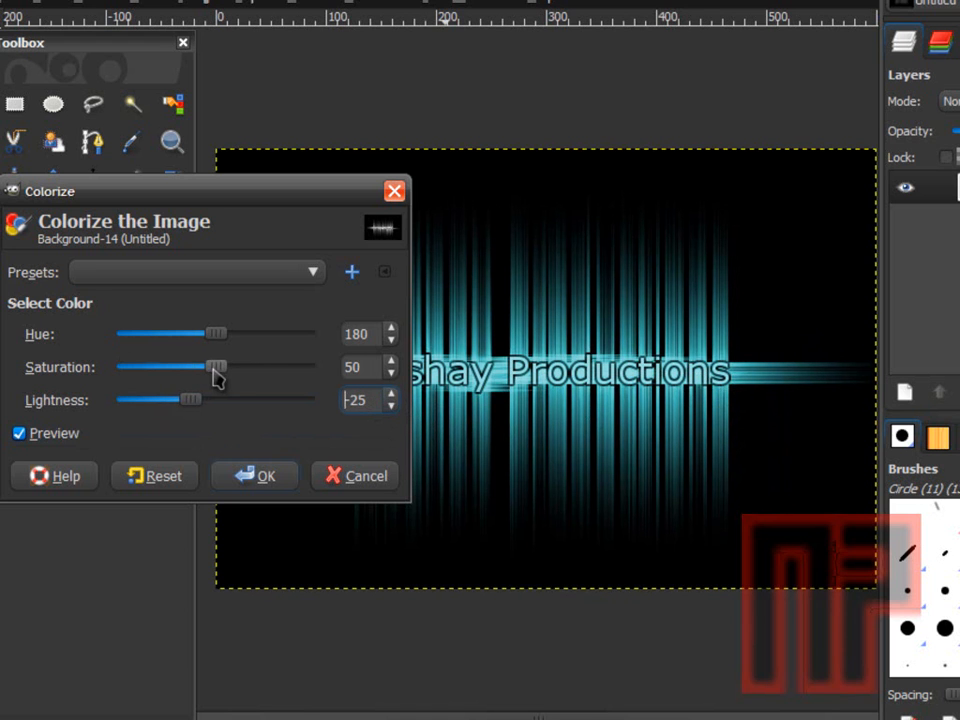
{"action": "left_click_drag", "start_coordinate": [216, 368], "coordinate": [152, 368]}
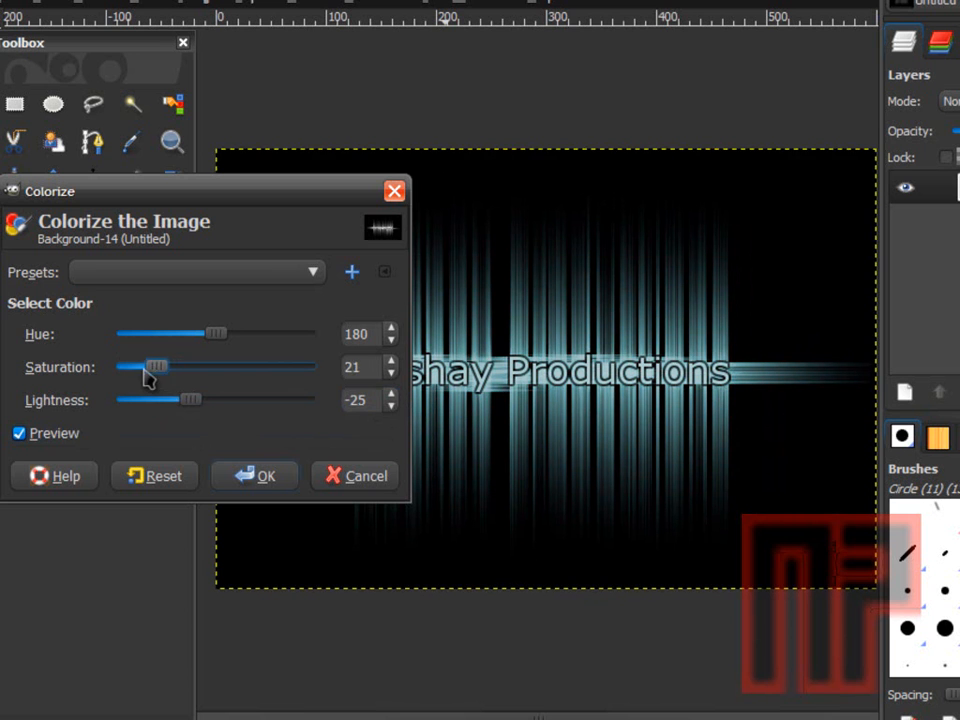
{"action": "left_click_drag", "start_coordinate": [156, 368], "coordinate": [318, 368]}
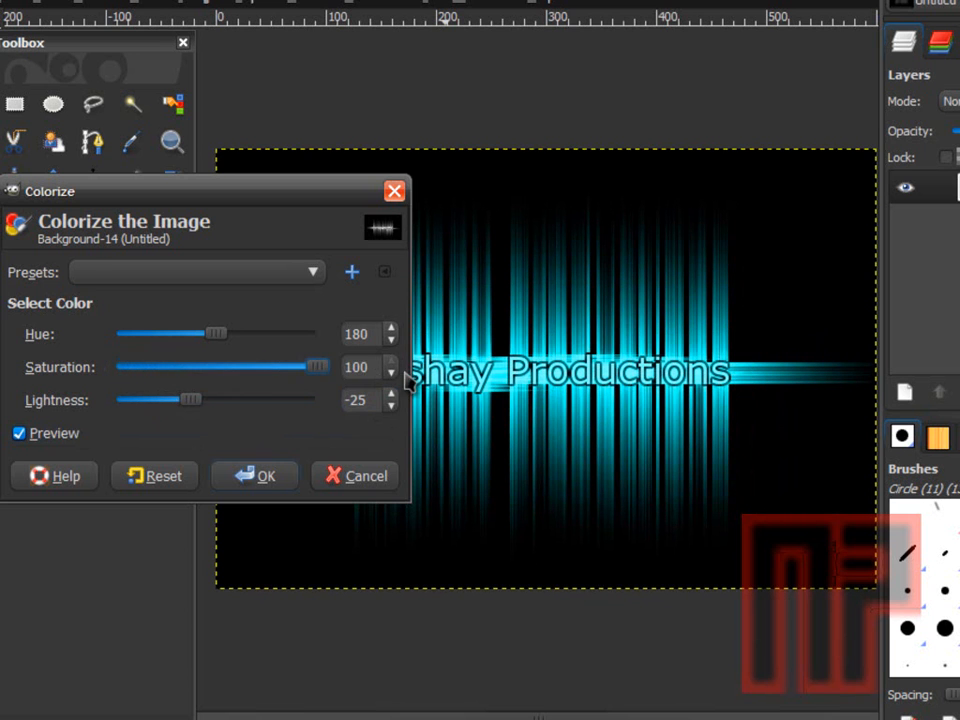
{"action": "mouse_move", "coordinate": [448, 410]}
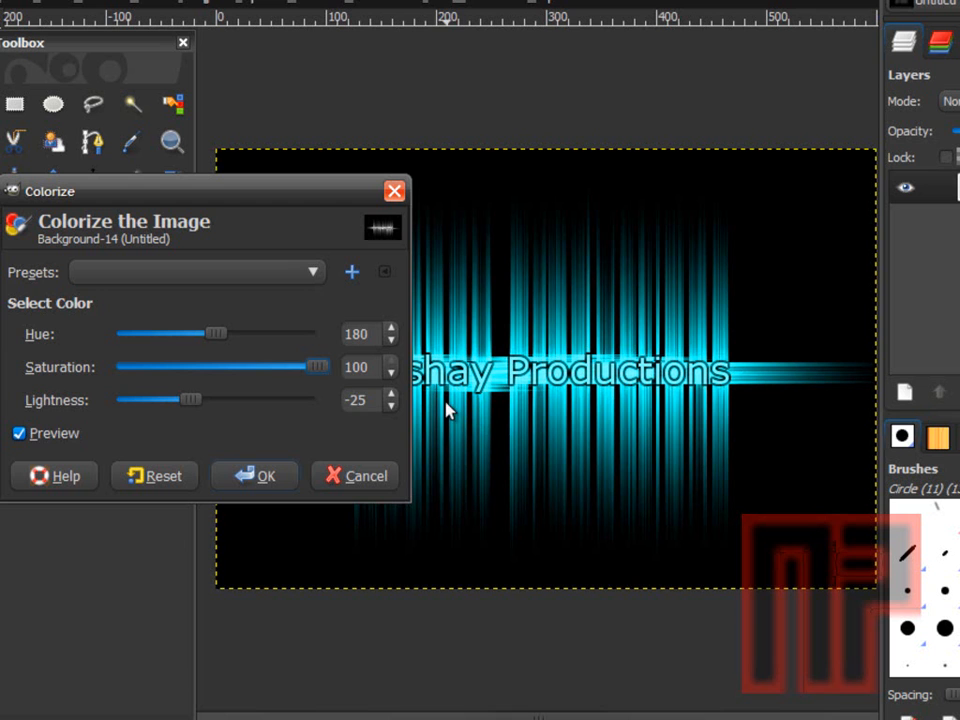
{"action": "mouse_move", "coordinate": [220, 344]}
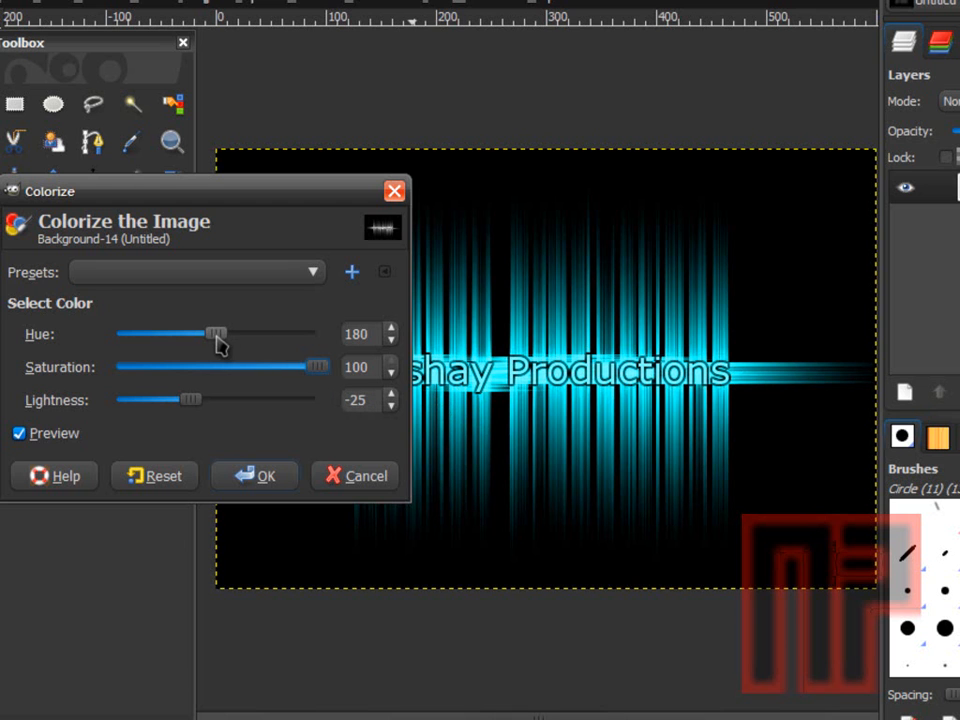
Slide the hue through green, red, purple and blue to about 63 for yellow, then apply the colorize.
{"action": "left_click_drag", "start_coordinate": [218, 332], "coordinate": [168, 332]}
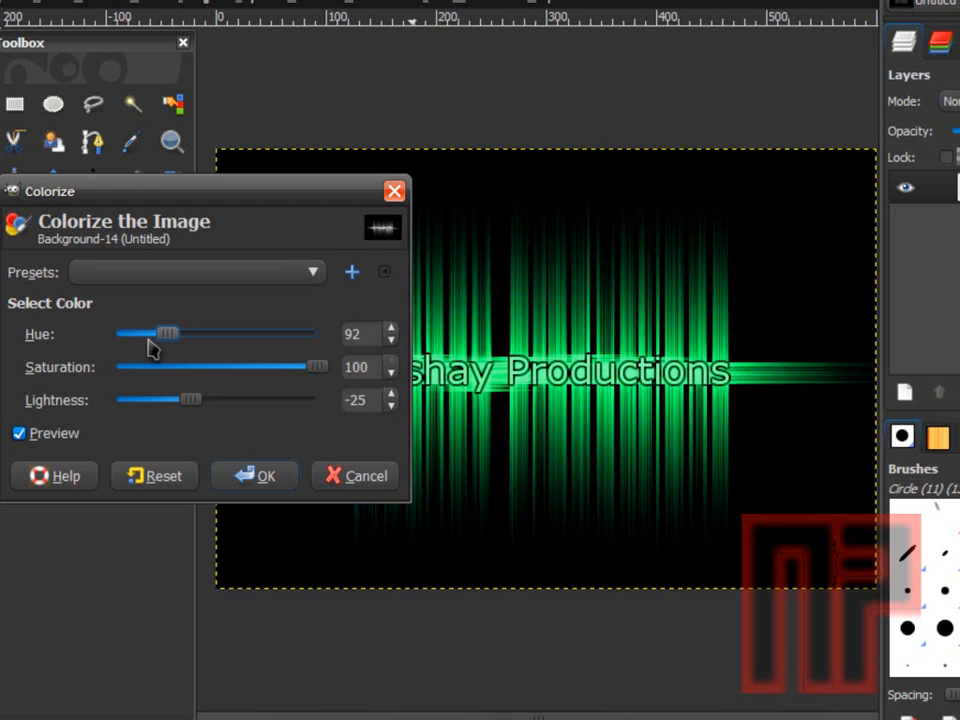
{"action": "left_click_drag", "start_coordinate": [168, 332], "coordinate": [318, 332]}
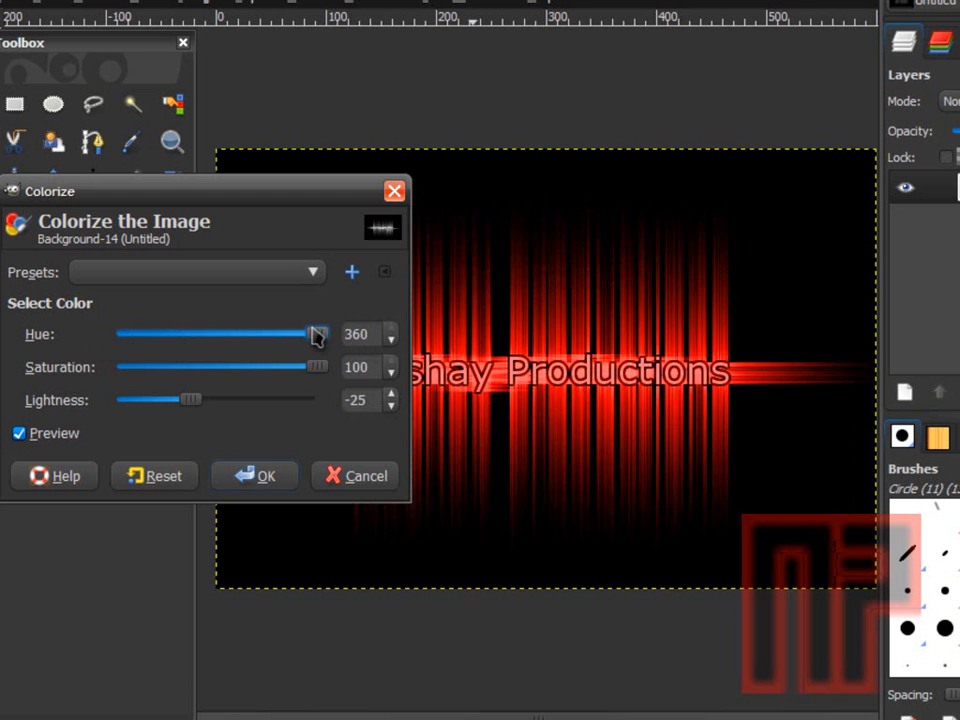
{"action": "left_click_drag", "start_coordinate": [316, 334], "coordinate": [264, 334]}
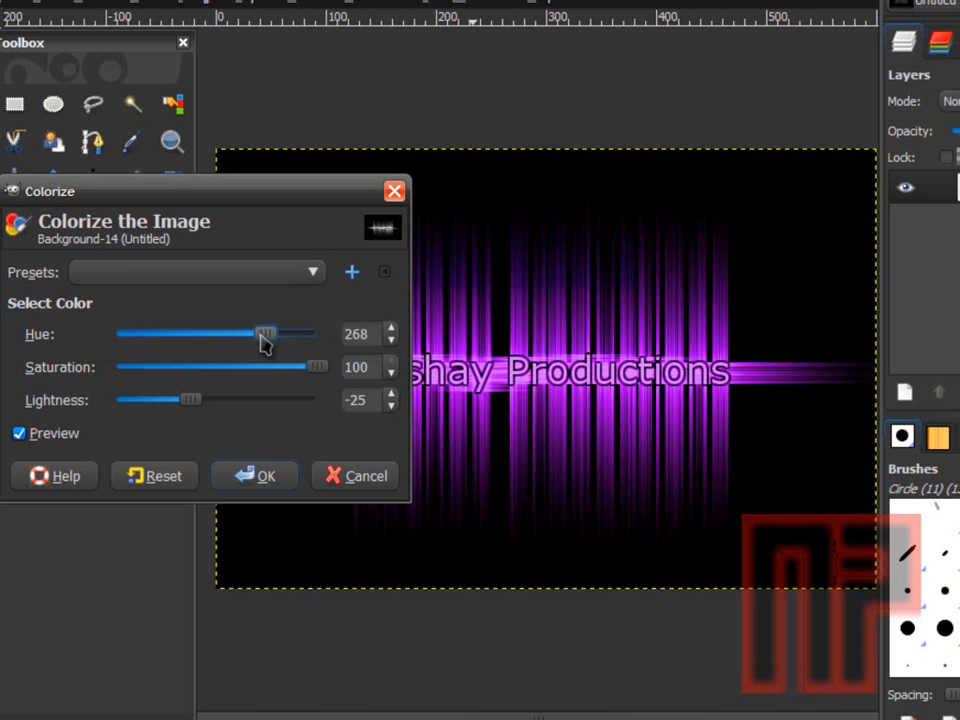
{"action": "left_click_drag", "start_coordinate": [264, 334], "coordinate": [216, 334]}
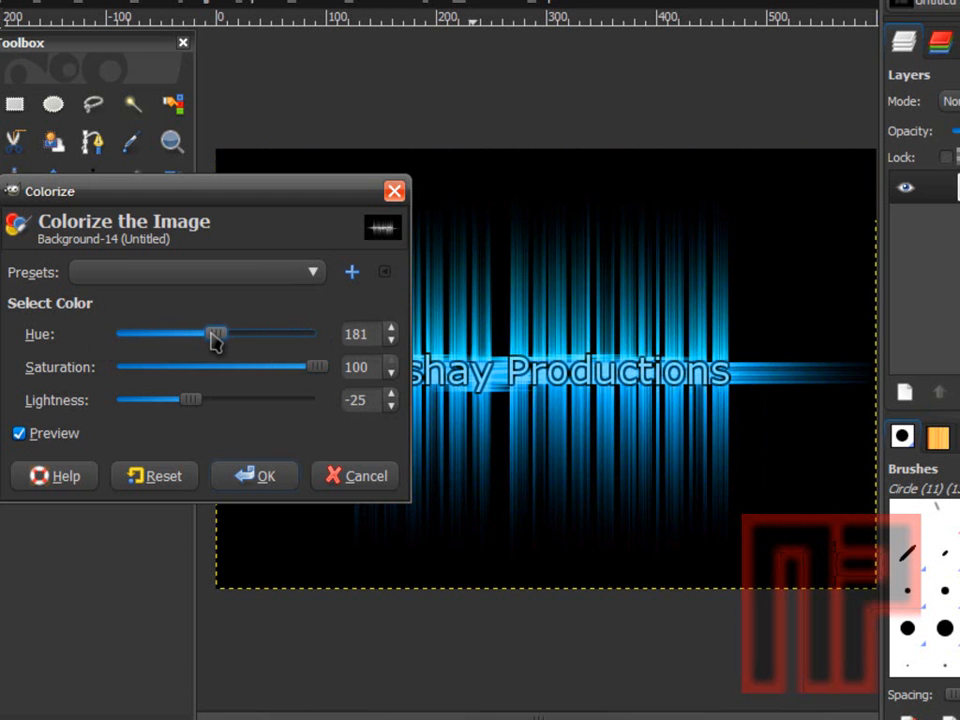
{"action": "left_click_drag", "start_coordinate": [216, 334], "coordinate": [176, 334]}
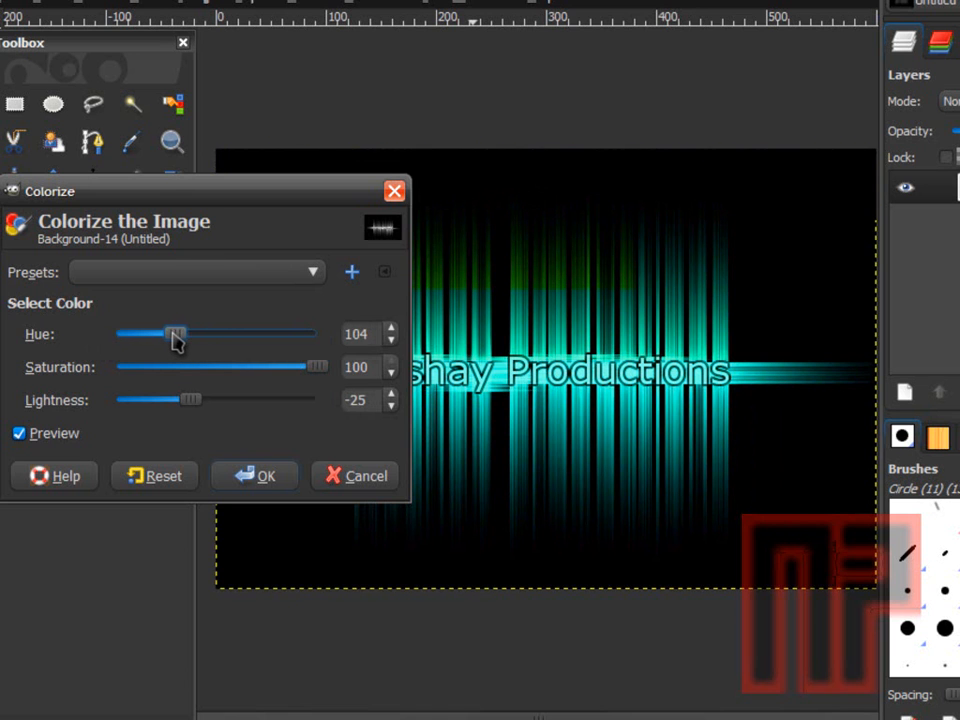
{"action": "left_click_drag", "start_coordinate": [176, 334], "coordinate": [152, 334]}
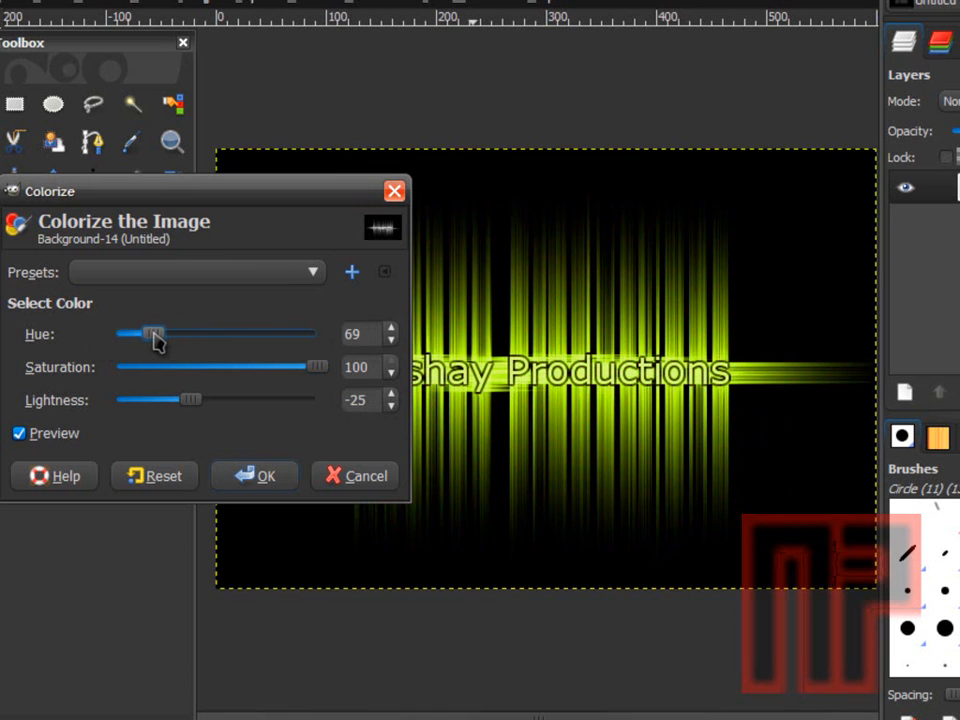
{"action": "left_click_drag", "start_coordinate": [152, 334], "coordinate": [148, 334]}
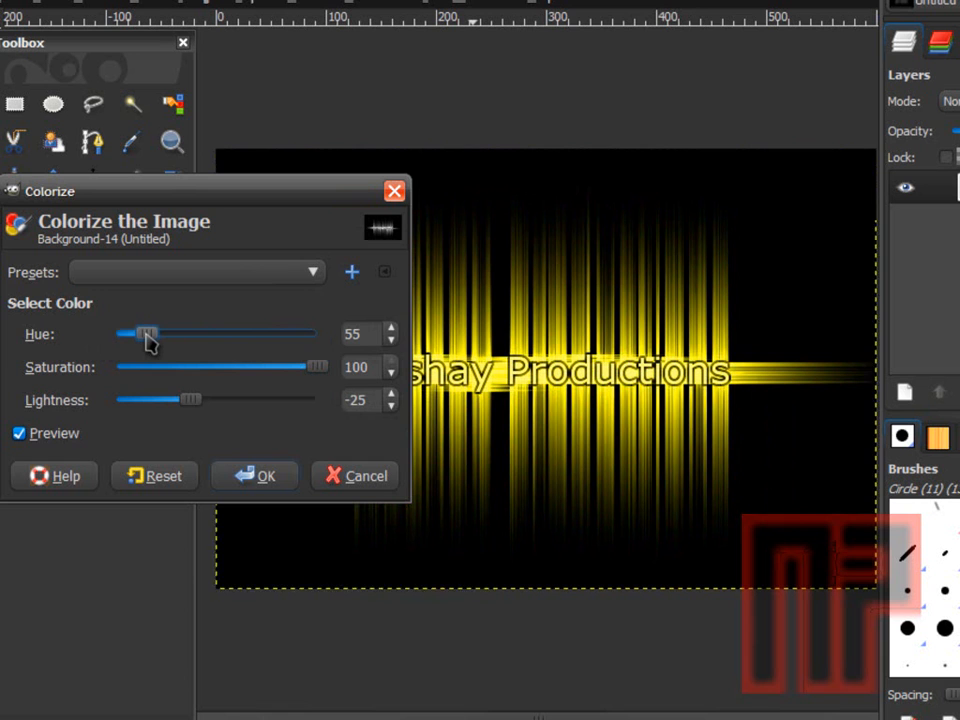
{"action": "left_click_drag", "start_coordinate": [148, 334], "coordinate": [156, 334]}
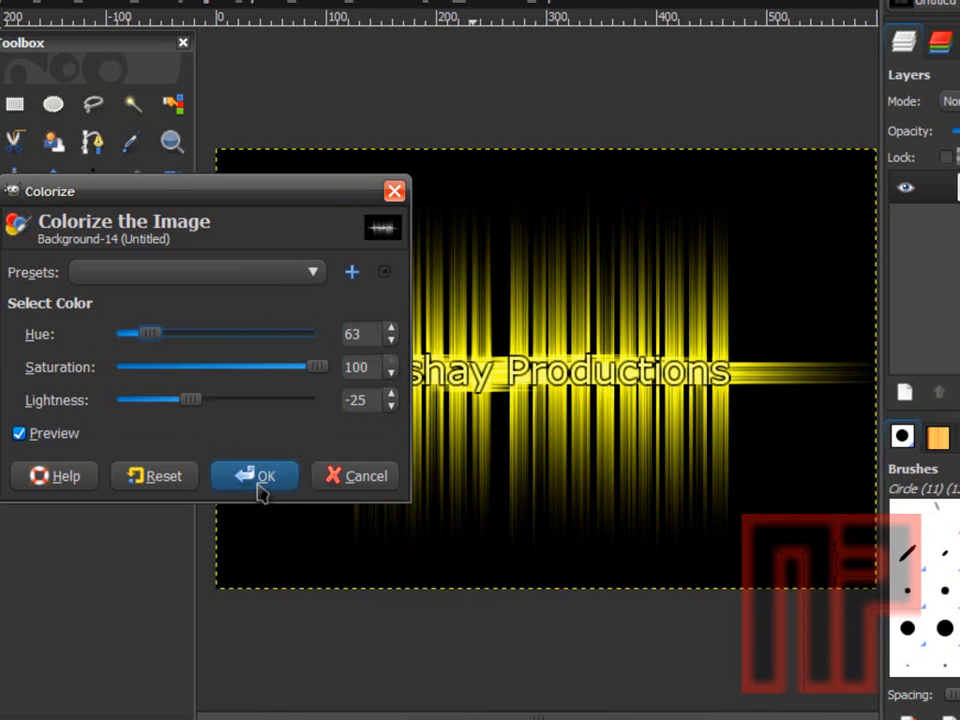
{"action": "left_click", "coordinate": [254, 476]}
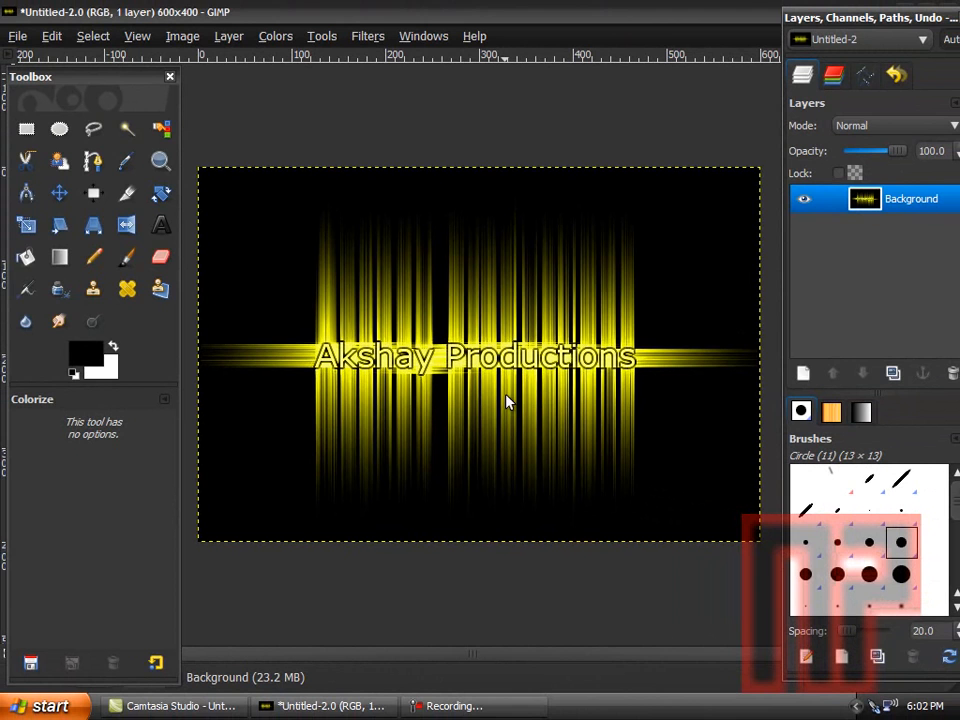
{"action": "mouse_move", "coordinate": [568, 646]}
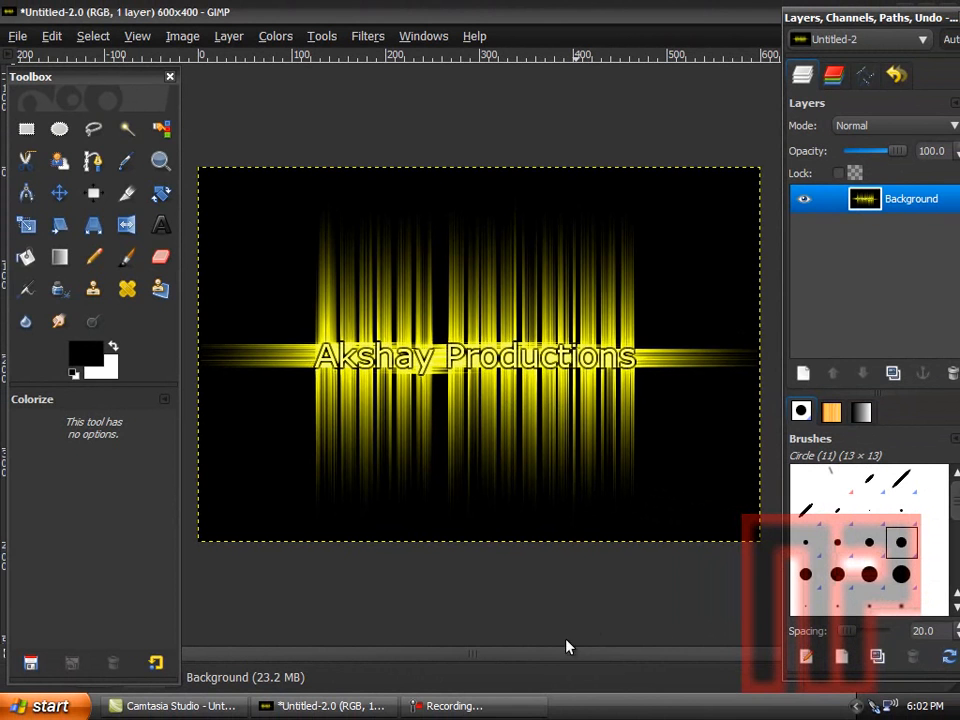